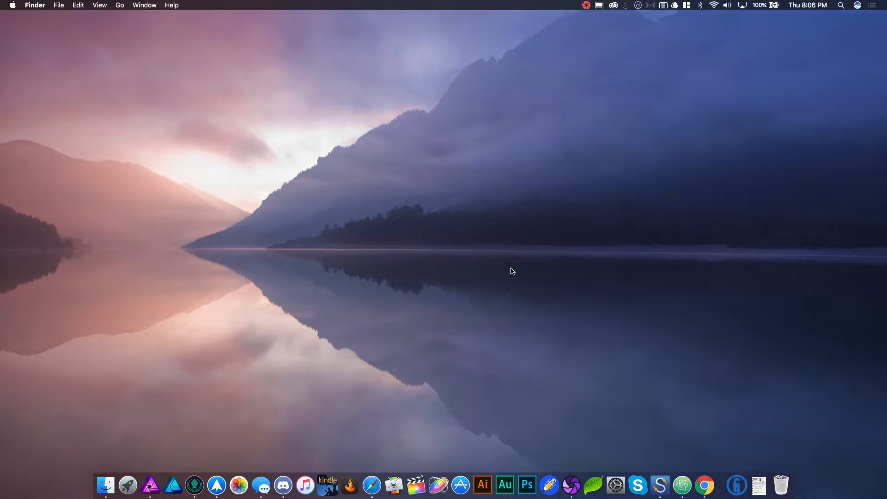
{"action": "mouse_move", "coordinate": [481, 260]}
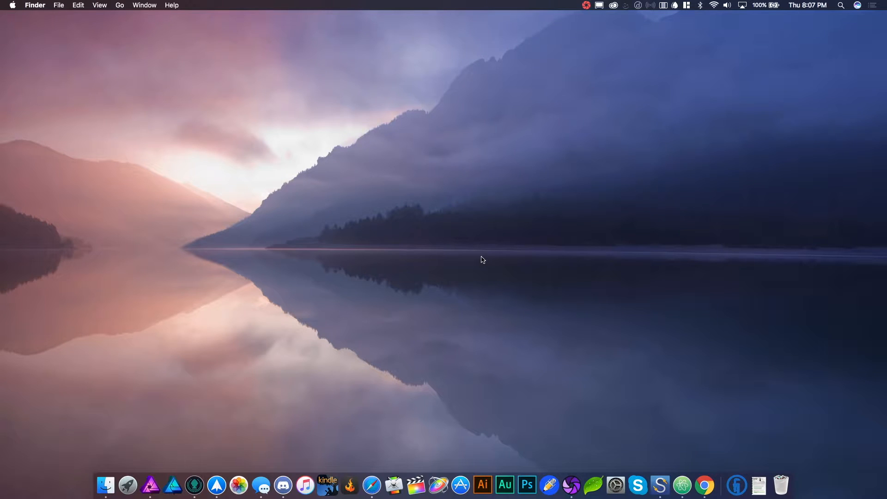
{"action": "mouse_move", "coordinate": [503, 211]}
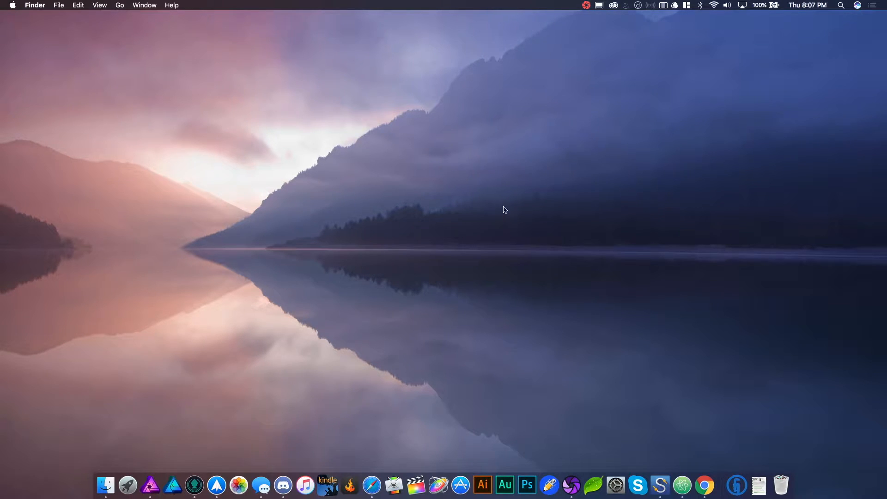
{"action": "mouse_move", "coordinate": [434, 137]}
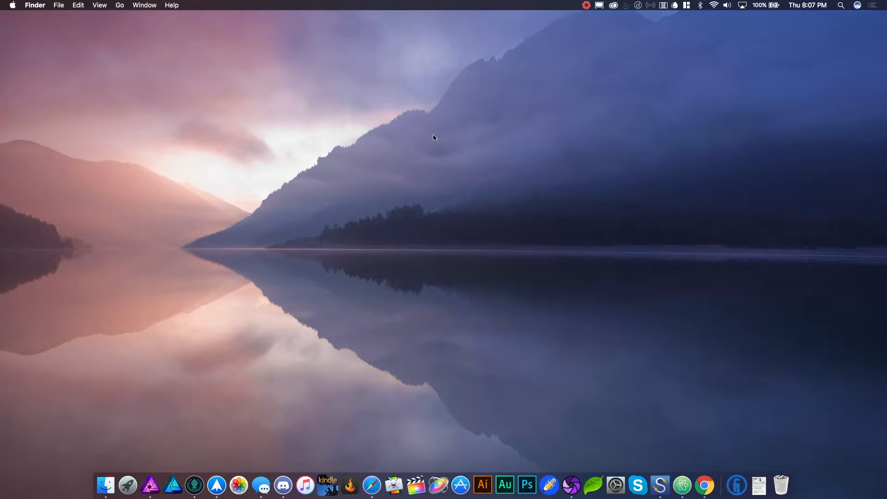
{"action": "mouse_move", "coordinate": [409, 157]}
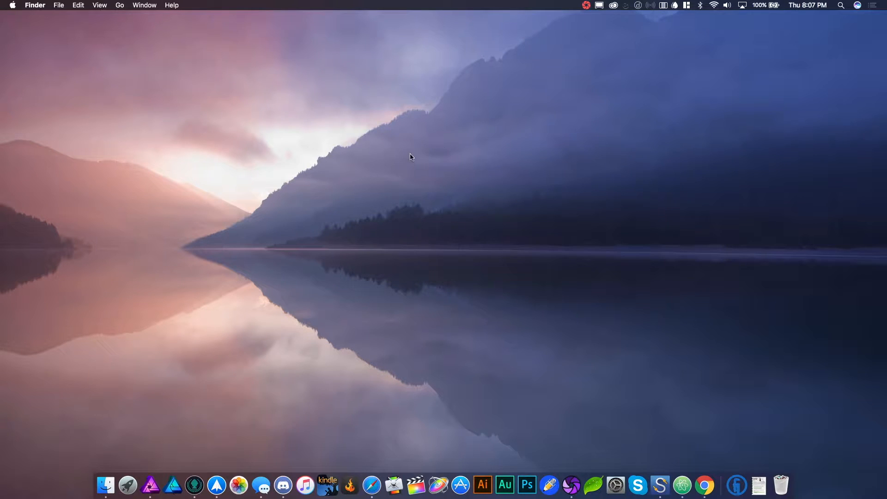
{"action": "mouse_move", "coordinate": [416, 206]}
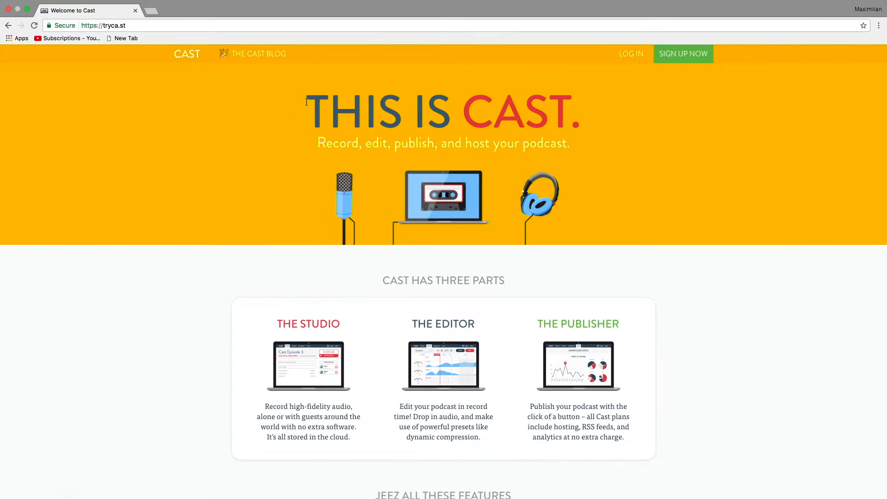
{"action": "mouse_move", "coordinate": [355, 111]}
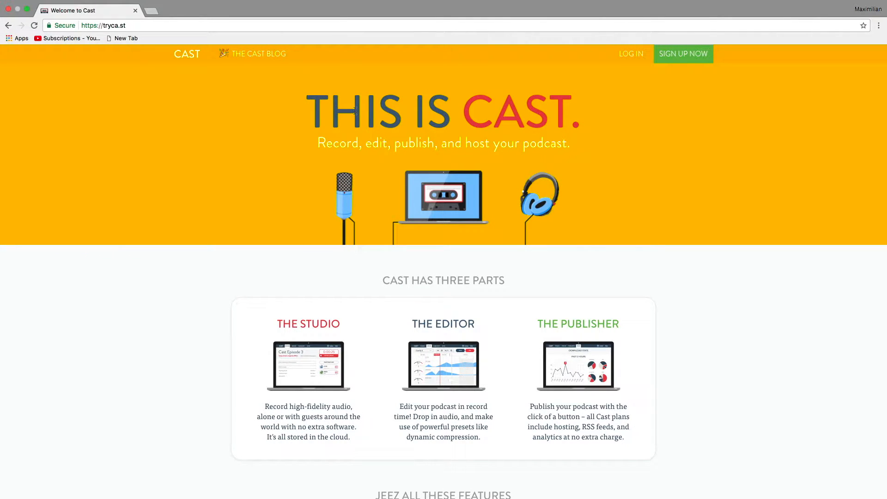
{"action": "mouse_move", "coordinate": [524, 109]}
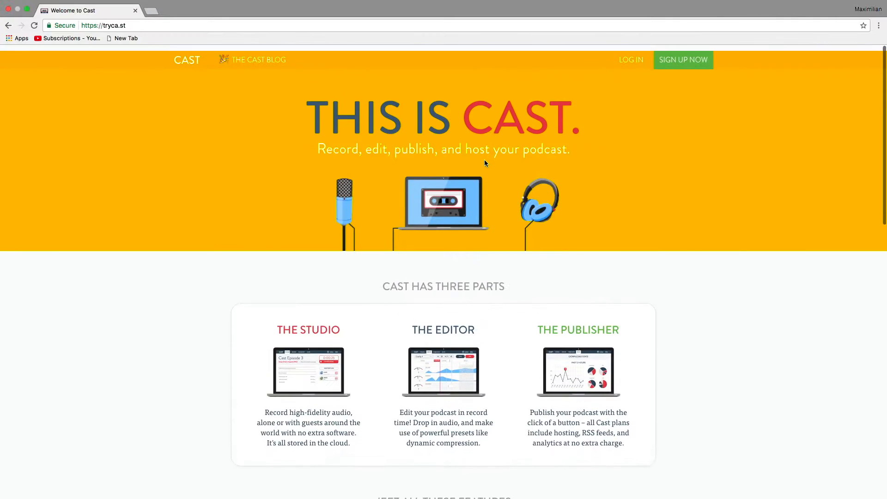
Scroll down the tryca.st homepage, selecting some text along the way
{"action": "scroll", "scroll_direction": "down", "scroll_amount": 3}
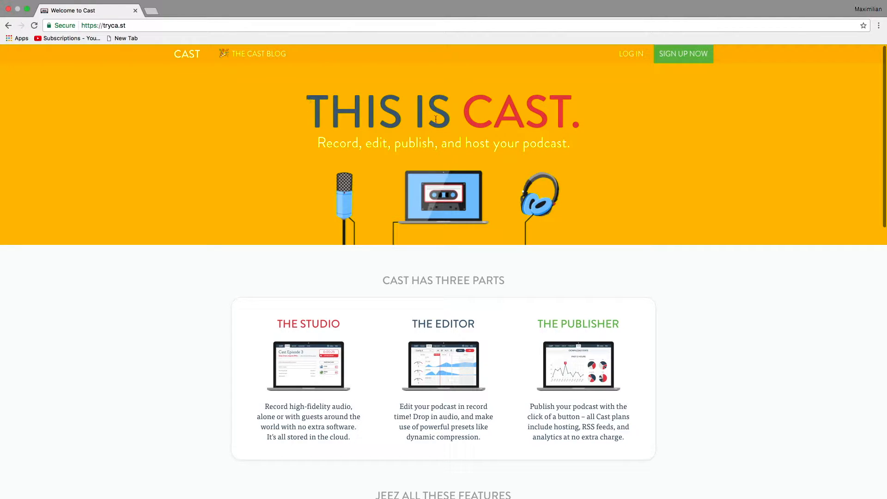
{"action": "scroll", "scroll_direction": "down", "scroll_amount": 3}
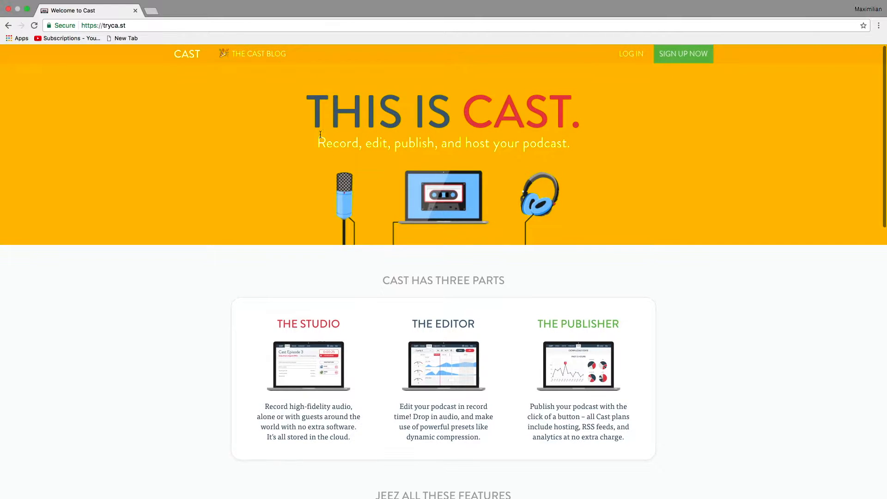
{"action": "mouse_move", "coordinate": [311, 112]}
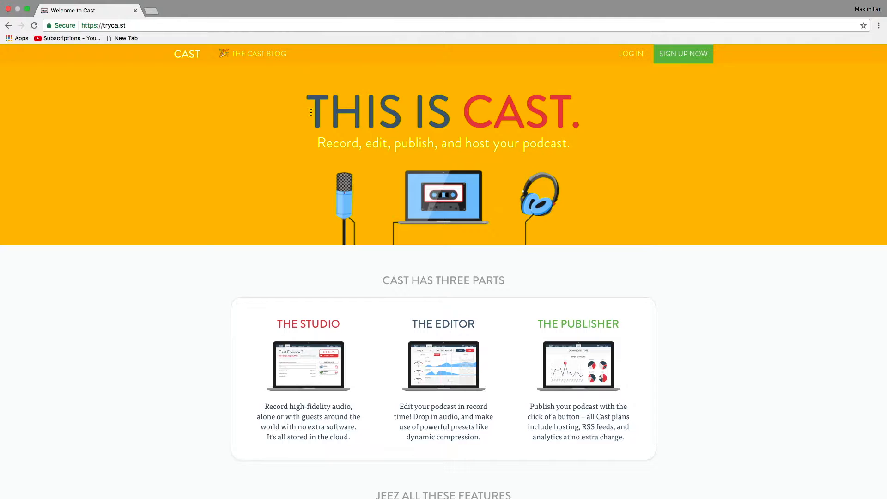
{"action": "scroll", "scroll_direction": "down", "scroll_amount": 3}
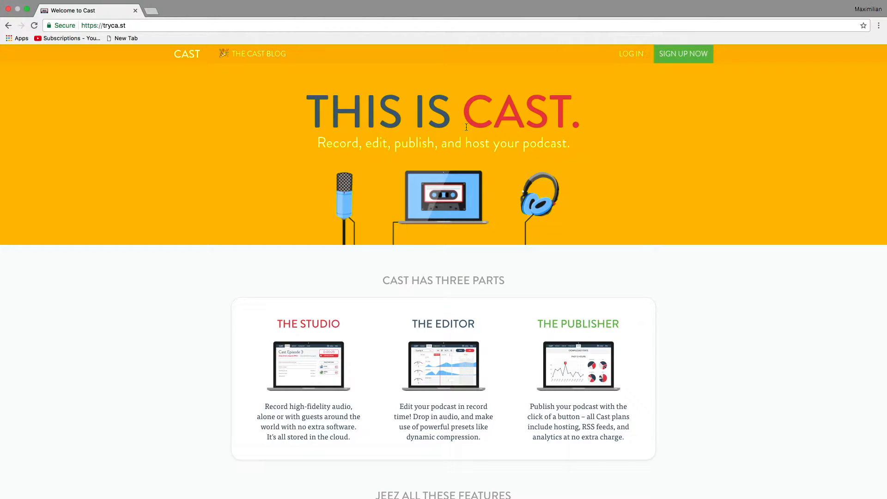
{"action": "scroll", "scroll_direction": "down", "scroll_amount": 3}
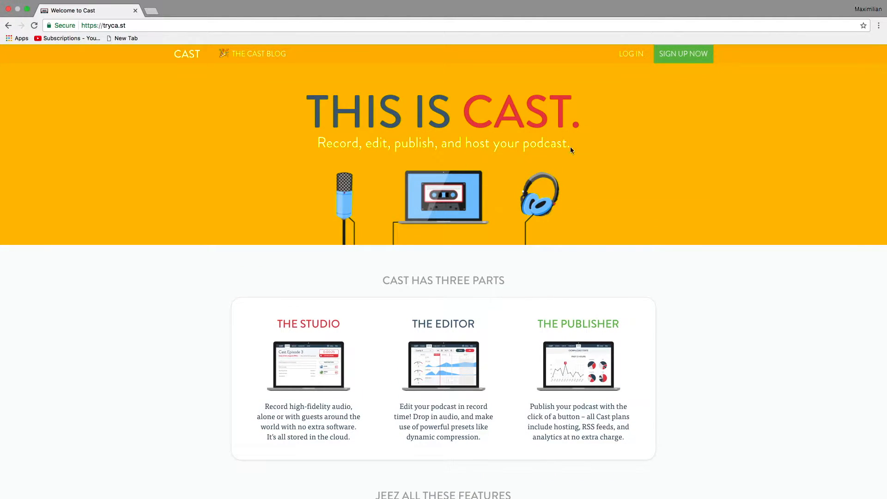
{"action": "mouse_move", "coordinate": [306, 118]}
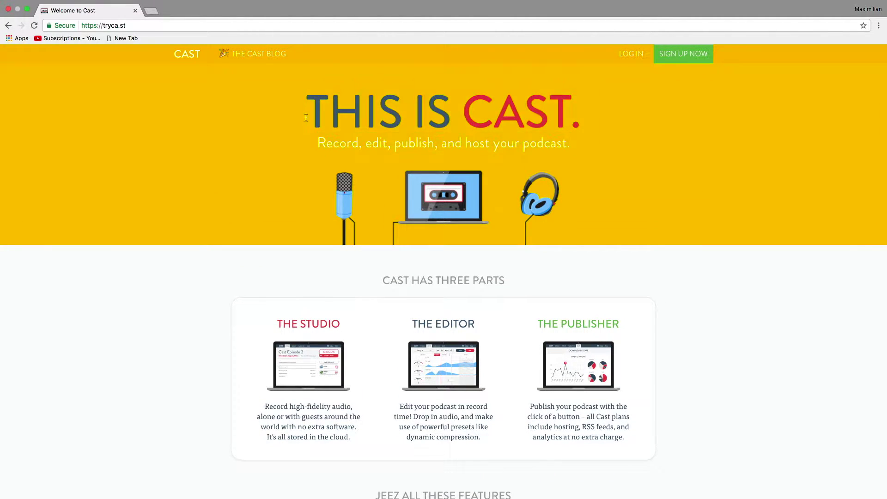
{"action": "left_click_drag", "start_coordinate": [305, 117], "coordinate": [580, 143]}
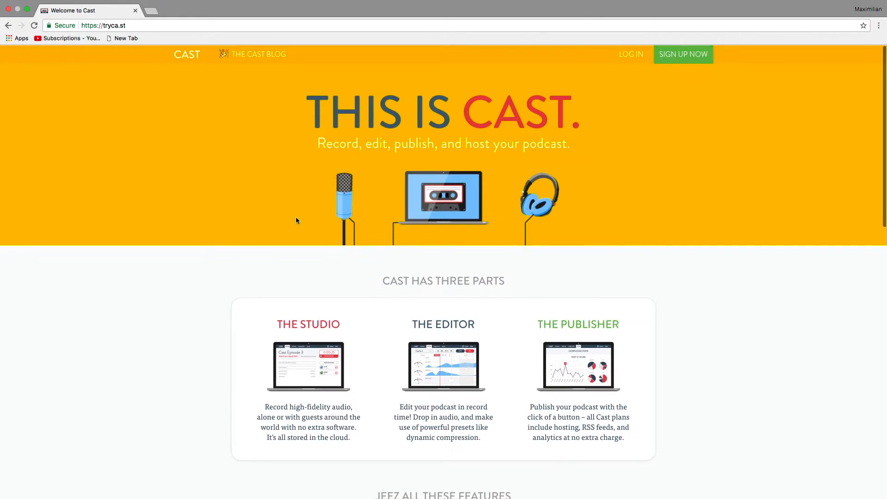
{"action": "mouse_move", "coordinate": [290, 131]}
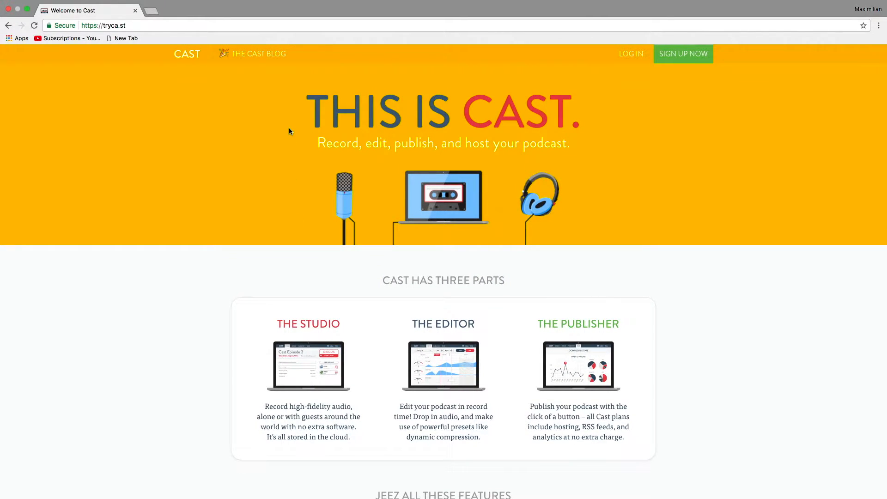
{"action": "mouse_move", "coordinate": [294, 164]}
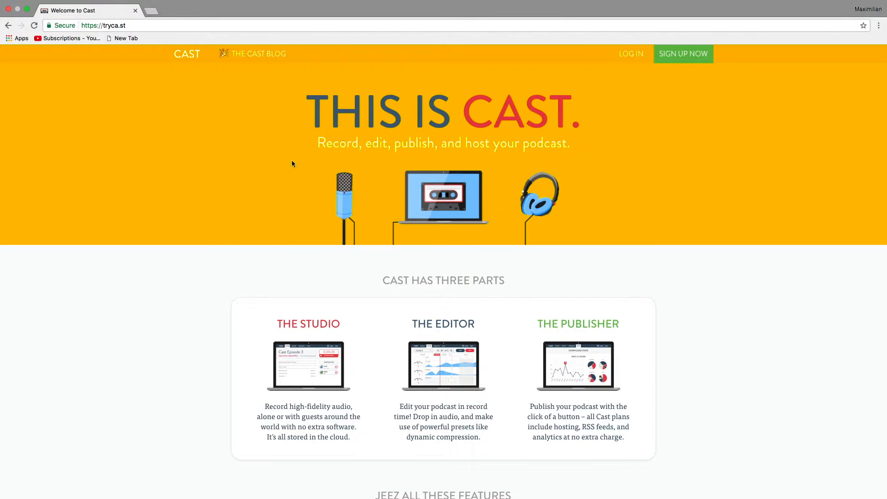
{"action": "mouse_move", "coordinate": [297, 124]}
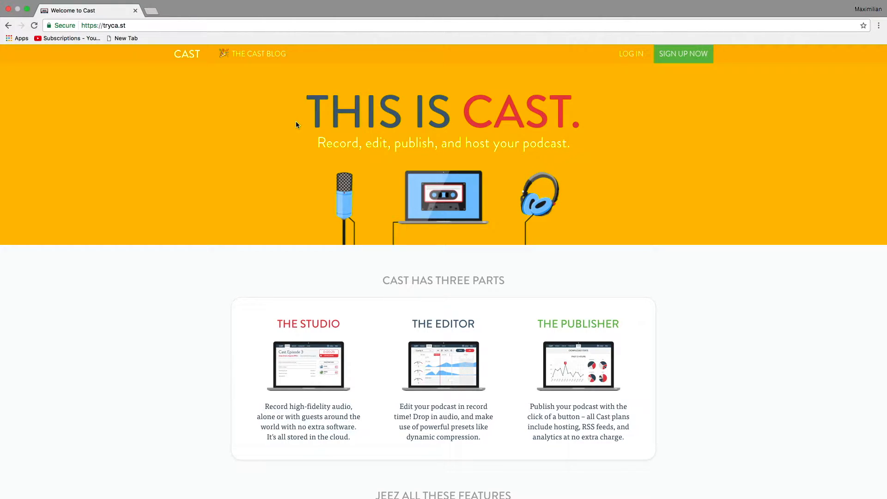
{"action": "mouse_move", "coordinate": [295, 118]}
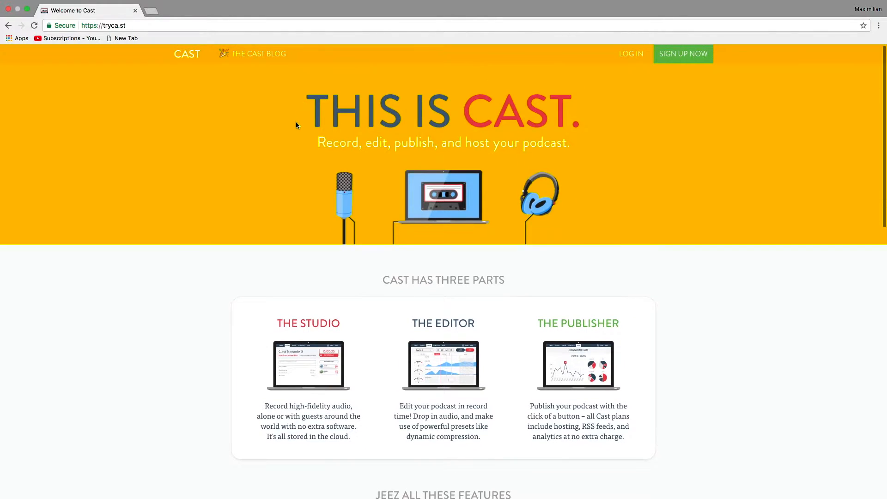
Clear the selection and continue to the FREE trial, $10 Hobby and $30 Pro plans
{"action": "scroll", "scroll_direction": "down", "scroll_amount": 3}
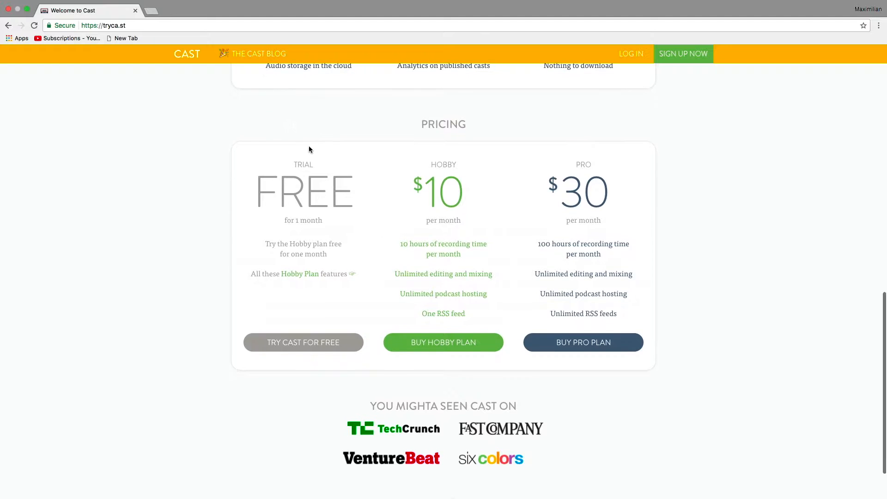
{"action": "scroll", "scroll_direction": "down", "scroll_amount": 3}
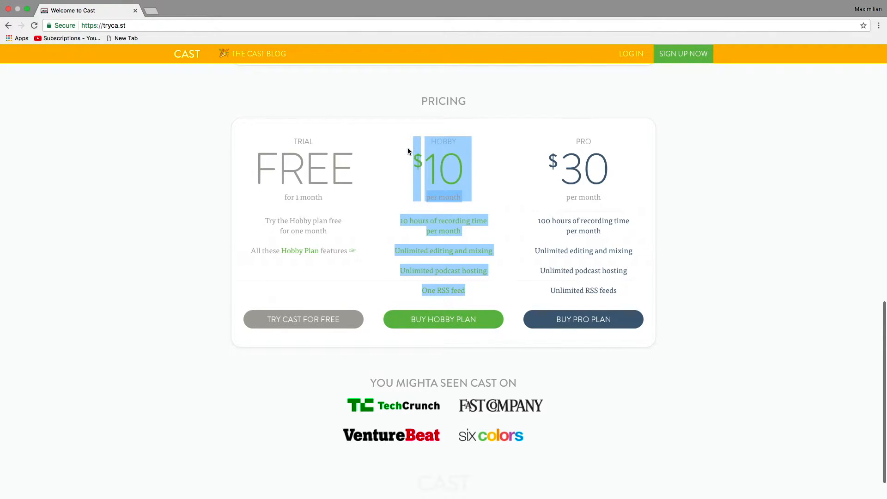
{"action": "scroll", "scroll_direction": "down", "scroll_amount": 3}
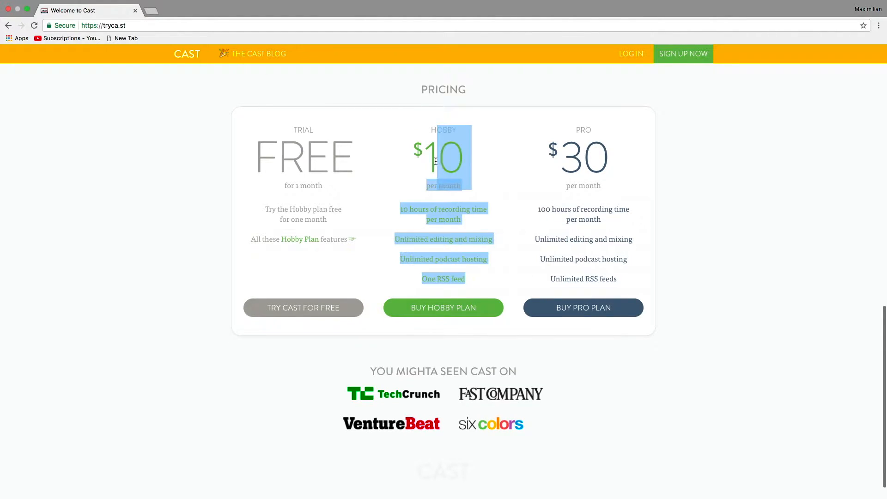
{"action": "left_click", "coordinate": [403, 155]}
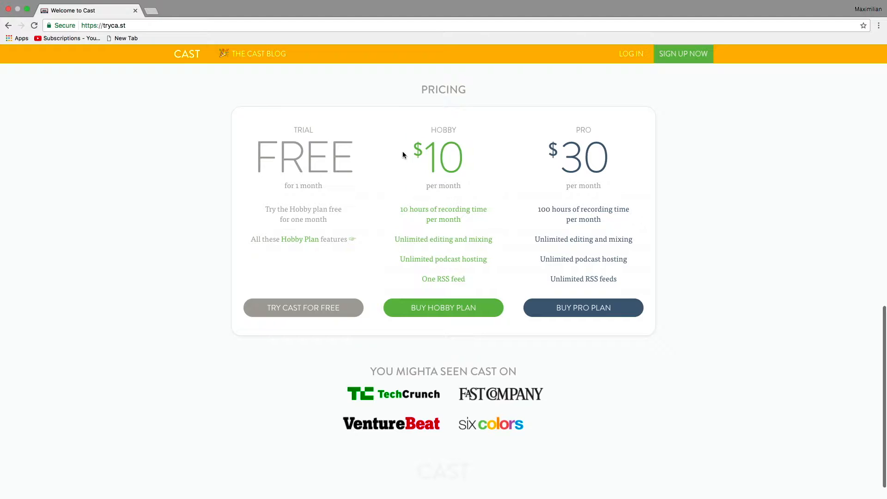
{"action": "scroll", "scroll_direction": "down", "scroll_amount": 3}
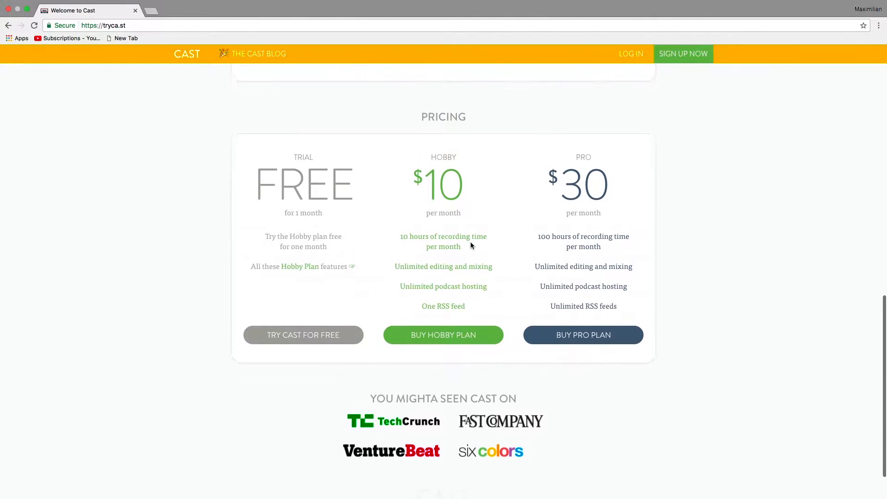
{"action": "scroll", "scroll_direction": "down", "scroll_amount": 3}
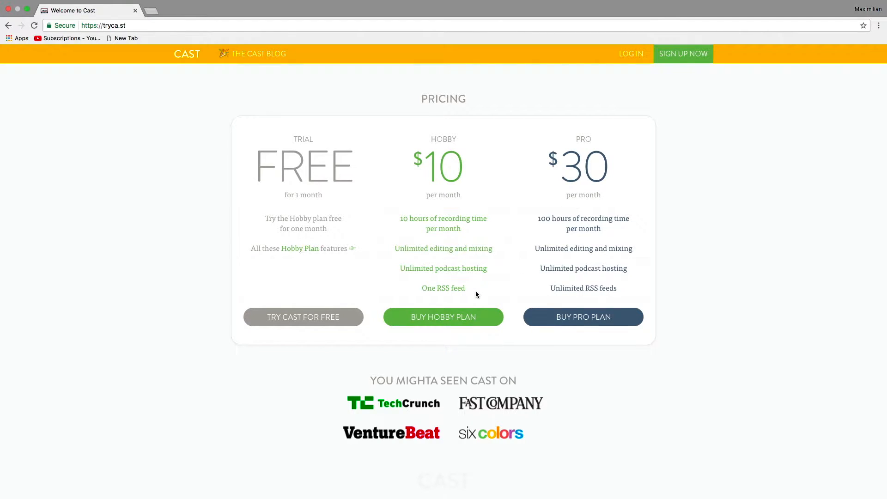
{"action": "scroll", "scroll_direction": "down", "scroll_amount": 3}
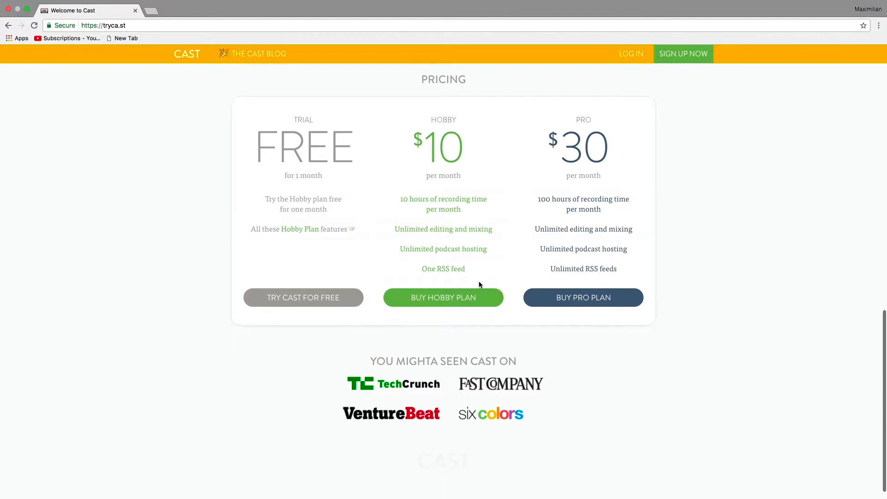
{"action": "scroll", "scroll_direction": "down", "scroll_amount": 3}
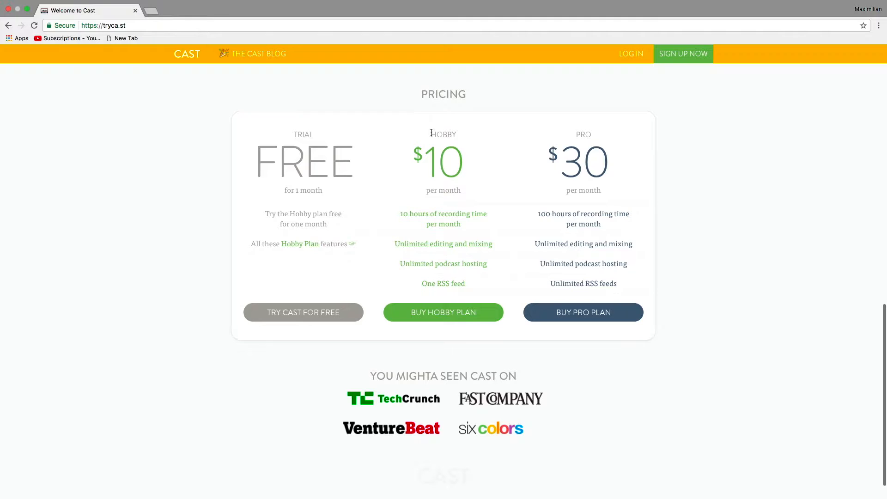
{"action": "mouse_move", "coordinate": [394, 269]}
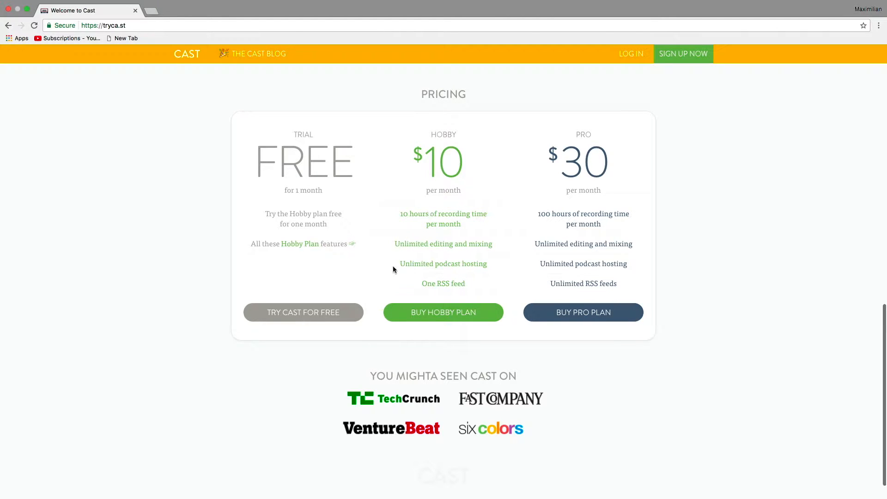
{"action": "mouse_move", "coordinate": [469, 215]}
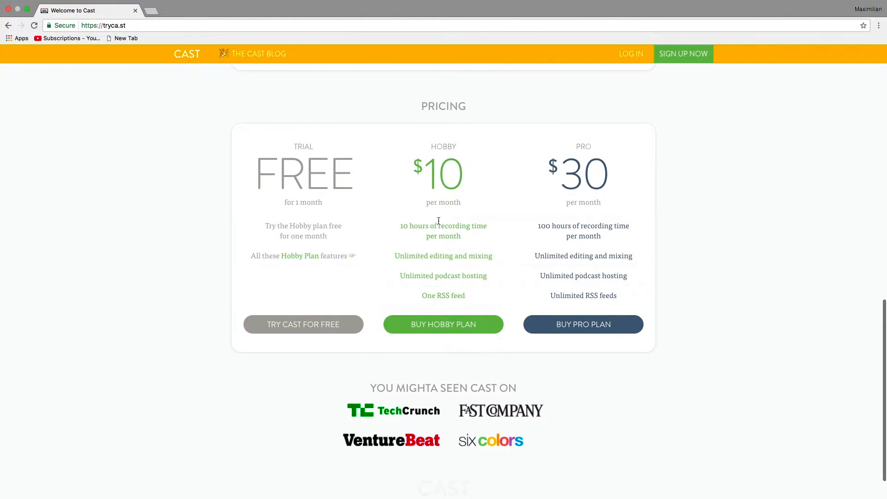
{"action": "mouse_move", "coordinate": [457, 183]}
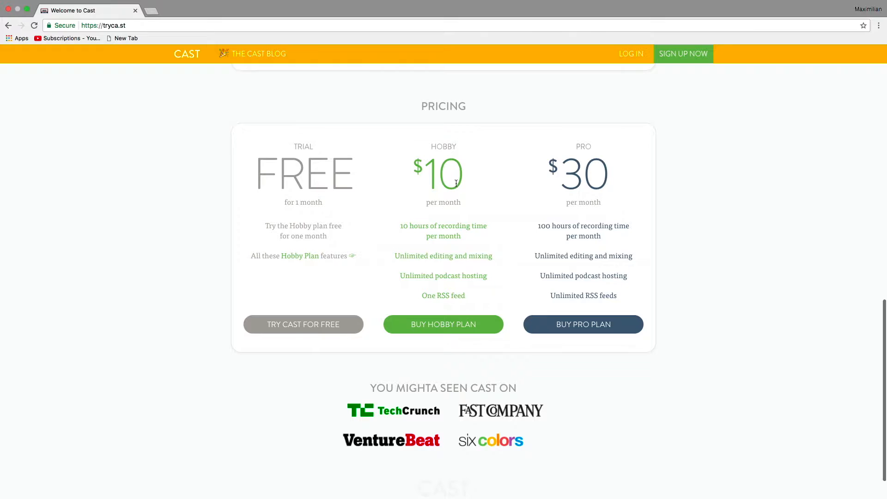
{"action": "mouse_move", "coordinate": [566, 174]}
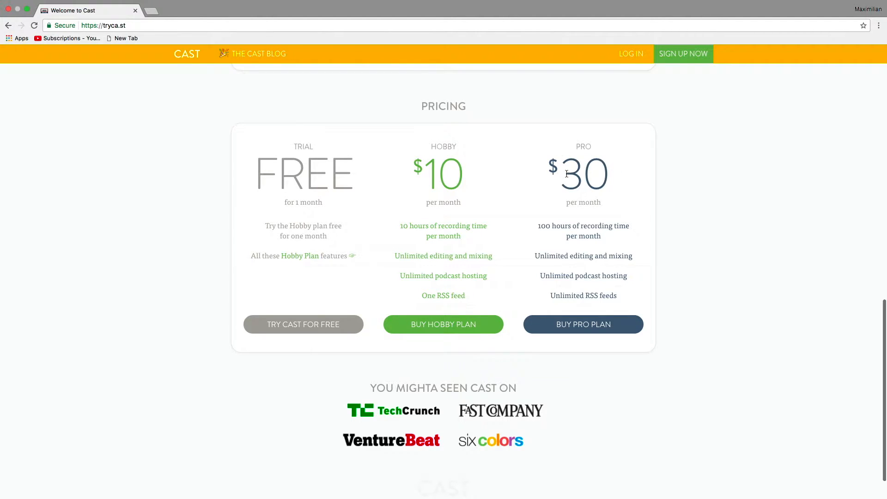
{"action": "mouse_move", "coordinate": [441, 190]}
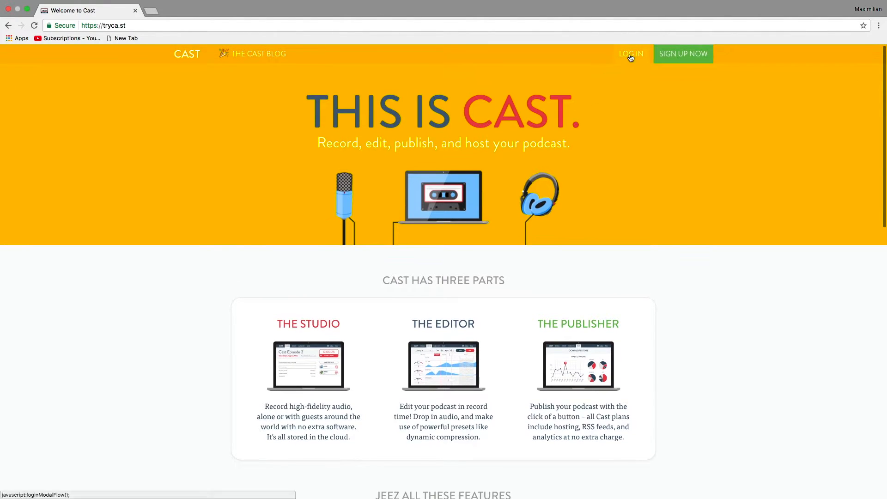
Log in to the Cast account to reach the Studio, Editor and Publisher dashboard
{"action": "left_click", "coordinate": [631, 54]}
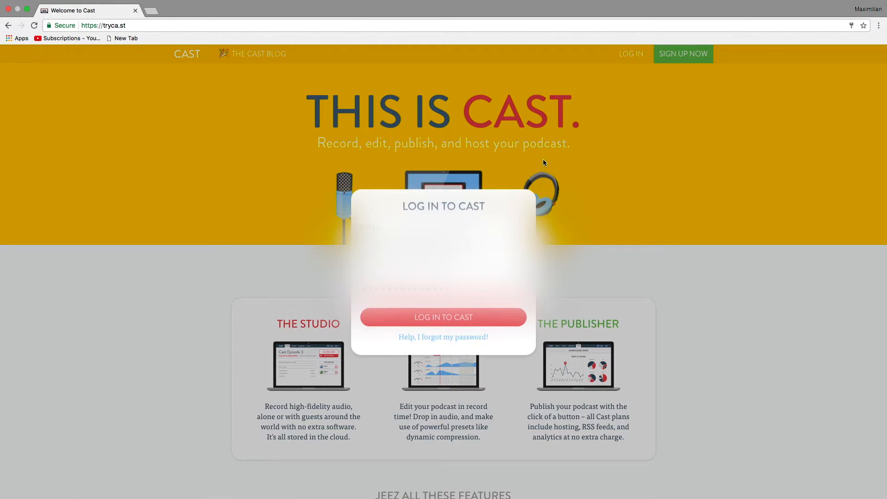
{"action": "left_click", "coordinate": [443, 317]}
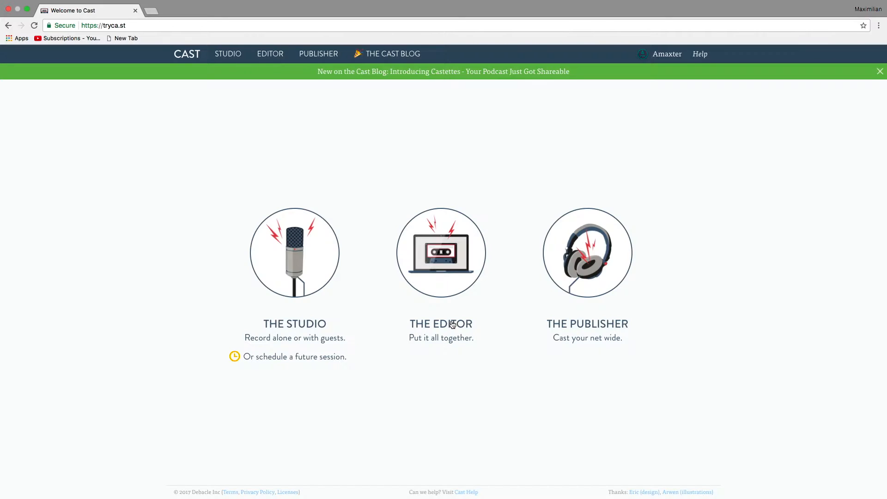
{"action": "mouse_move", "coordinate": [238, 116]}
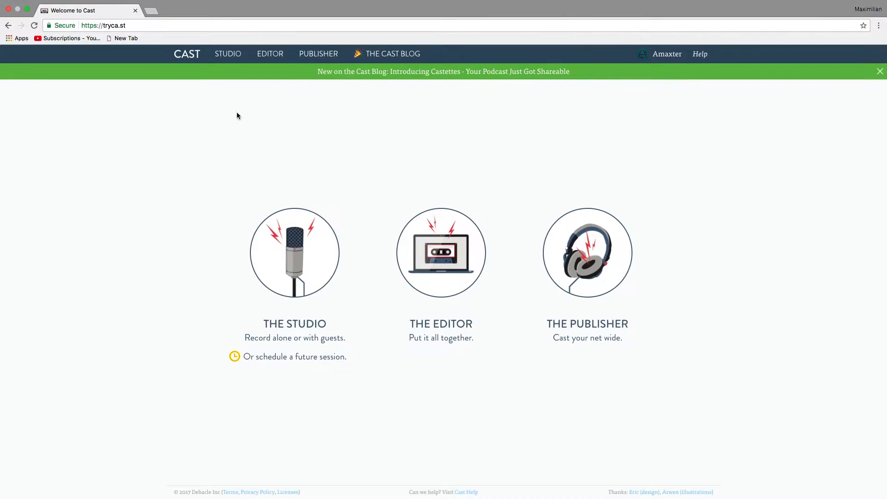
{"action": "mouse_move", "coordinate": [406, 238]}
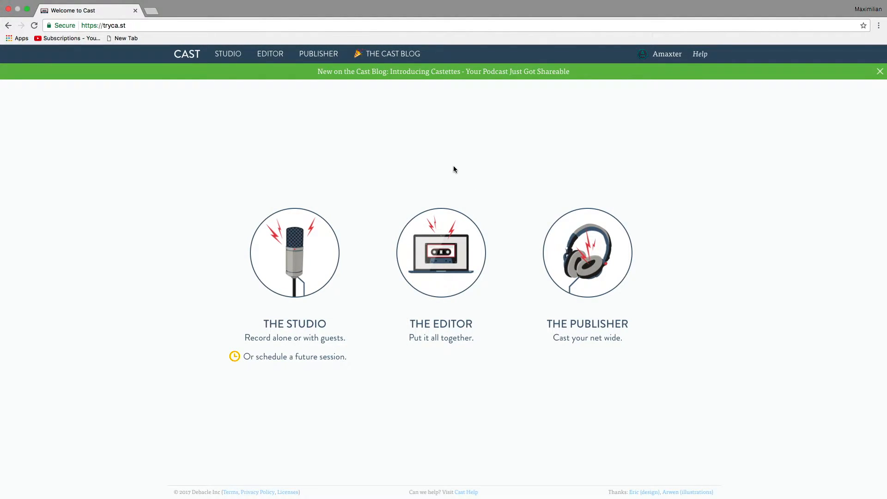
{"action": "mouse_move", "coordinate": [631, 135]}
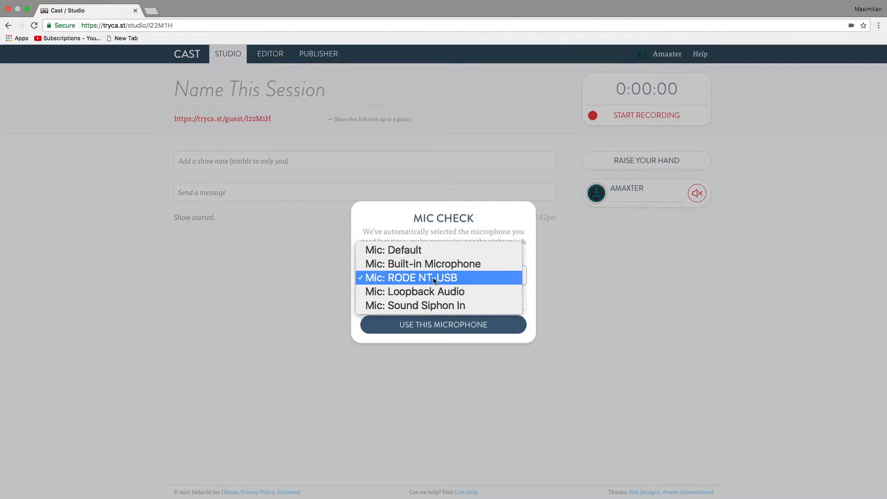
Keep the RODE NT-USB as the microphone in the Mic Check
{"action": "left_click", "coordinate": [434, 278]}
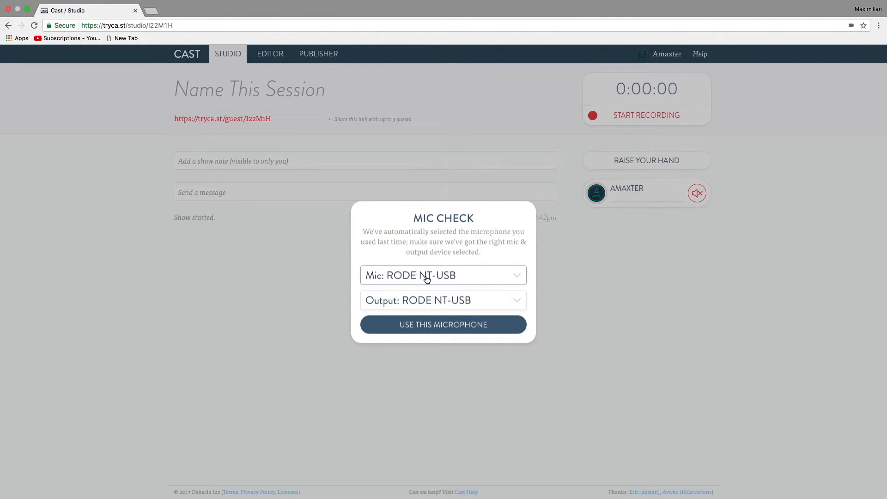
{"action": "mouse_move", "coordinate": [435, 278]}
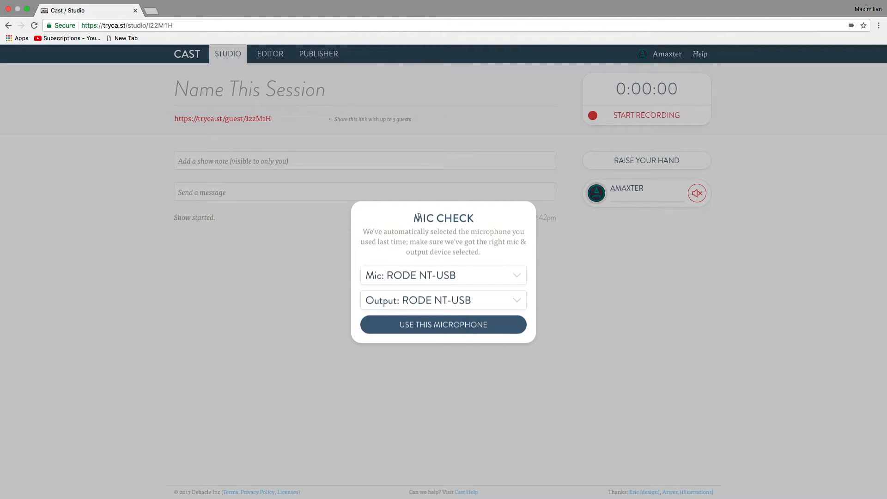
Confirm the microphone, title the session 'Test Session', and select the guest invitation link
{"action": "left_click", "coordinate": [443, 324]}
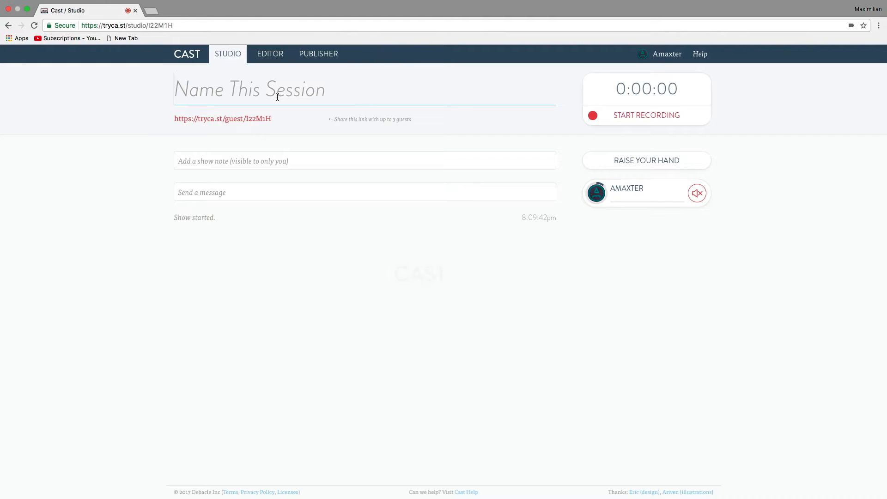
{"action": "type", "text": "Test Session"}
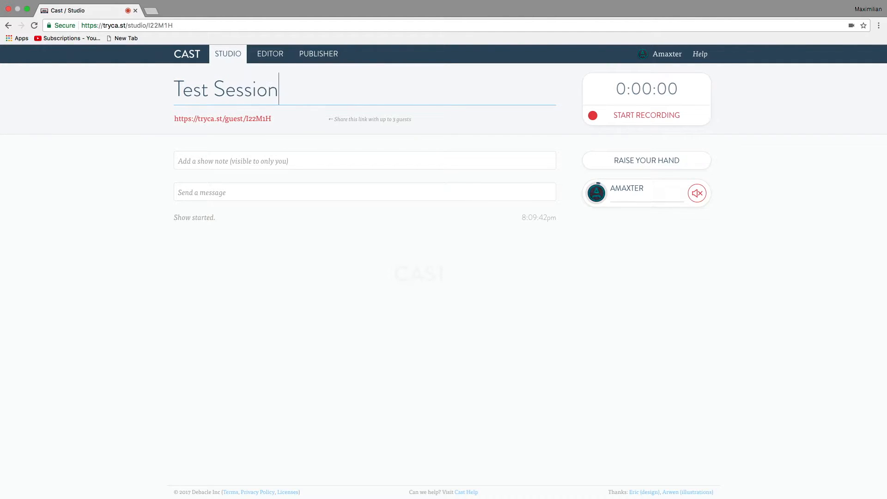
{"action": "double_click", "coordinate": [223, 119]}
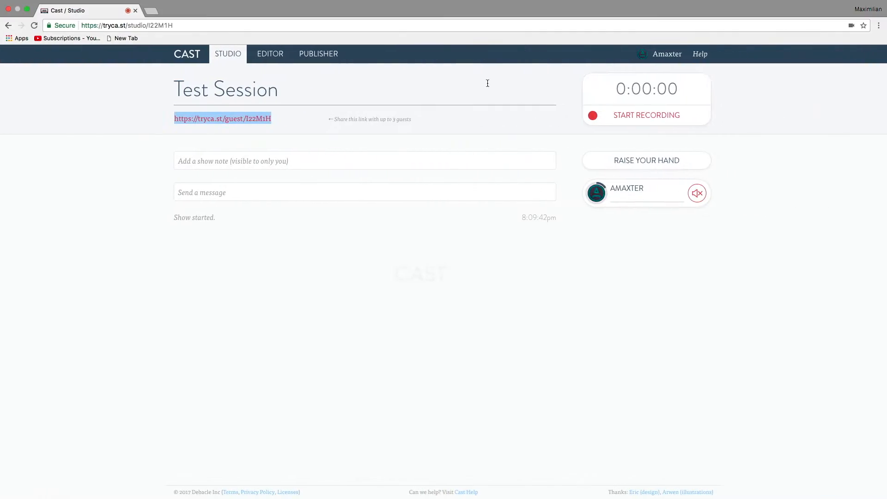
{"action": "mouse_move", "coordinate": [500, 184]}
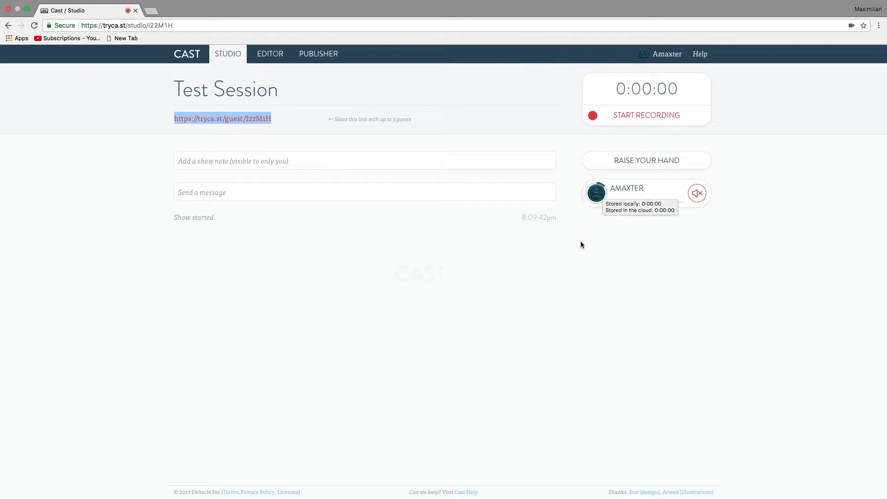
{"action": "mouse_move", "coordinate": [265, 130]}
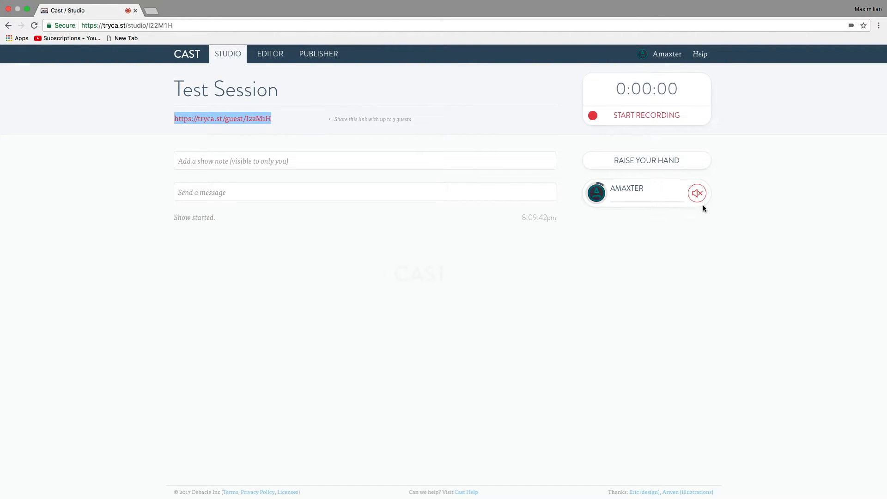
Mute and then unmute your own microphone, logging both events in the feed
{"action": "left_click", "coordinate": [697, 194]}
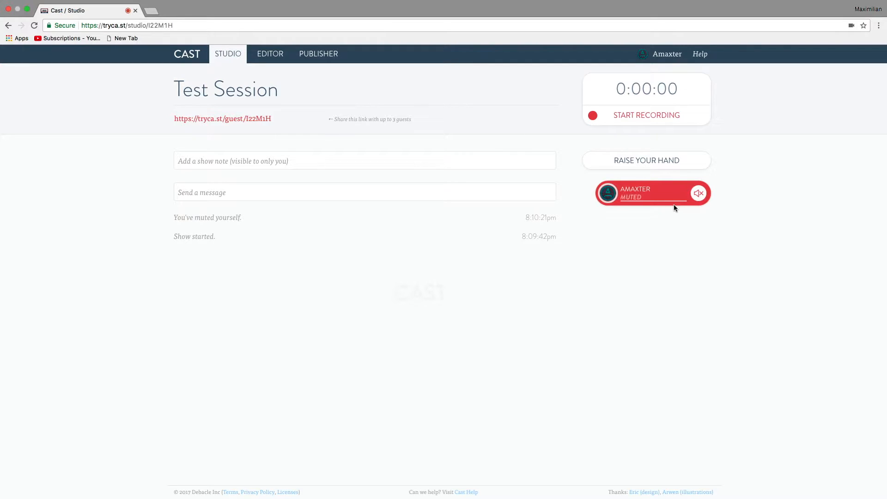
{"action": "left_click", "coordinate": [698, 193]}
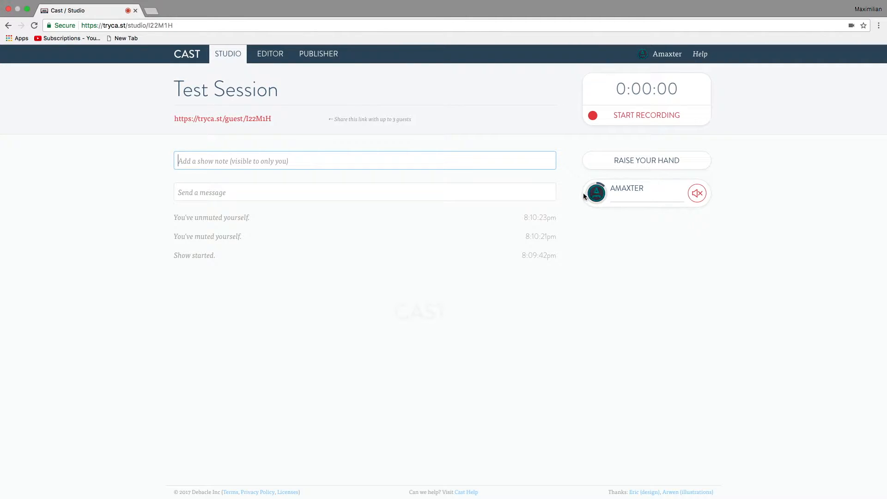
{"action": "left_click", "coordinate": [647, 160]}
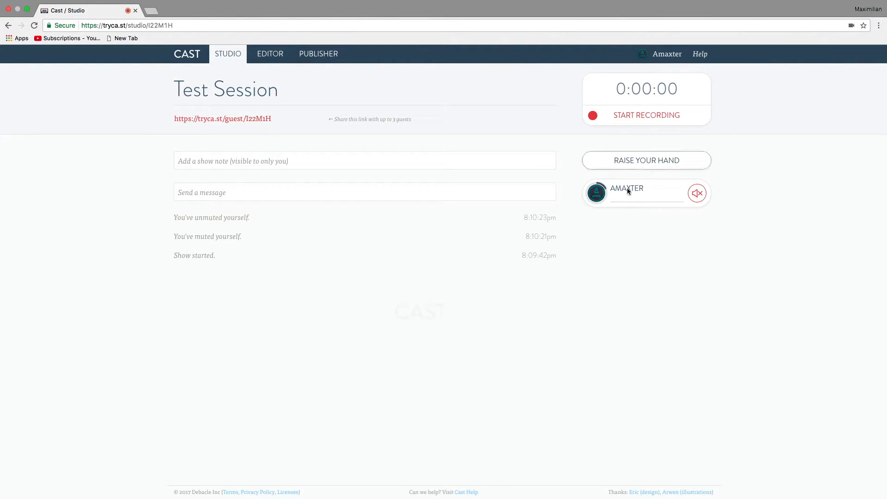
{"action": "left_click", "coordinate": [376, 192]}
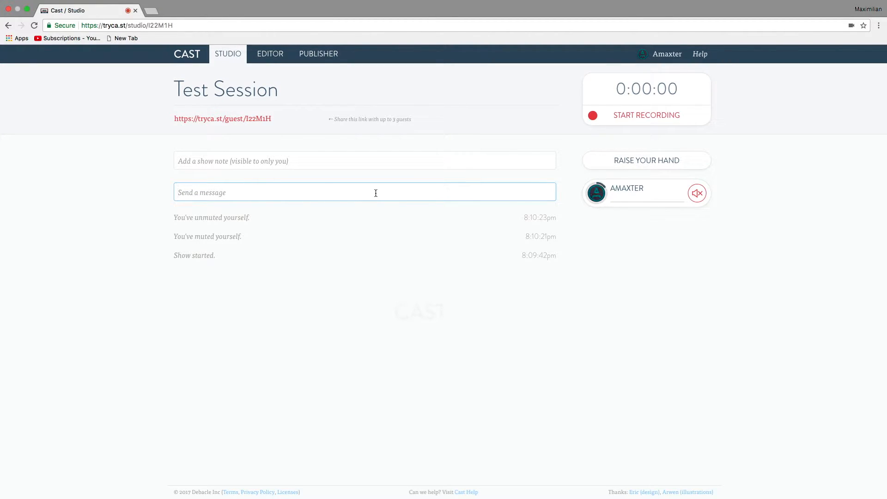
Add a private show note beginning 'Note at 0:00 I' about a goof
{"action": "left_click", "coordinate": [347, 161]}
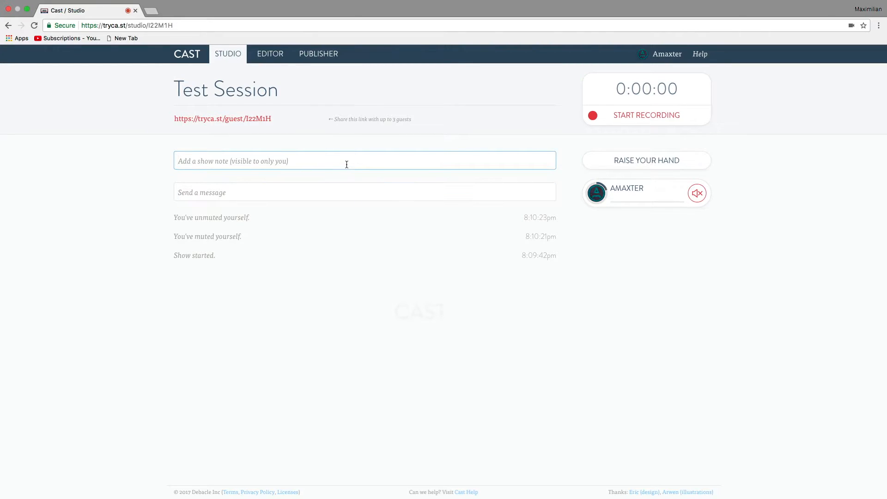
{"action": "type", "text": "Note at"}
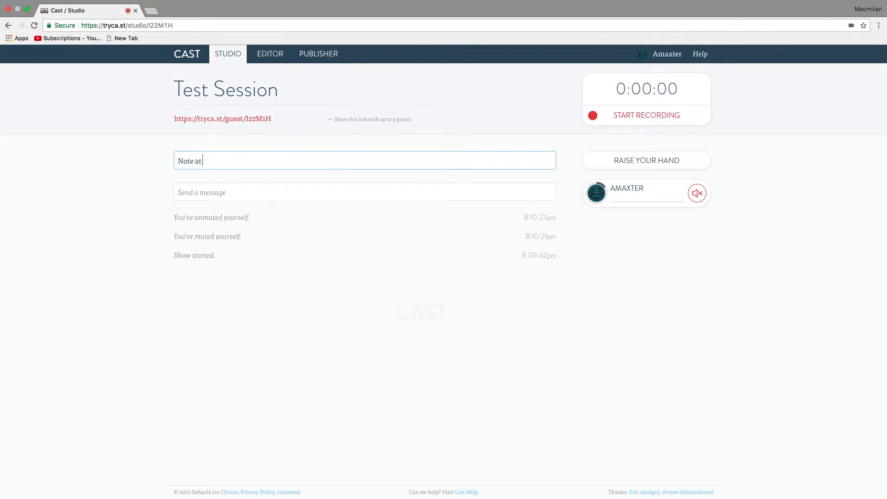
{"action": "type", "text": "0:00 I"}
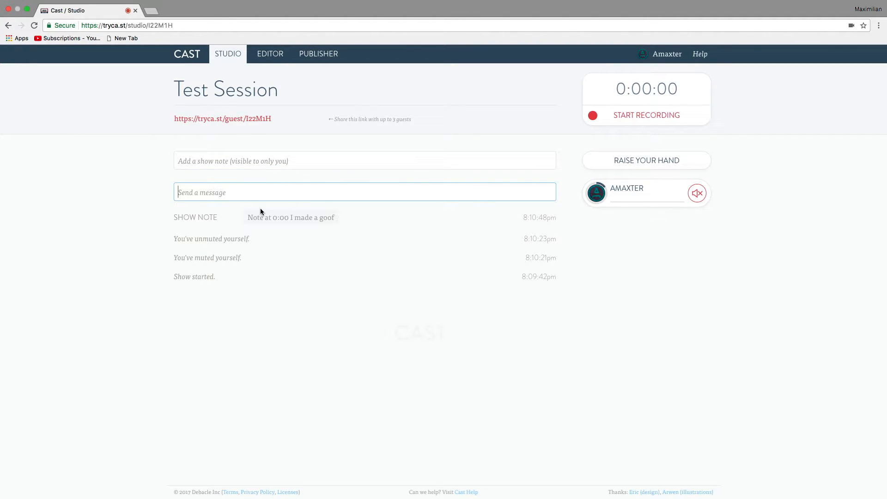
Send the chat message 'Hey nonexistent guest, how is it' to the guest
{"action": "left_click_drag", "start_coordinate": [249, 217], "coordinate": [346, 222]}
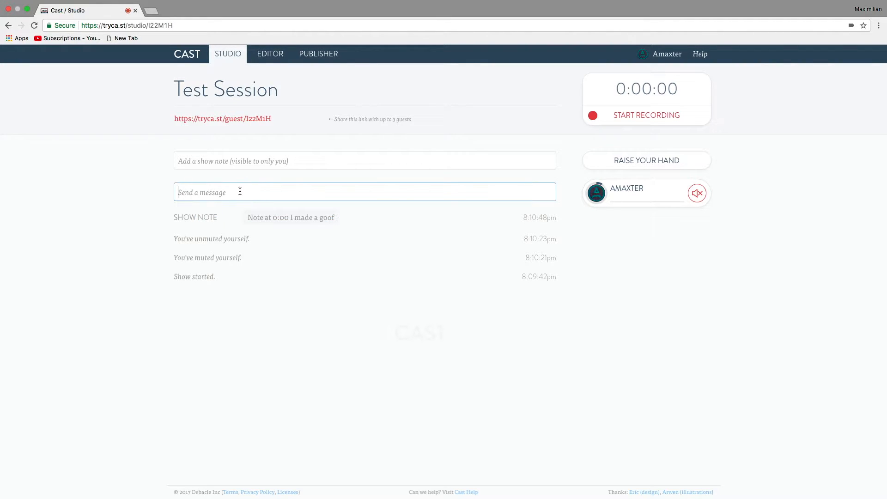
{"action": "type", "text": "Hey n"}
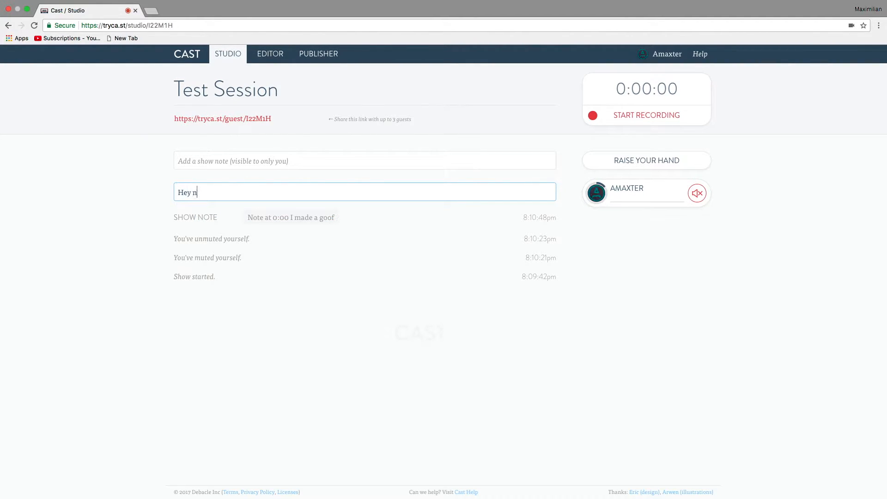
{"action": "type", "text": "onexistent gu"}
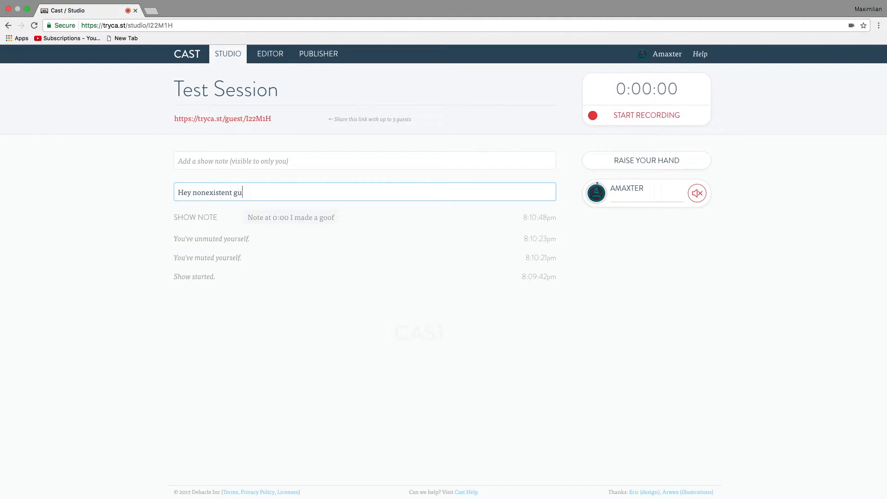
{"action": "type", "text": "est, how is it"}
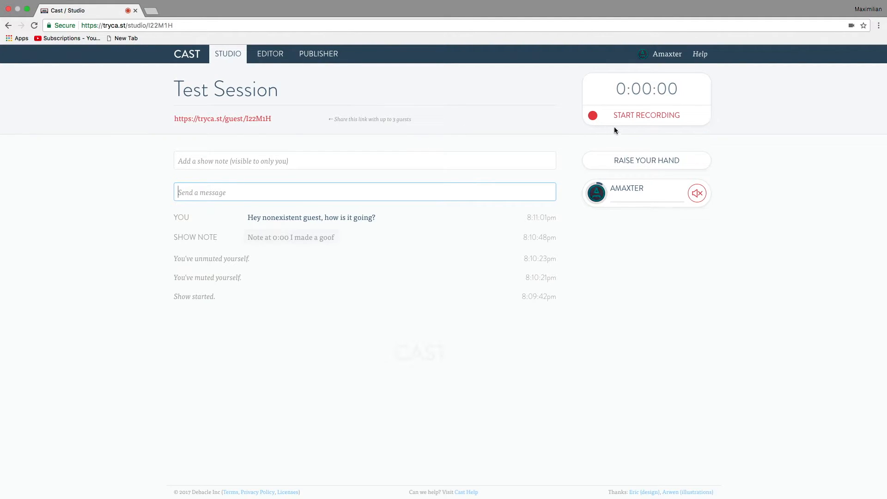
Start recording the Test Session from the timer panel
{"action": "left_click", "coordinate": [646, 115]}
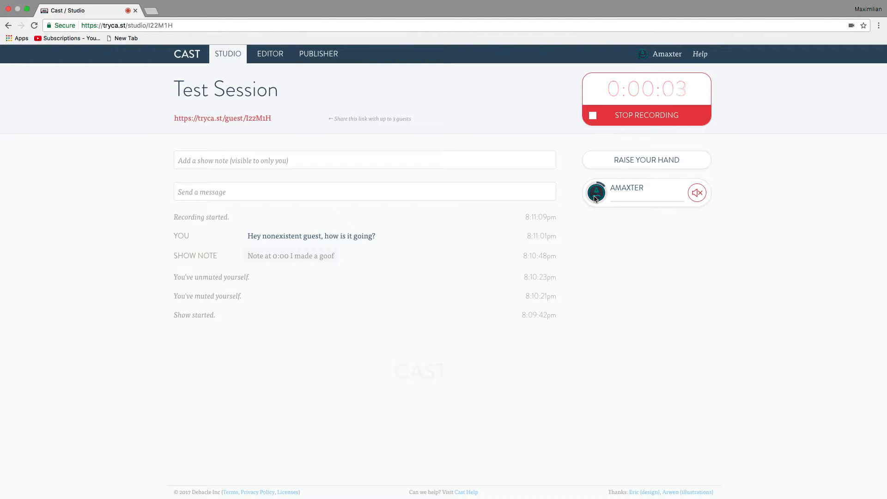
{"action": "mouse_move", "coordinate": [463, 182]}
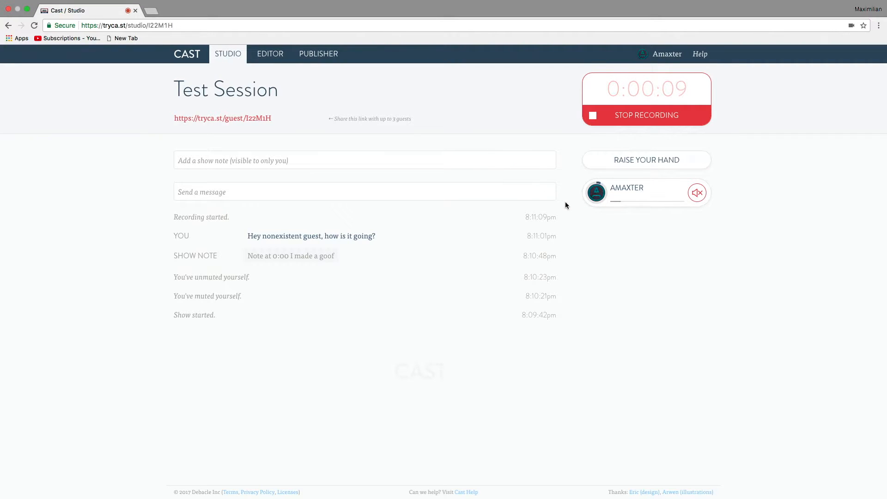
{"action": "mouse_move", "coordinate": [635, 203]}
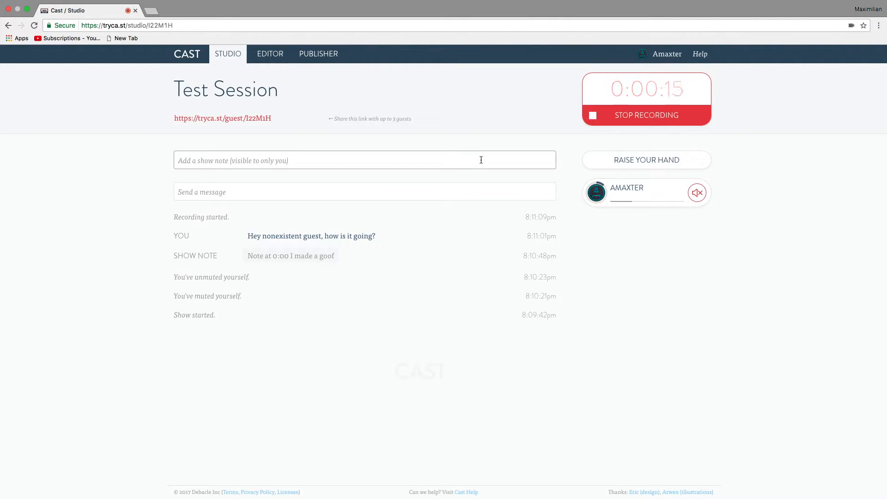
{"action": "mouse_move", "coordinate": [594, 149]}
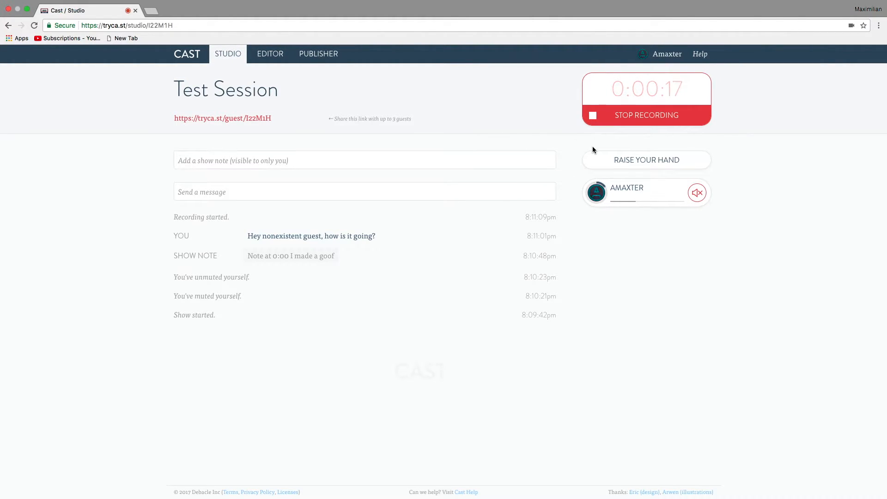
Stop the recording at 18 seconds and dismiss the Finalizing Upload notice
{"action": "left_click", "coordinate": [646, 115]}
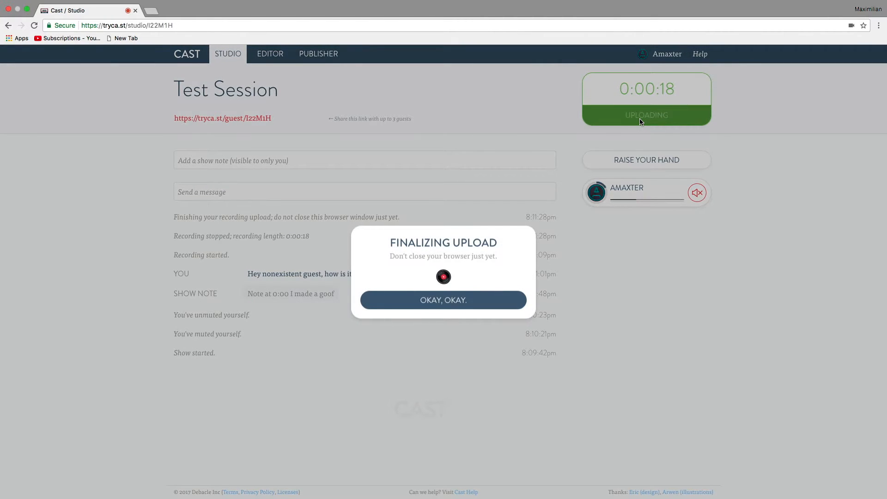
{"action": "left_click", "coordinate": [443, 299]}
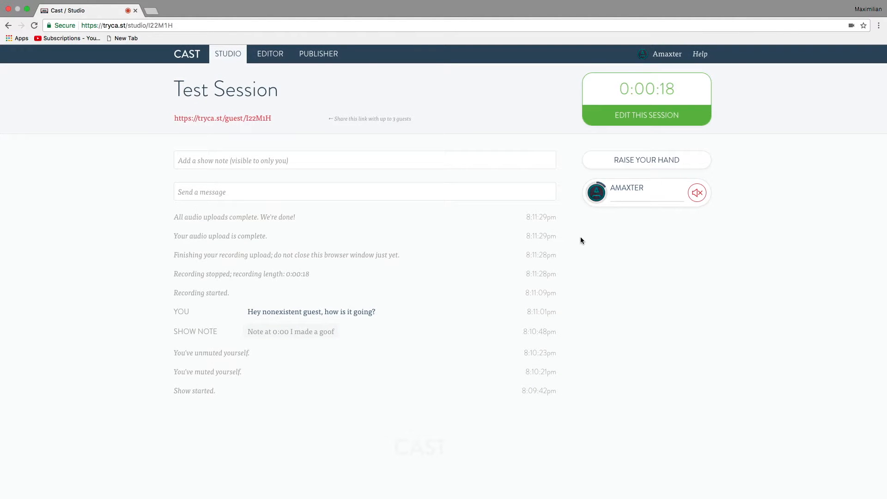
{"action": "mouse_move", "coordinate": [631, 163]}
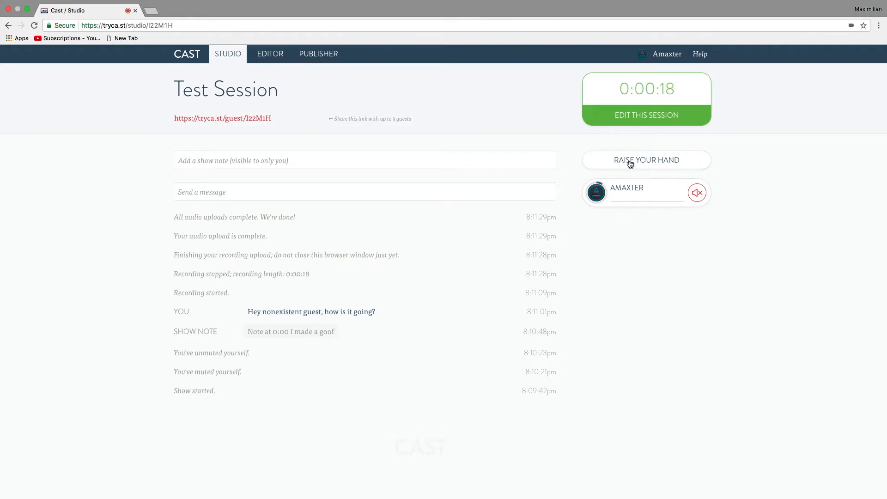
{"action": "mouse_move", "coordinate": [612, 133]}
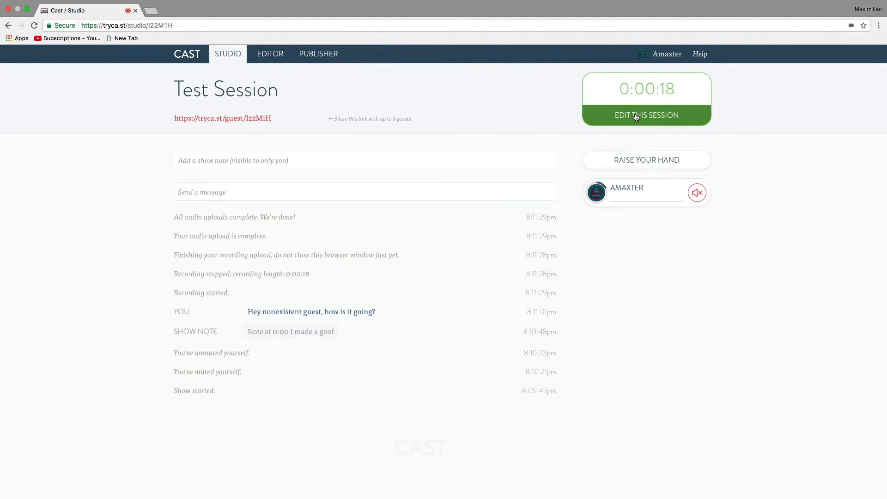
Open Test Session in the Editor with its 18-second host audio track
{"action": "left_click", "coordinate": [647, 115]}
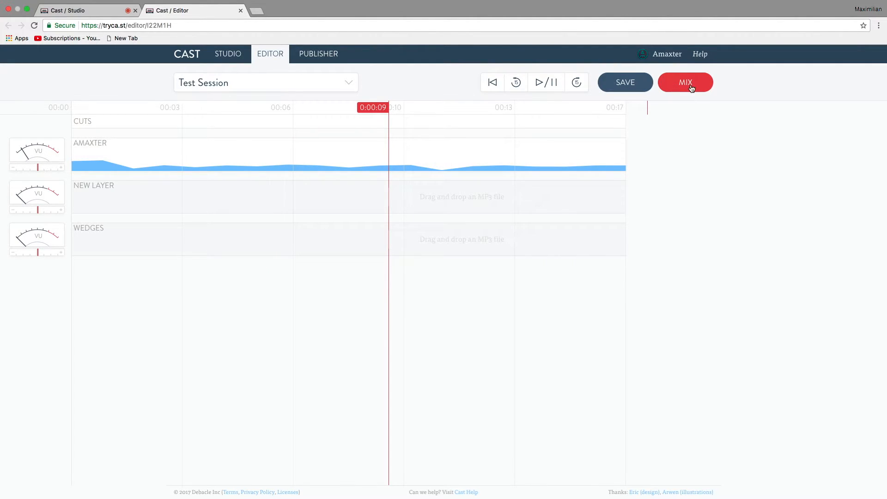
Save and mix Test Session, visit the Publisher, then return to the Editor
{"action": "left_click", "coordinate": [685, 82]}
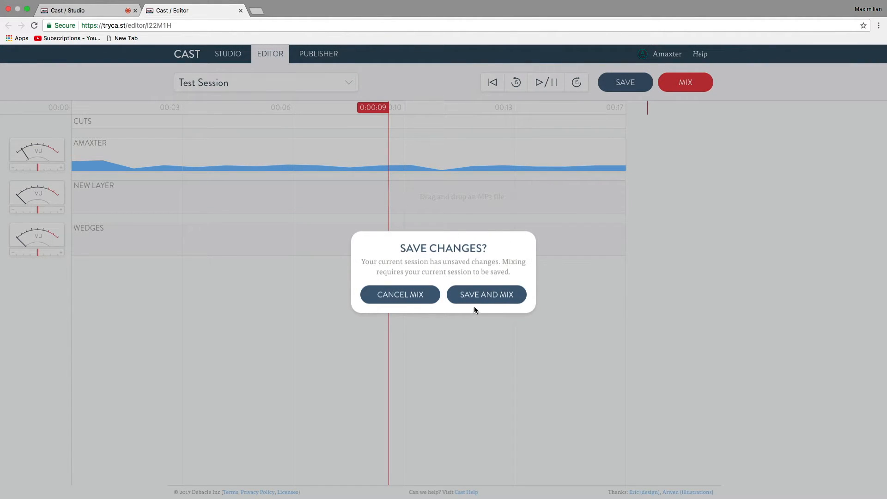
{"action": "mouse_move", "coordinate": [473, 300]}
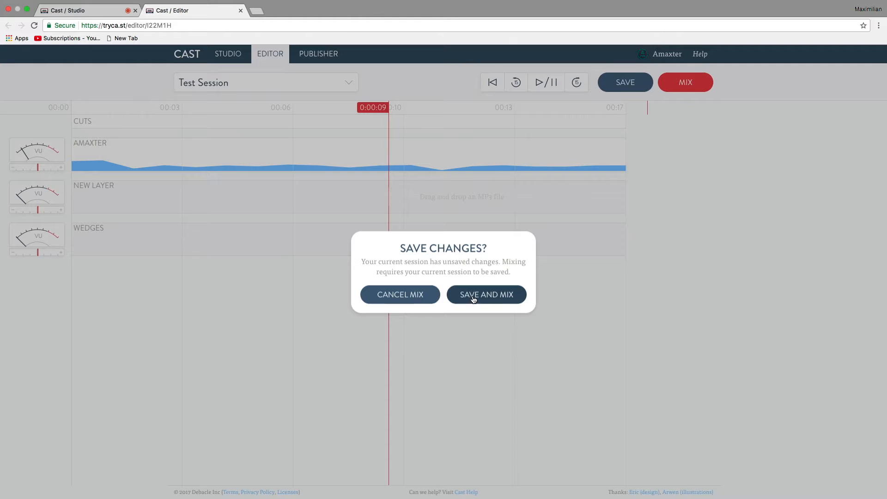
{"action": "left_click", "coordinate": [486, 295]}
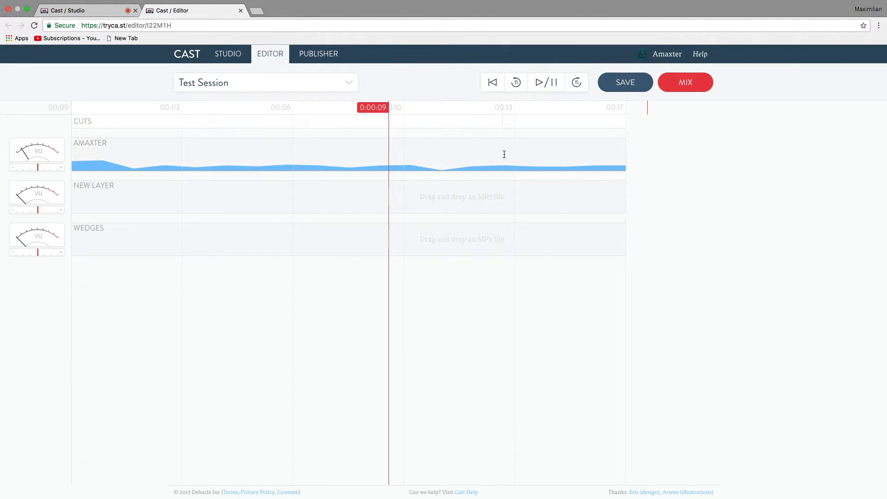
{"action": "left_click", "coordinate": [625, 82]}
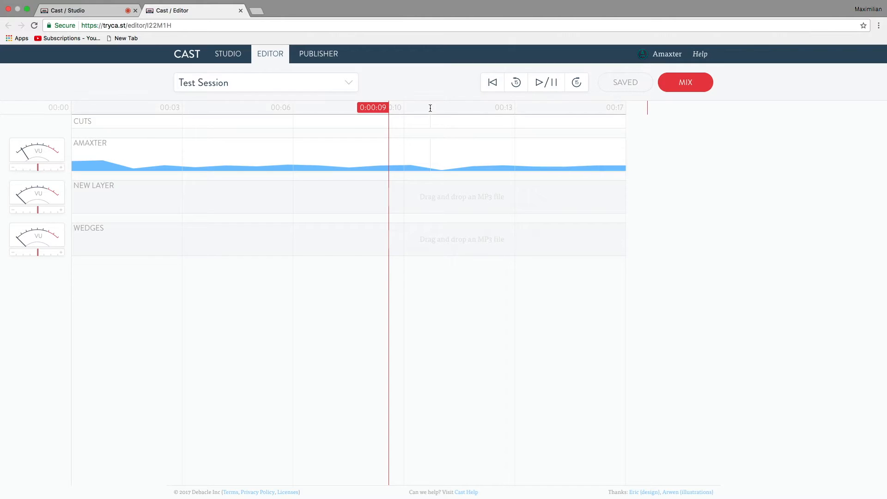
{"action": "left_click", "coordinate": [318, 53]}
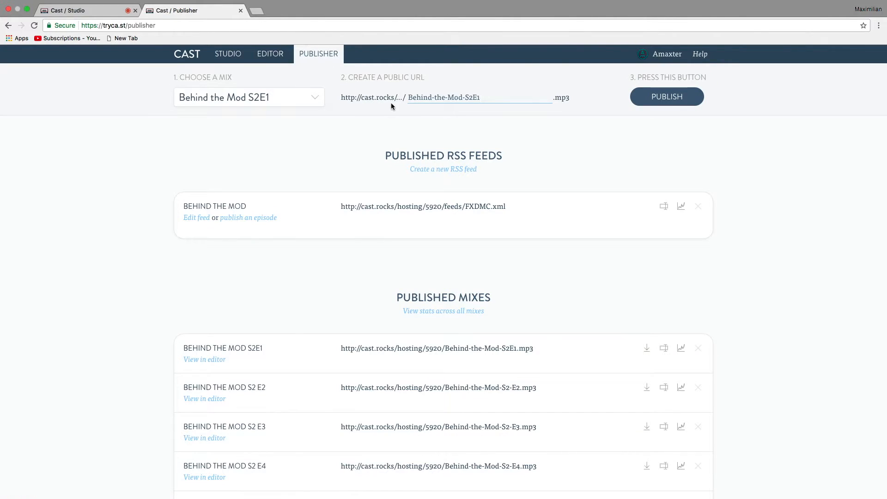
{"action": "mouse_move", "coordinate": [272, 58]}
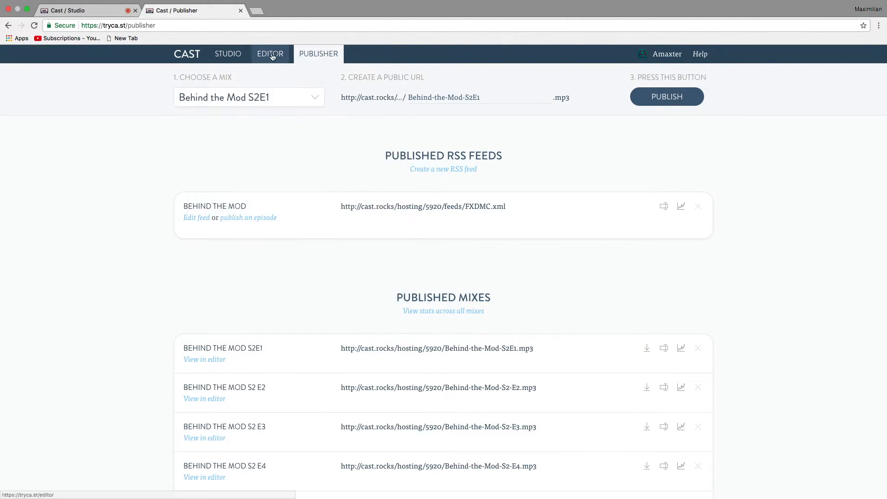
{"action": "left_click", "coordinate": [270, 53]}
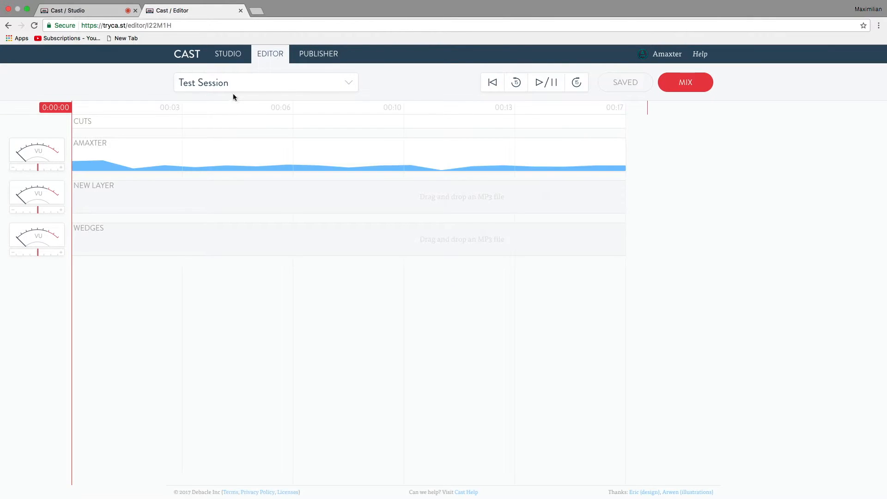
Start a standard mix of Test Session with the comment 'Test Mix' and check its progress
{"action": "left_click", "coordinate": [685, 82]}
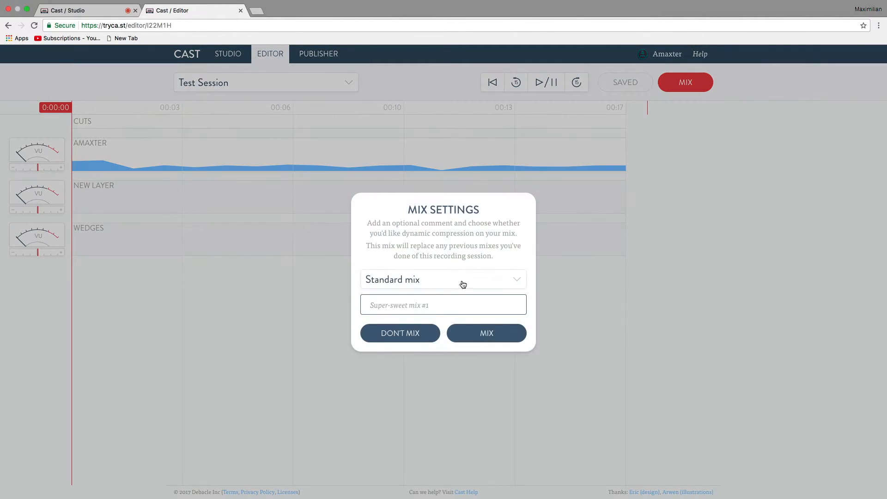
{"action": "type", "text": "Test Mix"}
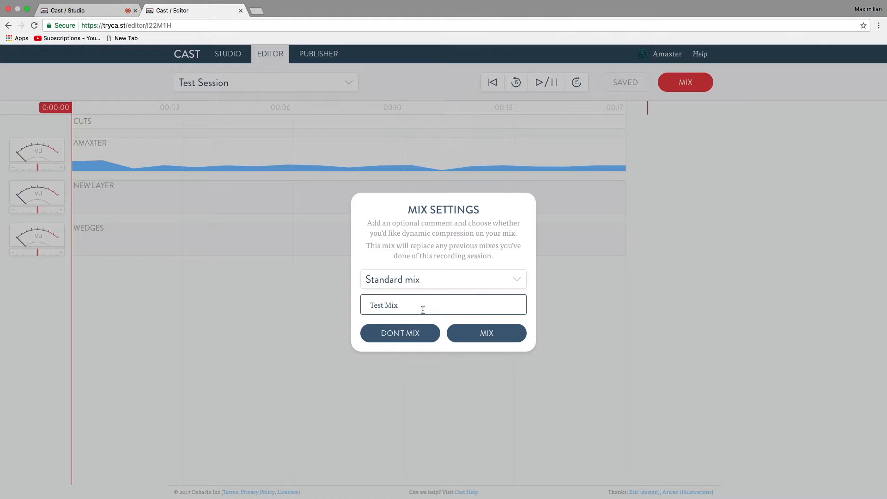
{"action": "left_click", "coordinate": [487, 333]}
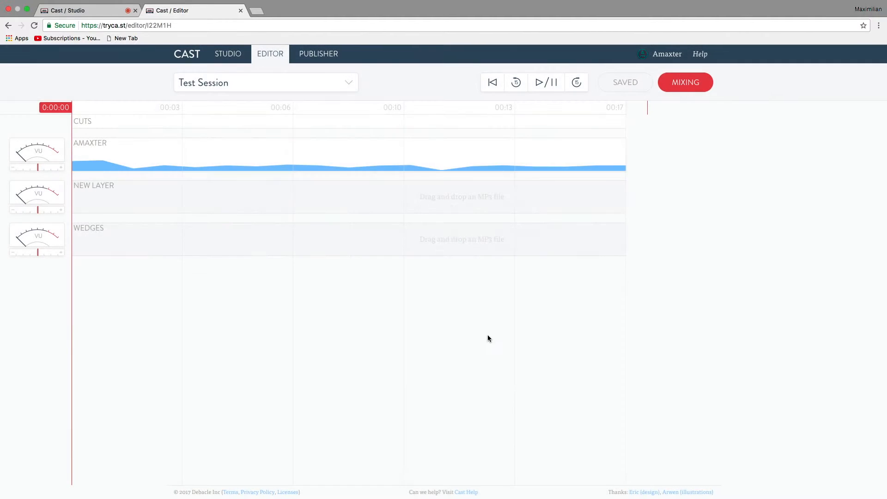
{"action": "left_click", "coordinate": [685, 82]}
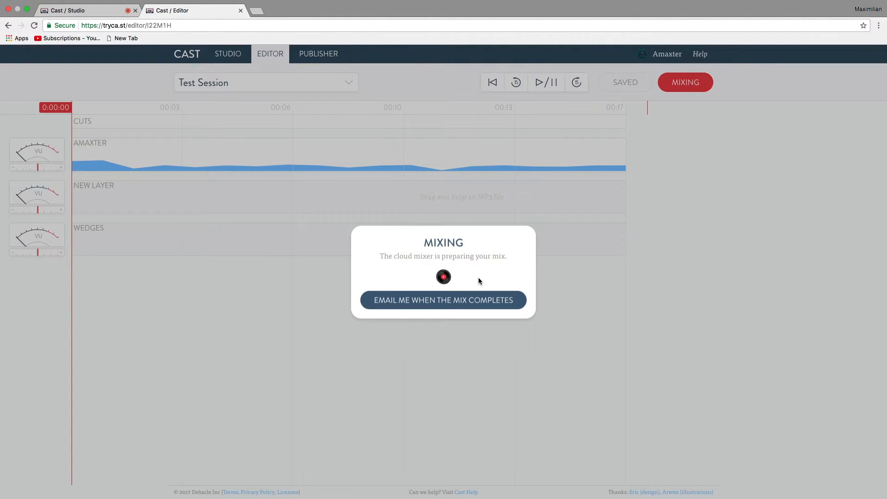
{"action": "mouse_move", "coordinate": [312, 65]}
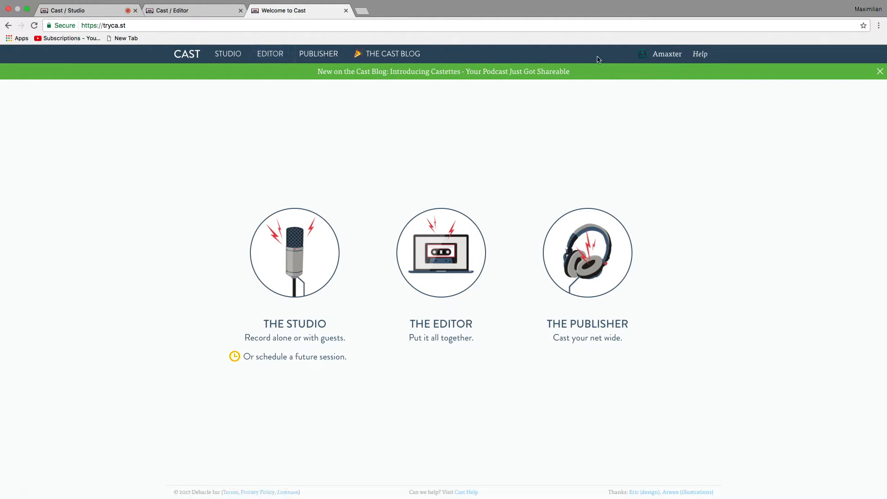
Open the account page and scroll down to the 18-second Test Session card
{"action": "left_click", "coordinate": [660, 54]}
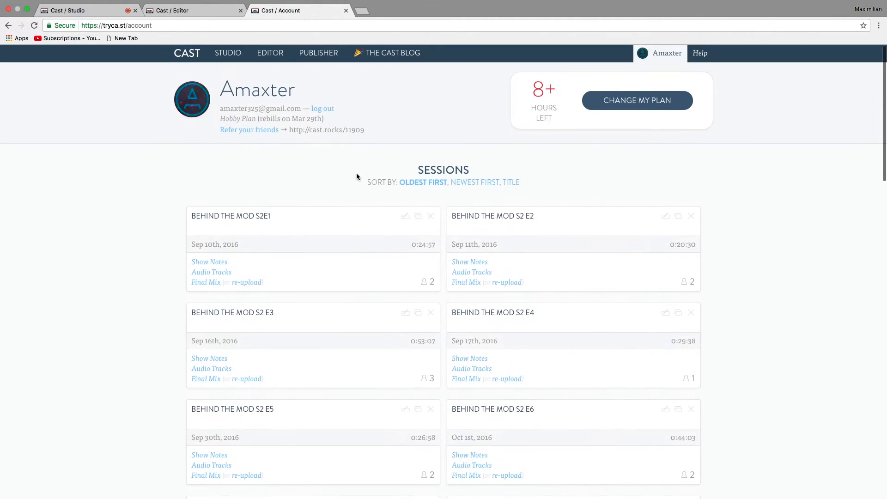
{"action": "scroll", "scroll_direction": "down", "scroll_amount": 3}
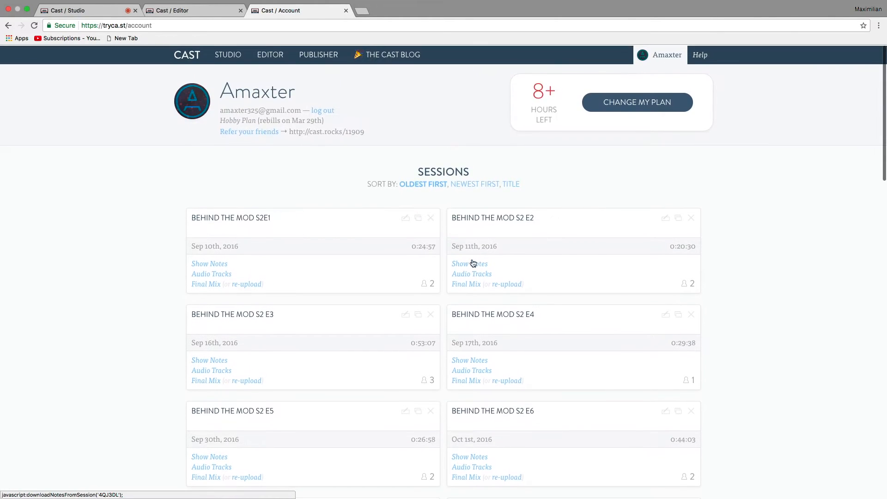
{"action": "scroll", "scroll_direction": "down", "scroll_amount": 3}
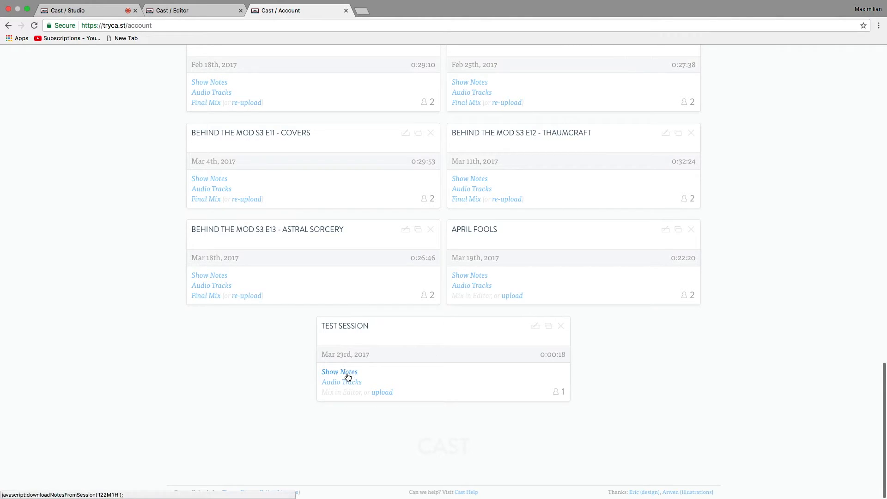
{"action": "mouse_move", "coordinate": [351, 383]}
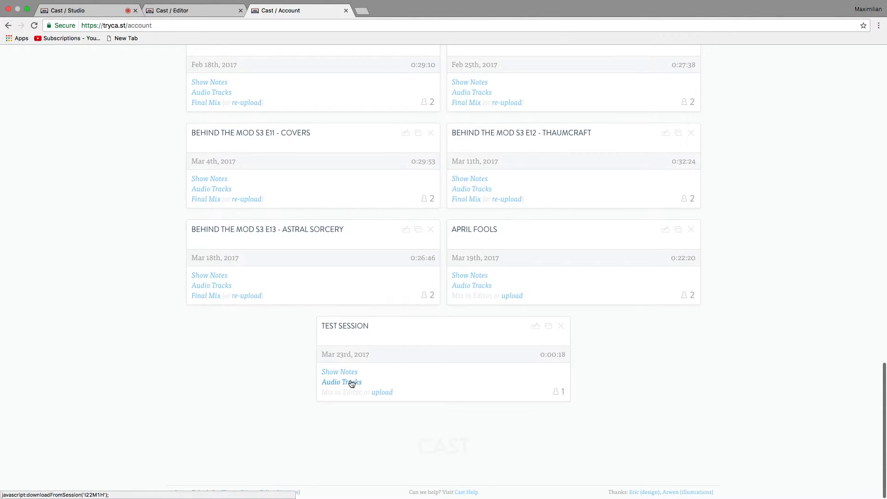
{"action": "mouse_move", "coordinate": [385, 400]}
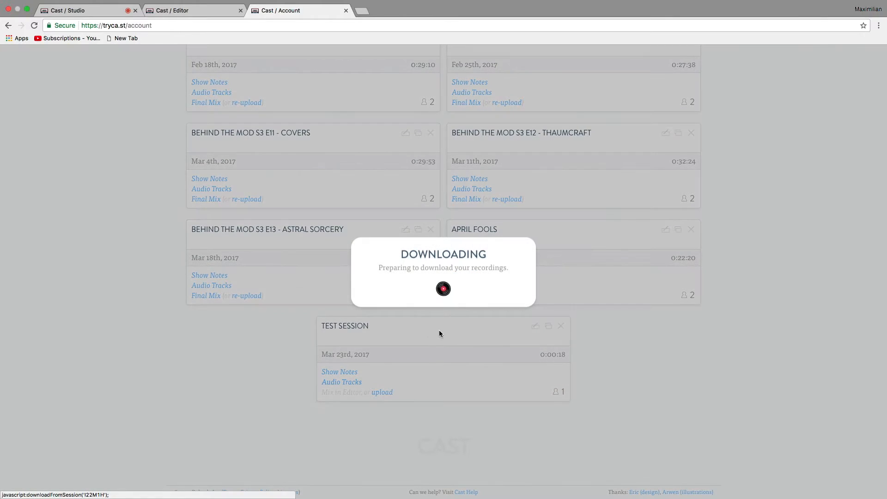
{"action": "mouse_move", "coordinate": [452, 278]}
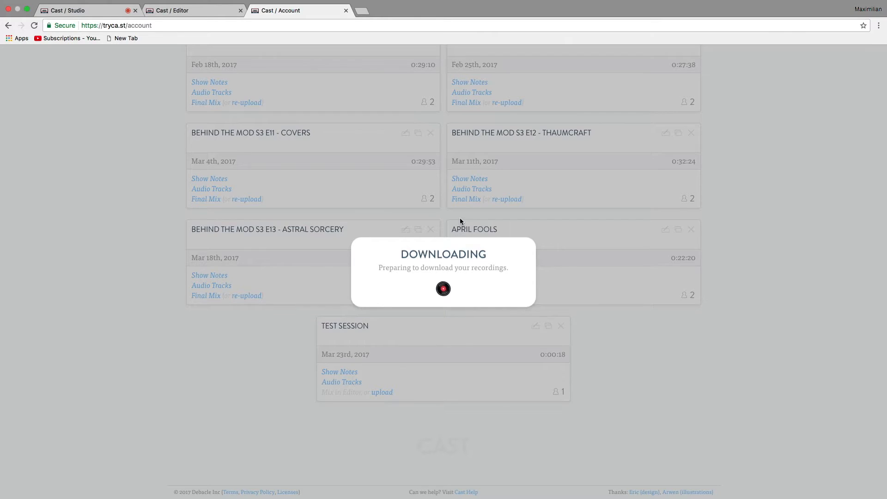
{"action": "mouse_move", "coordinate": [456, 233]}
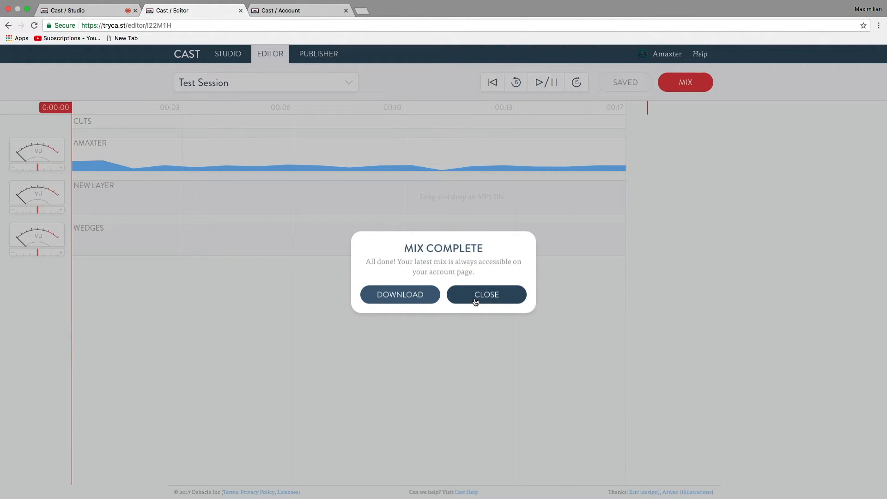
Close the Mix Complete notice and go to the Publisher page
{"action": "left_click", "coordinate": [486, 295]}
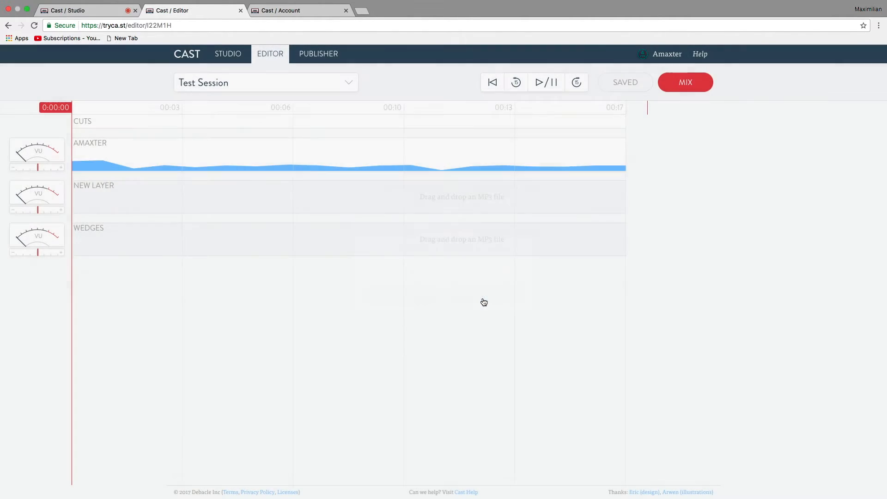
{"action": "left_click", "coordinate": [318, 53]}
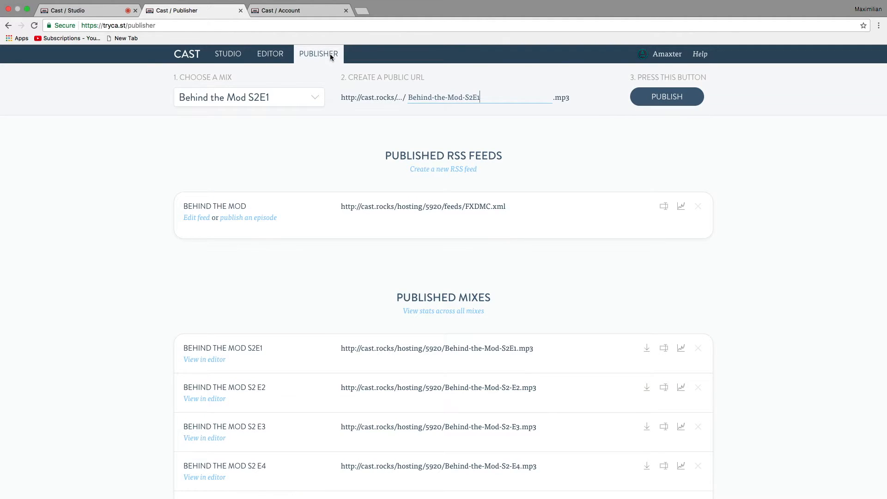
{"action": "left_click", "coordinate": [248, 97]}
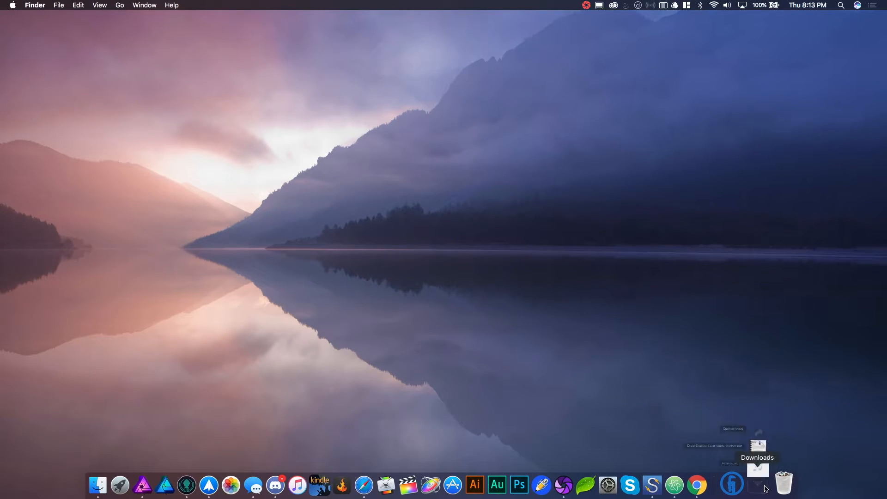
View the downloaded Amaxter.mp3 in the Dock's Downloads stack
{"action": "left_click", "coordinate": [759, 486]}
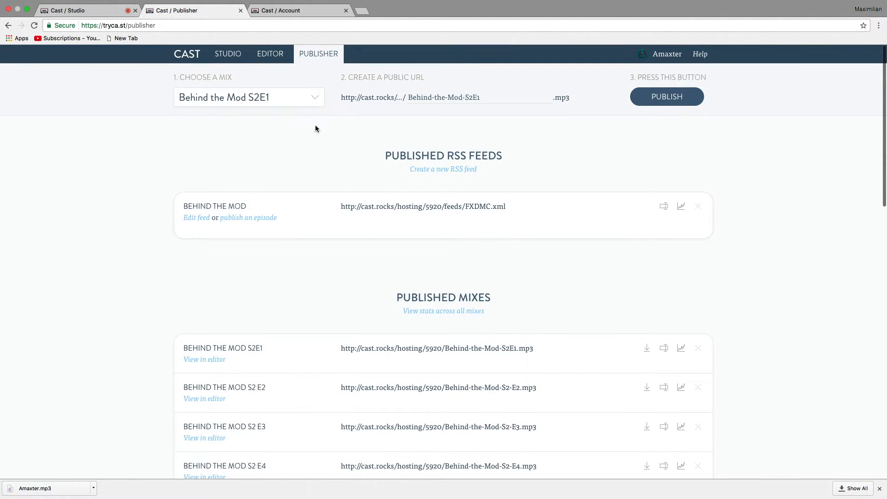
{"action": "mouse_move", "coordinate": [266, 128]}
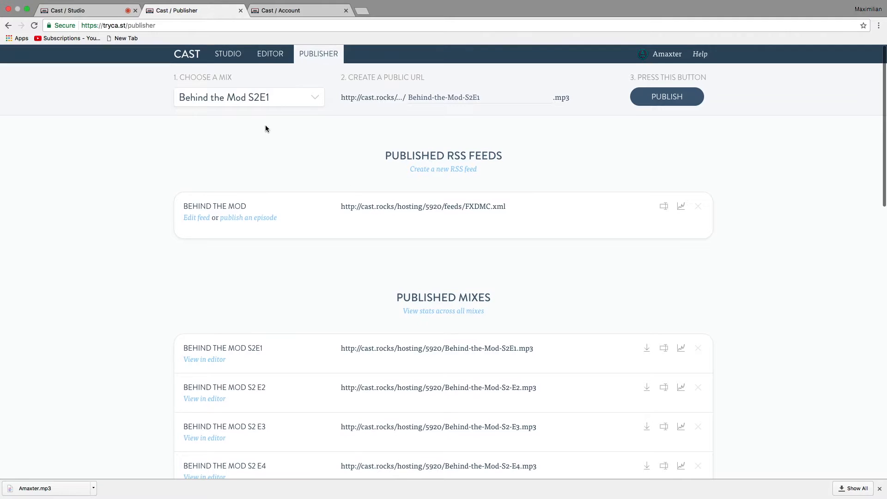
{"action": "mouse_move", "coordinate": [219, 15]}
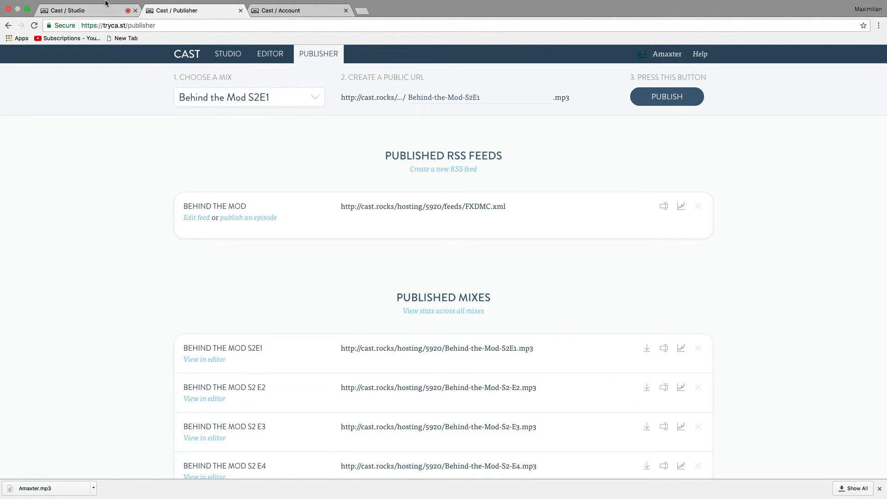
{"action": "mouse_move", "coordinate": [301, 60]}
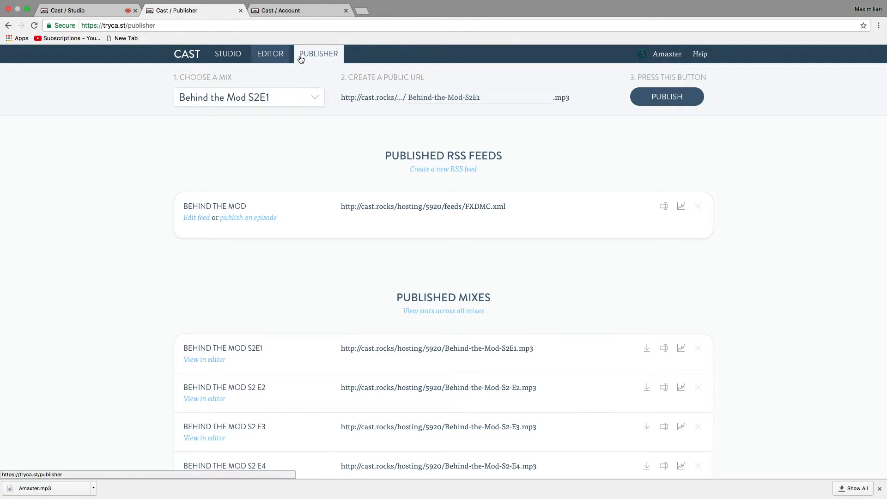
Pick Test Session from the Publisher's Choose a Mix dropdown
{"action": "left_click", "coordinate": [248, 97]}
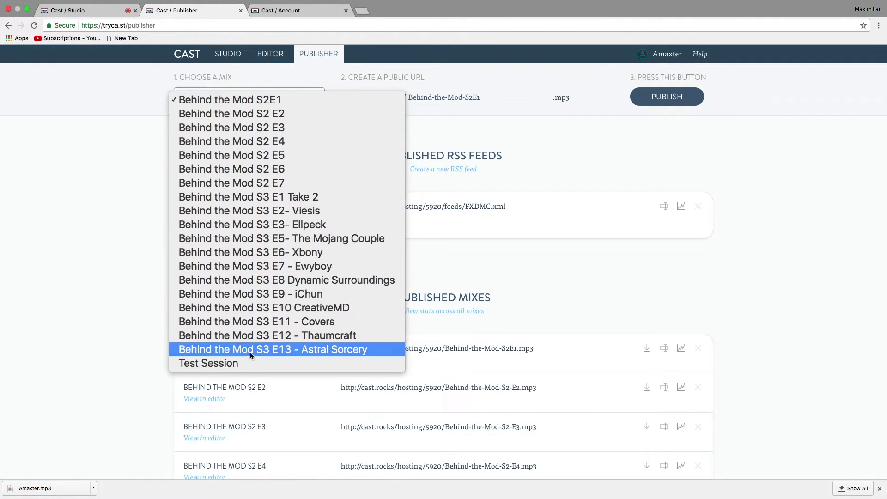
{"action": "left_click", "coordinate": [208, 363]}
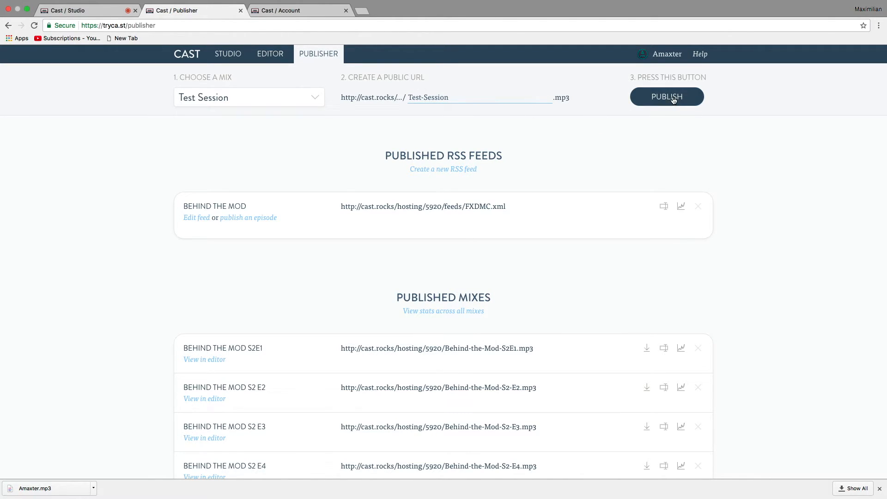
Publish Test Session, dismiss the one-feed limit warning, and edit the Behind the Mod feed
{"action": "left_click", "coordinate": [667, 97]}
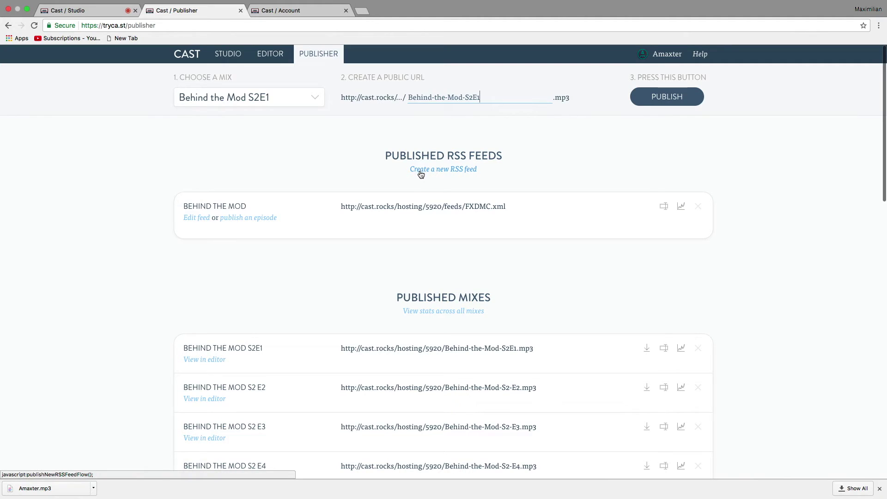
{"action": "left_click", "coordinate": [443, 169]}
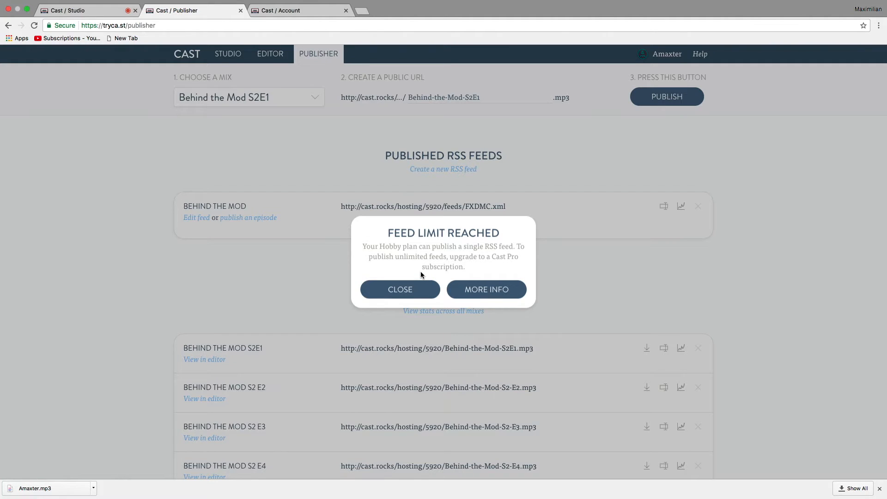
{"action": "left_click", "coordinate": [400, 289]}
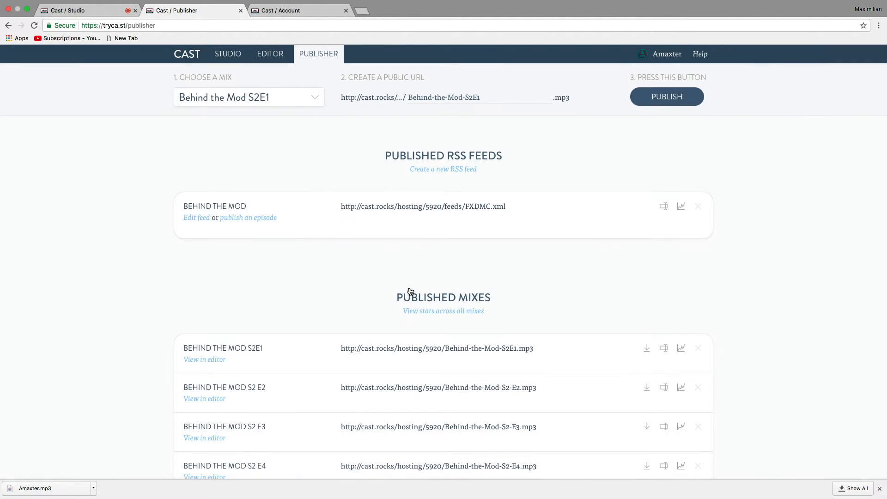
{"action": "left_click", "coordinate": [197, 218]}
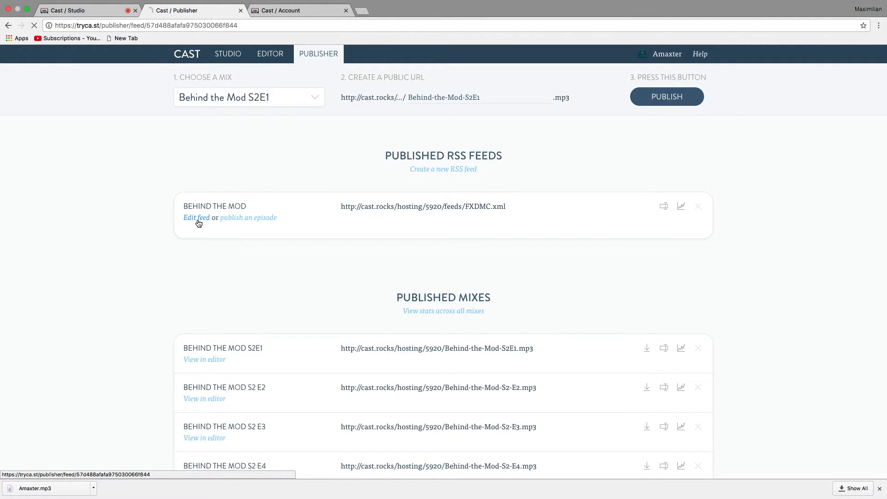
View the TehNut S2 E5 episode description, cancel, and scroll up to the feed URLs
{"action": "left_click", "coordinate": [195, 218]}
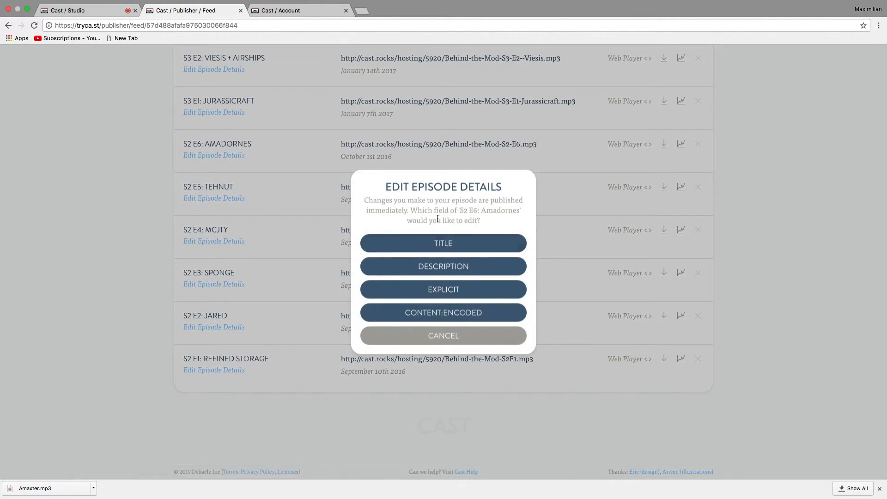
{"action": "left_click", "coordinate": [444, 243]}
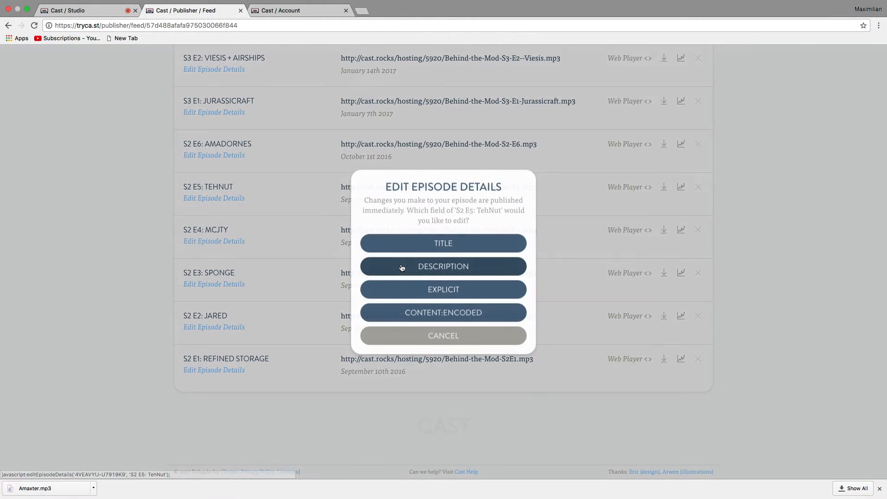
{"action": "left_click", "coordinate": [443, 266]}
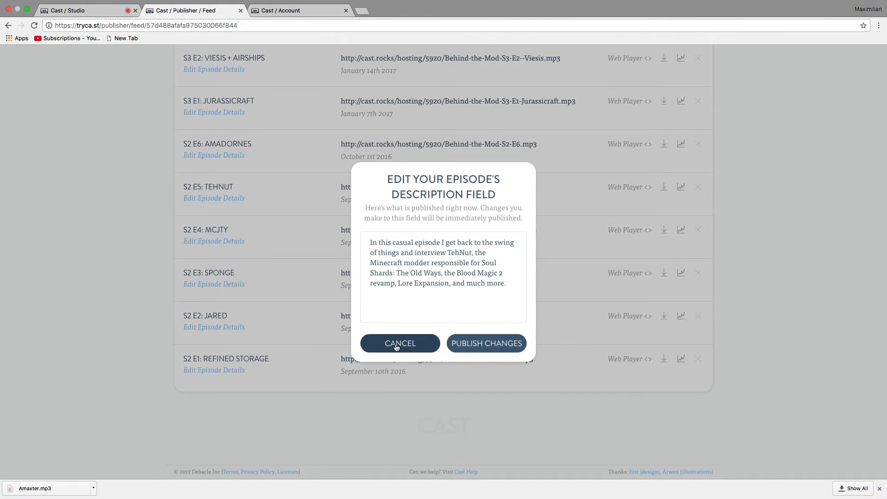
{"action": "left_click", "coordinate": [400, 344]}
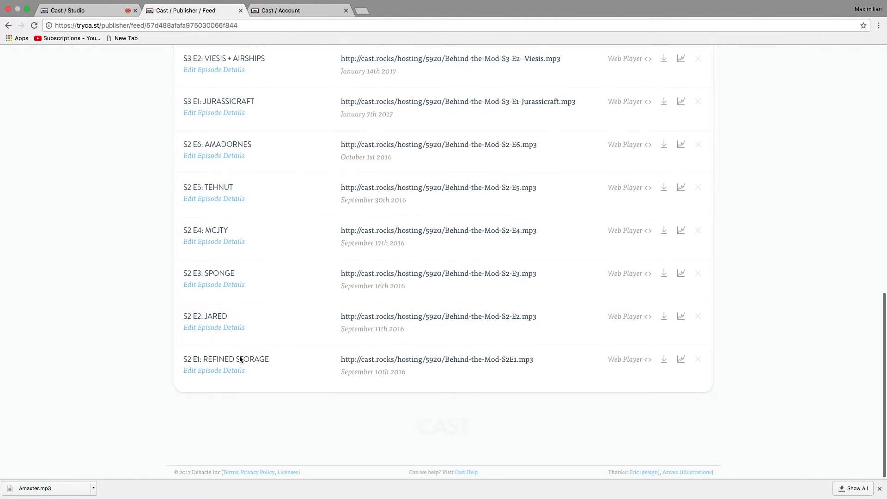
{"action": "scroll", "scroll_direction": "up", "scroll_amount": 3}
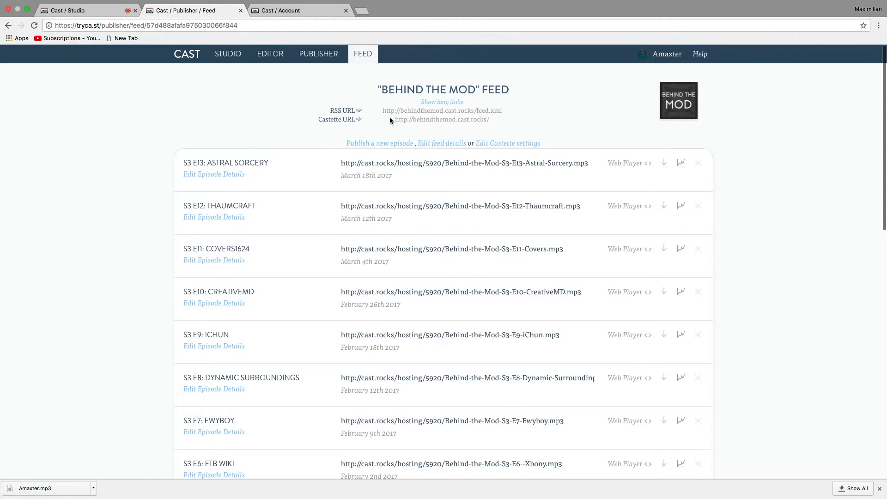
{"action": "double_click", "coordinate": [442, 120]}
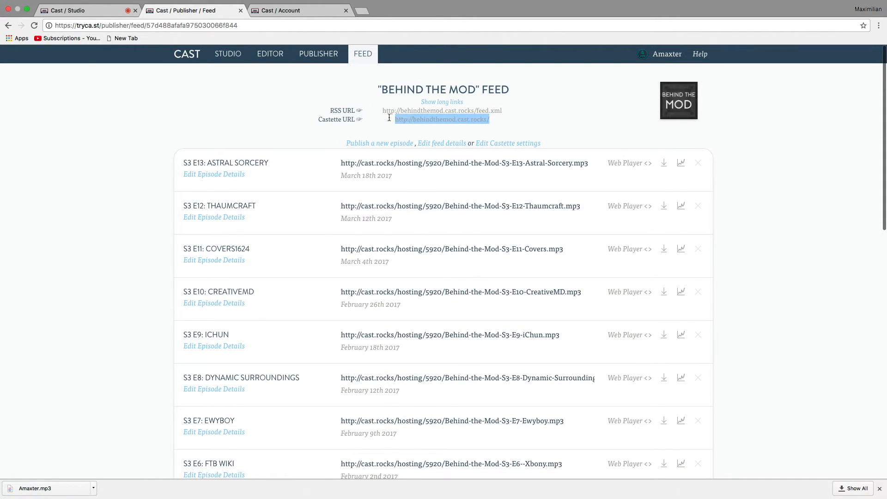
{"action": "mouse_move", "coordinate": [456, 141]}
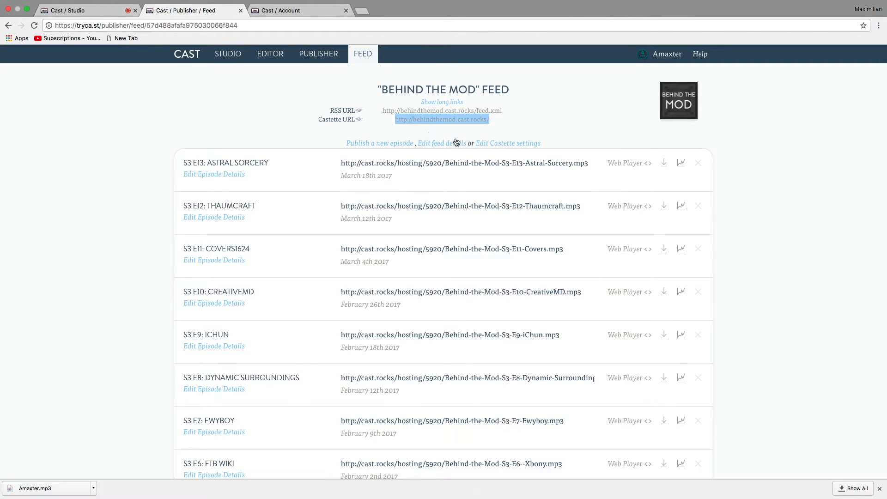
{"action": "mouse_move", "coordinate": [494, 147]}
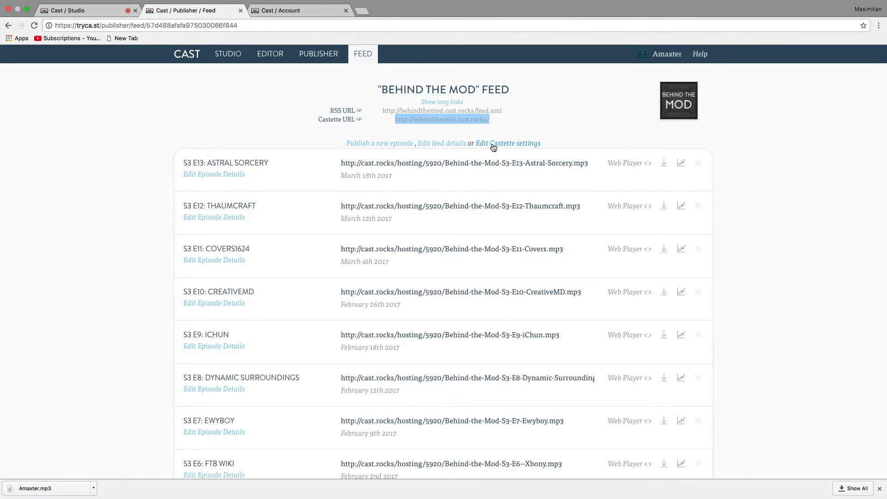
{"action": "left_click", "coordinate": [442, 143]}
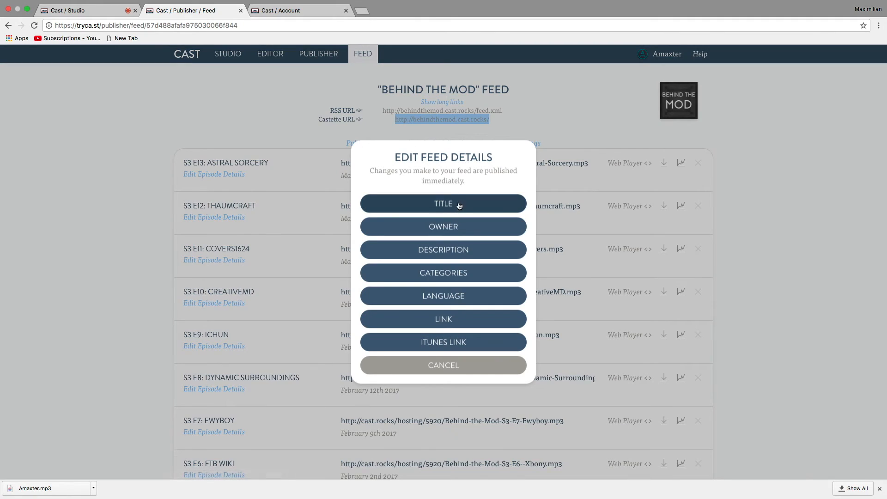
{"action": "left_click", "coordinate": [443, 204]}
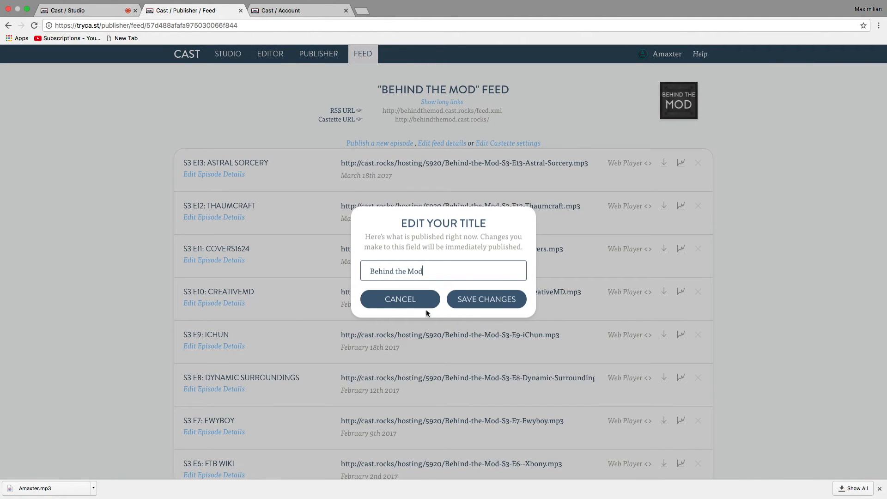
{"action": "left_click", "coordinate": [401, 299]}
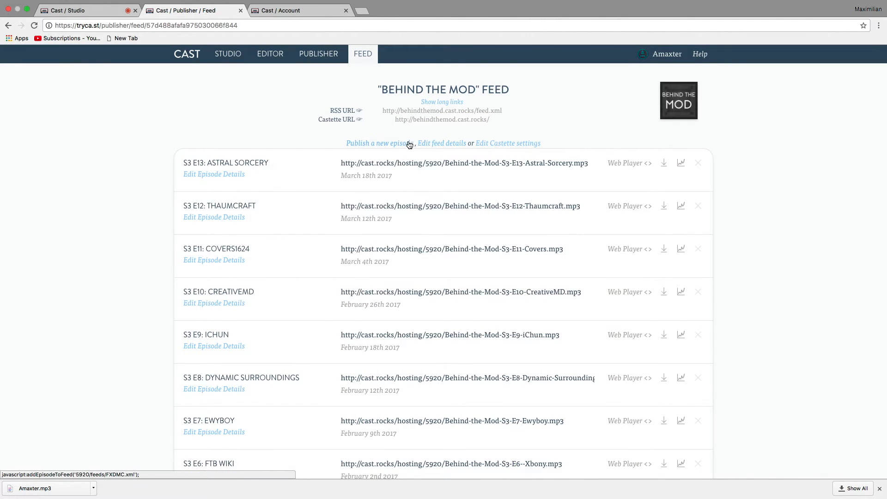
{"action": "left_click", "coordinate": [442, 143]}
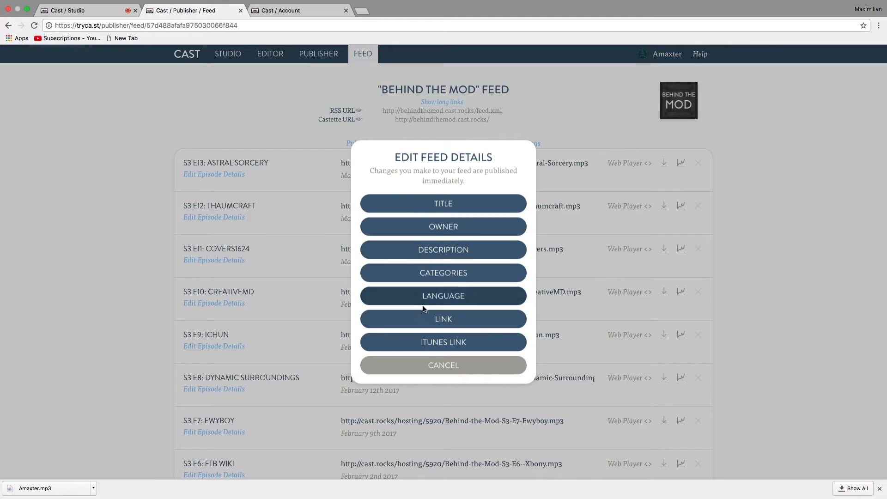
{"action": "mouse_move", "coordinate": [459, 276]}
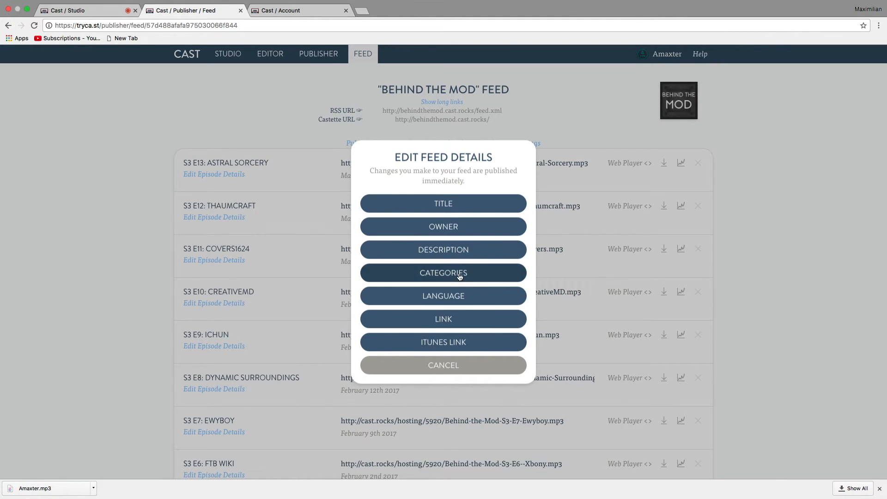
{"action": "left_click", "coordinate": [443, 365]}
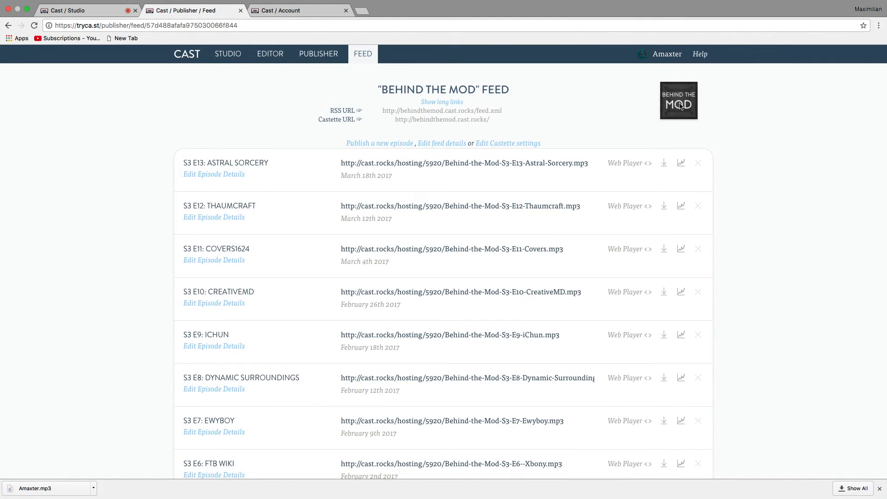
{"action": "mouse_move", "coordinate": [504, 136]}
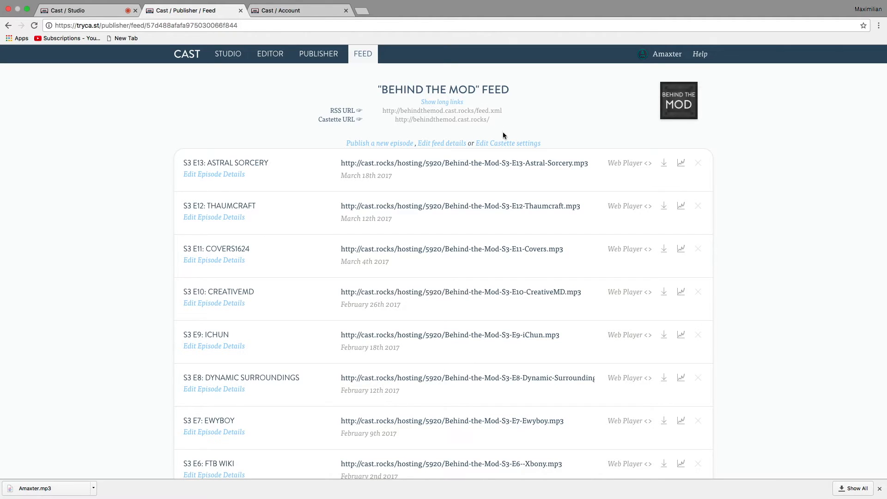
Preview the Behind the Mod Castette in a new tab, then return to the feed tab
{"action": "left_click", "coordinate": [508, 144]}
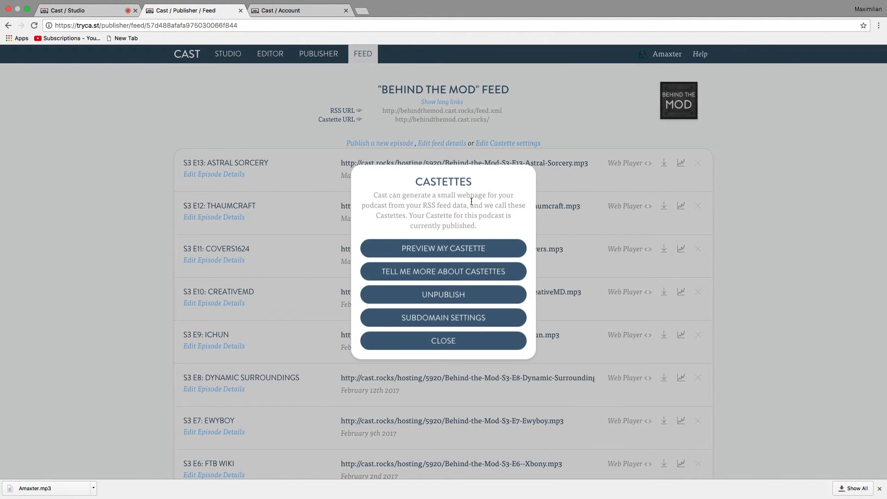
{"action": "mouse_move", "coordinate": [468, 98]}
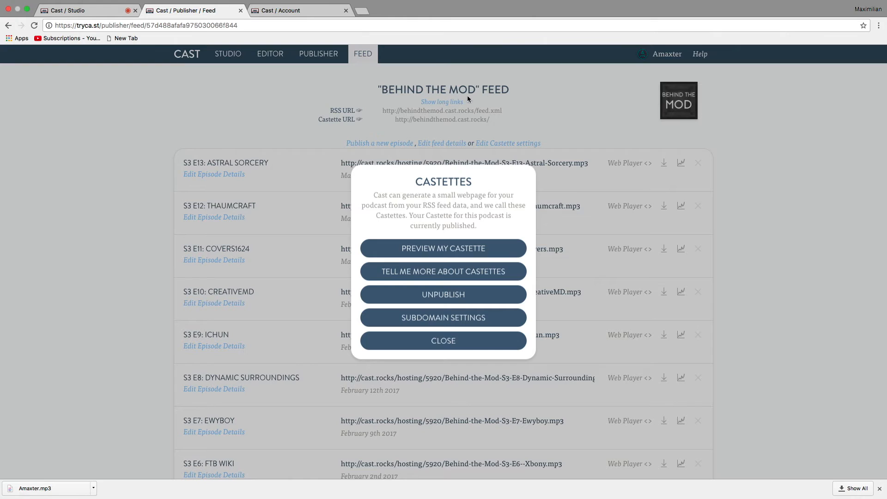
{"action": "mouse_move", "coordinate": [501, 131]}
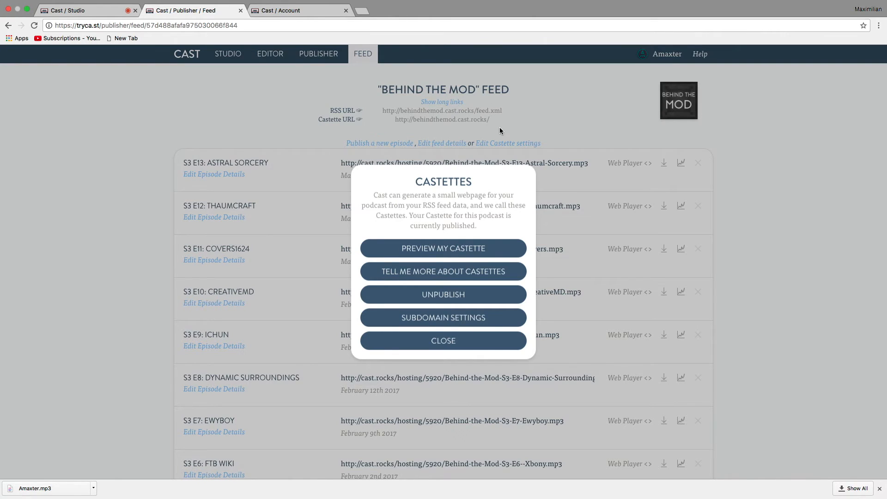
{"action": "mouse_move", "coordinate": [492, 130]}
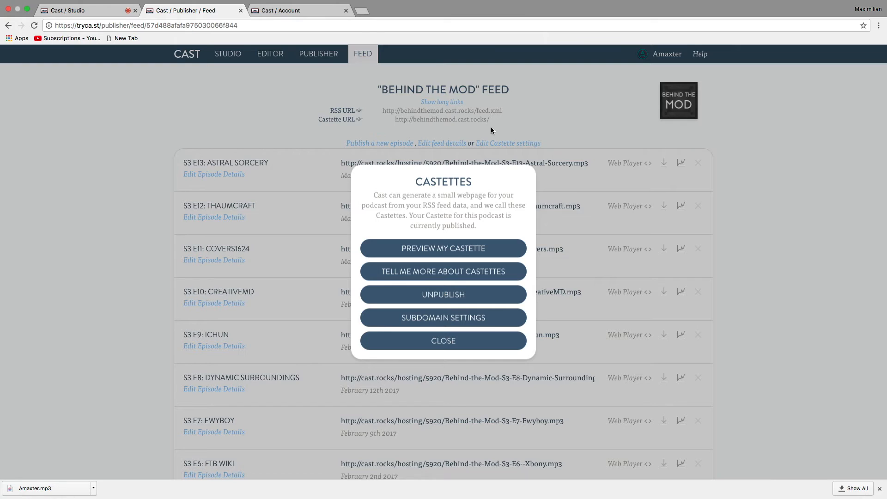
{"action": "mouse_move", "coordinate": [428, 237]}
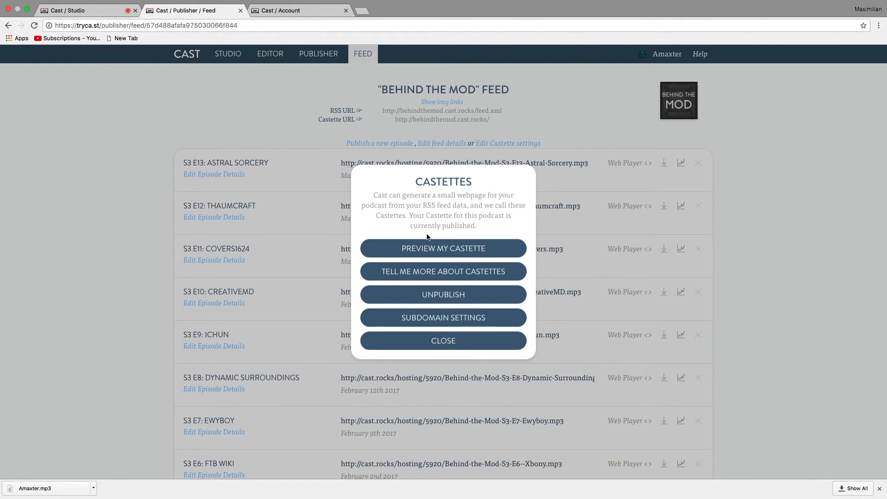
{"action": "left_click", "coordinate": [443, 249]}
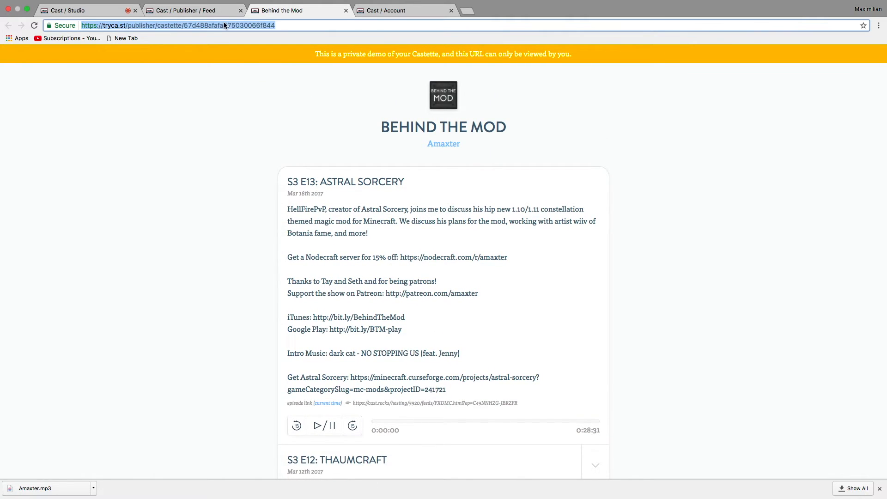
{"action": "left_click", "coordinate": [190, 10]}
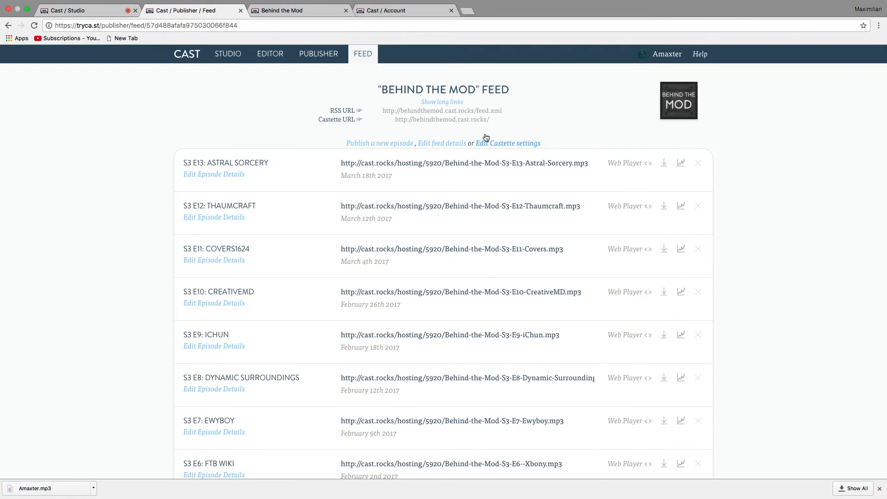
Open the public Behind the Mod Castette URL in a new tab and scroll its episodes
{"action": "left_click_drag", "start_coordinate": [440, 119], "coordinate": [489, 119]}
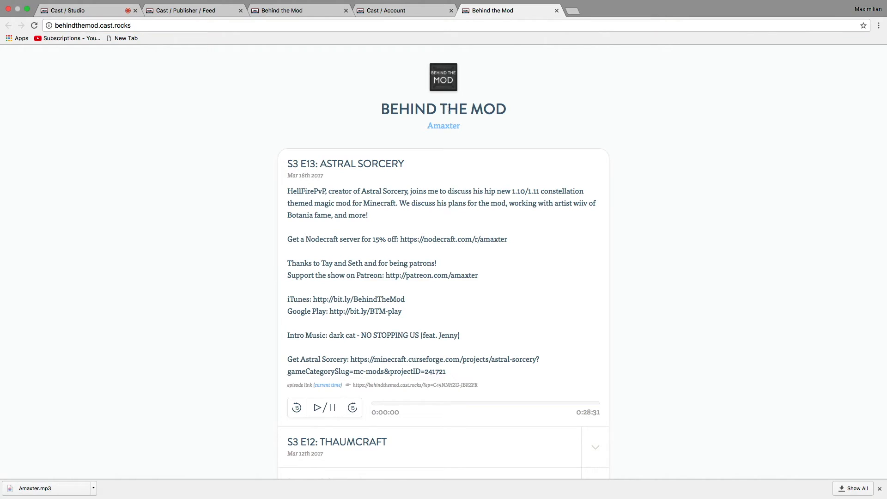
{"action": "scroll", "scroll_direction": "down", "scroll_amount": 3}
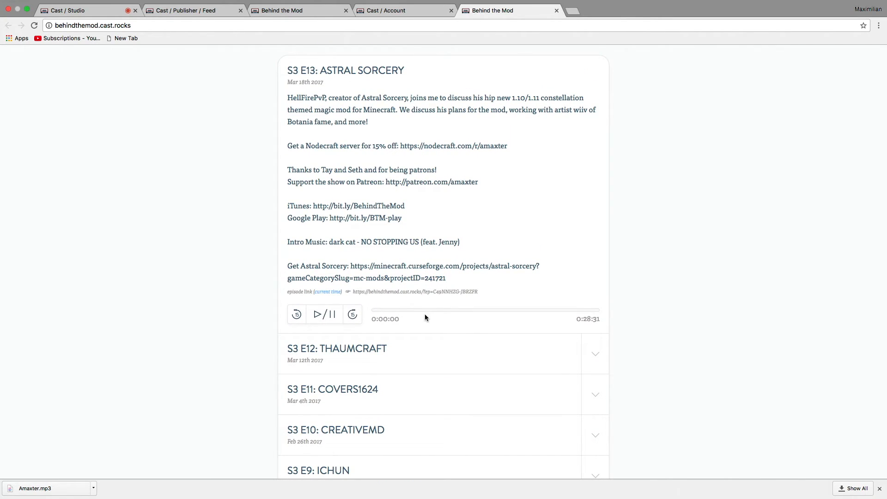
{"action": "scroll", "scroll_direction": "down", "scroll_amount": 3}
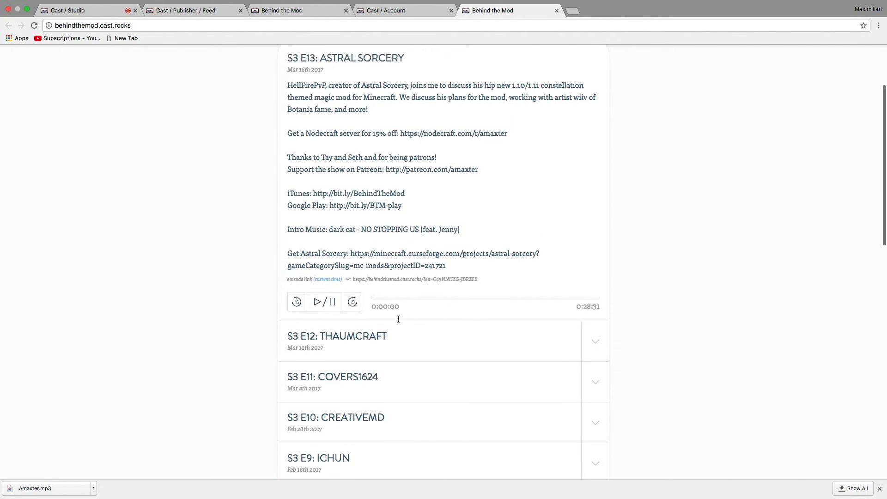
{"action": "scroll", "scroll_direction": "down", "scroll_amount": 3}
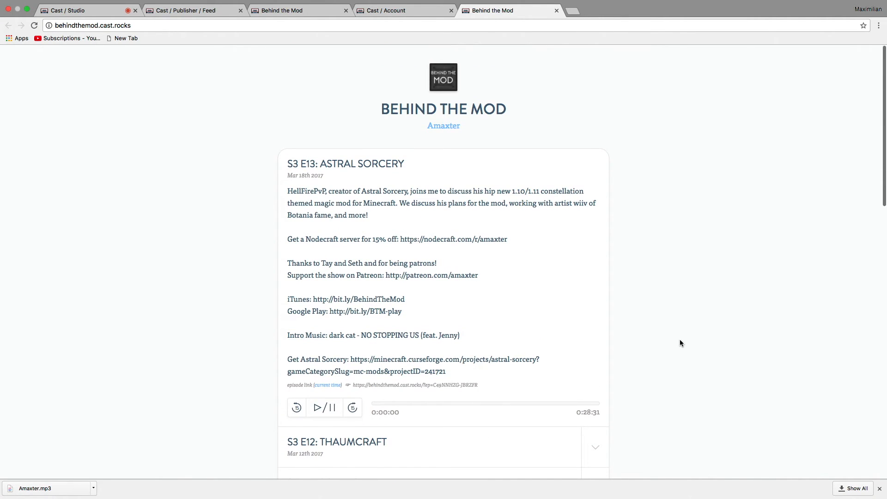
{"action": "mouse_move", "coordinate": [404, 15]}
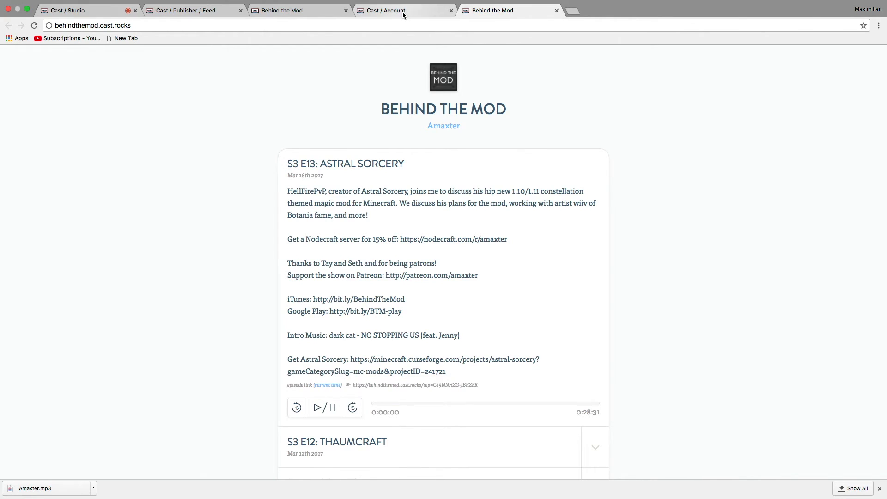
Switch to the account tab and close it
{"action": "left_click", "coordinate": [388, 10]}
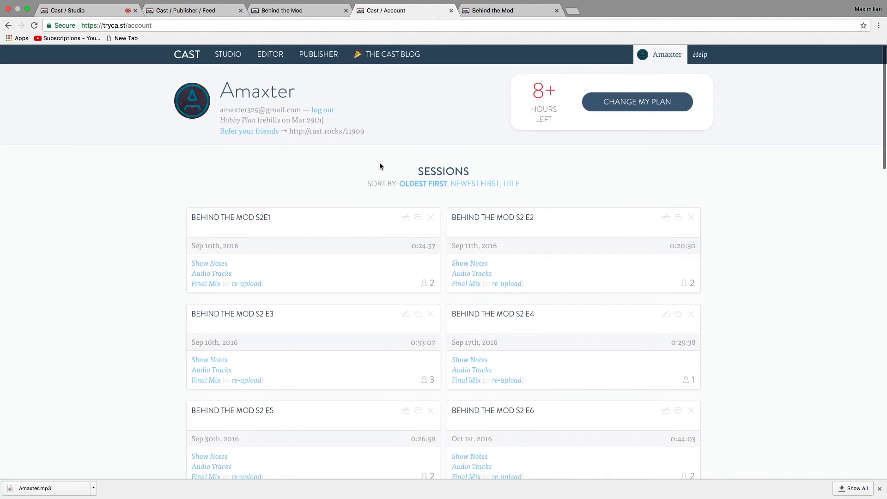
{"action": "left_click", "coordinate": [228, 54]}
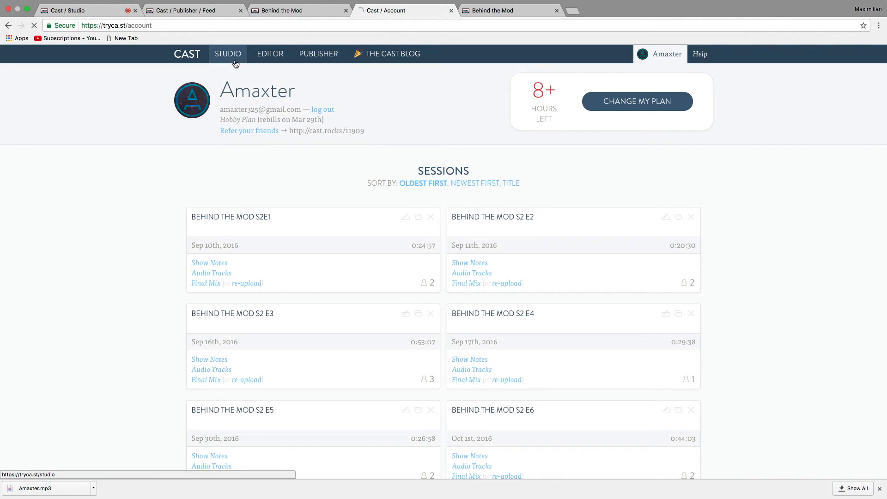
{"action": "left_click", "coordinate": [228, 53]}
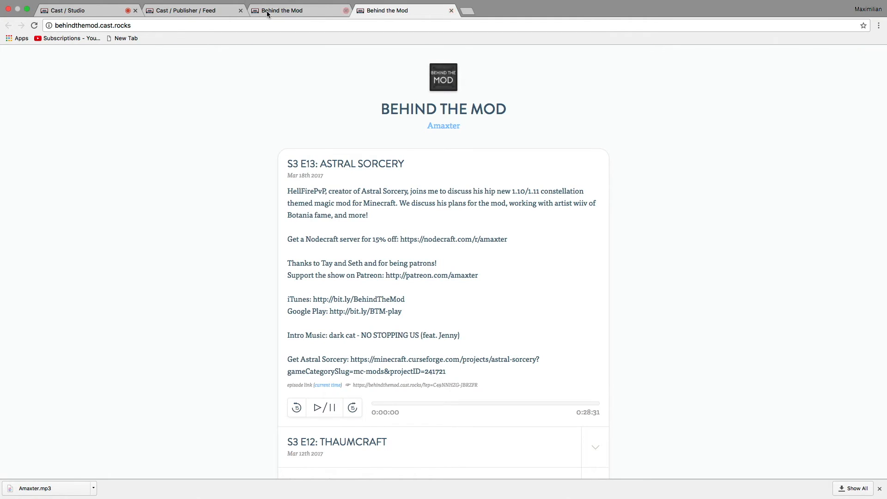
Glance at the Test Session studio tab, then return to the Behind the Mod feed tab
{"action": "left_click", "coordinate": [65, 10]}
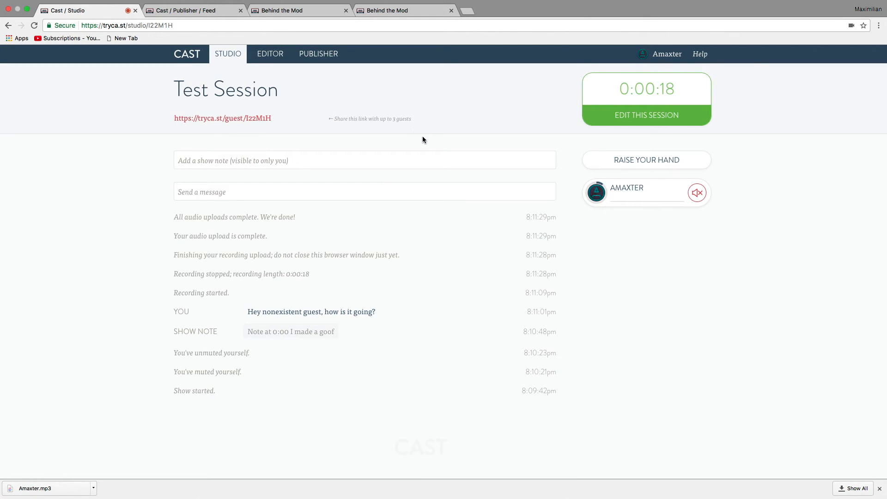
{"action": "mouse_move", "coordinate": [609, 191]}
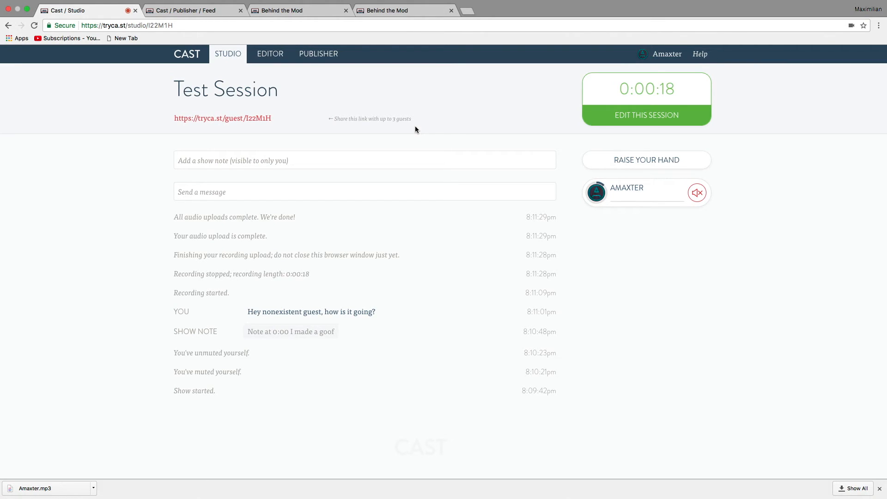
{"action": "mouse_move", "coordinate": [309, 83]}
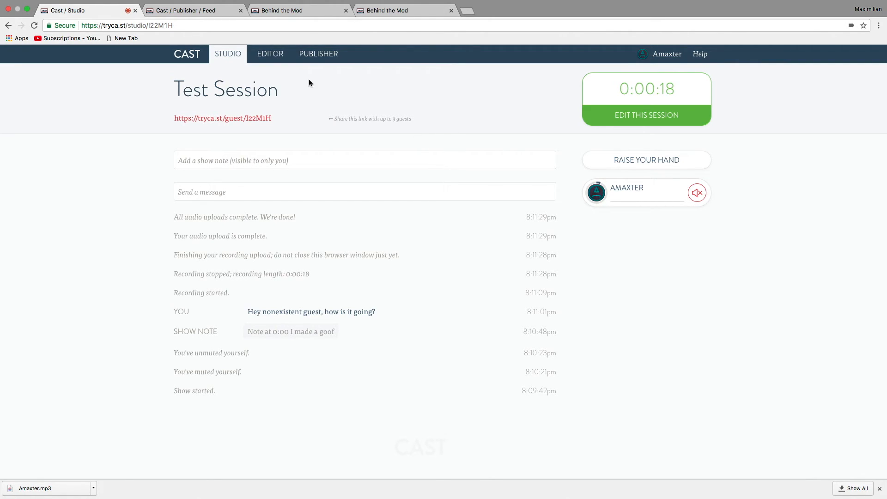
{"action": "mouse_move", "coordinate": [343, 98]}
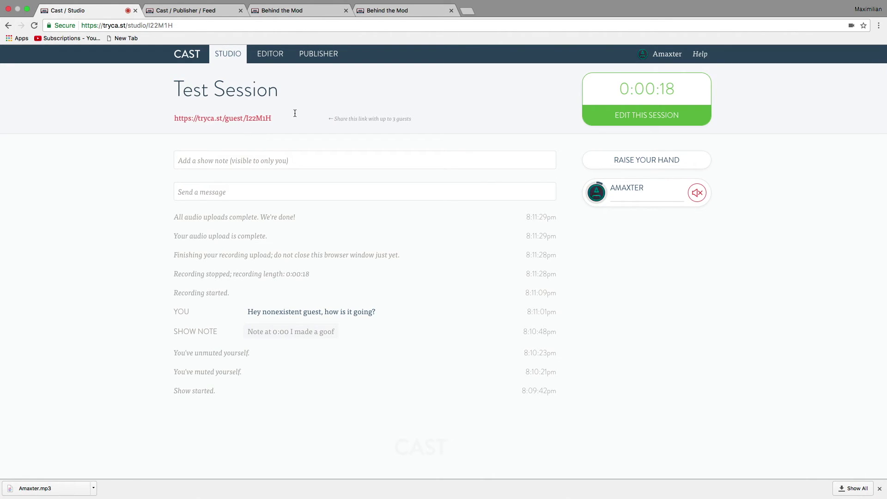
{"action": "mouse_move", "coordinate": [444, 133]}
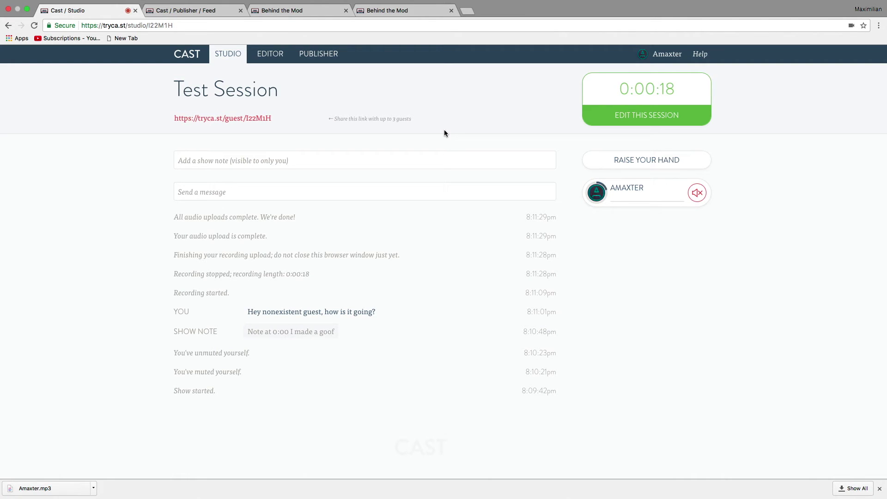
{"action": "mouse_move", "coordinate": [473, 126]}
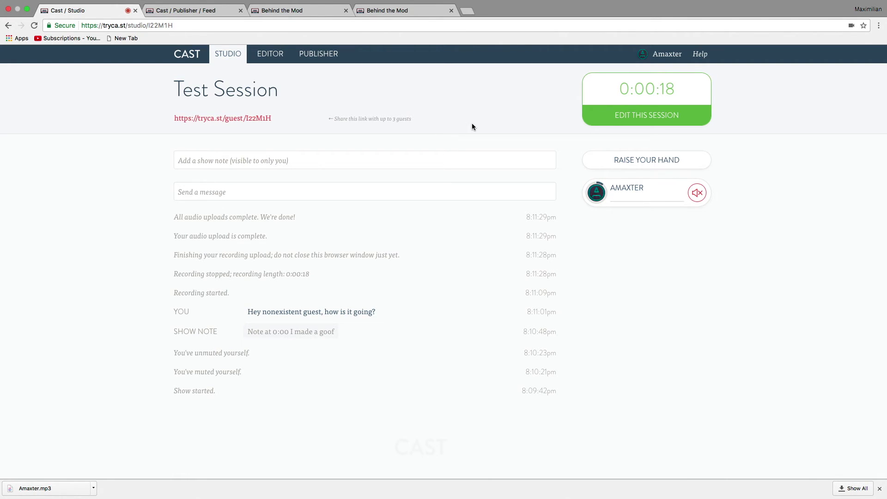
{"action": "mouse_move", "coordinate": [475, 131]}
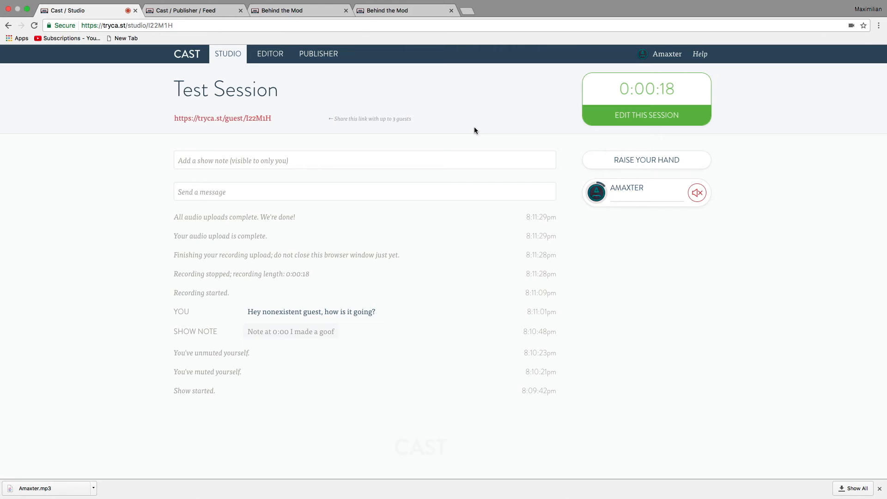
{"action": "mouse_move", "coordinate": [360, 153]}
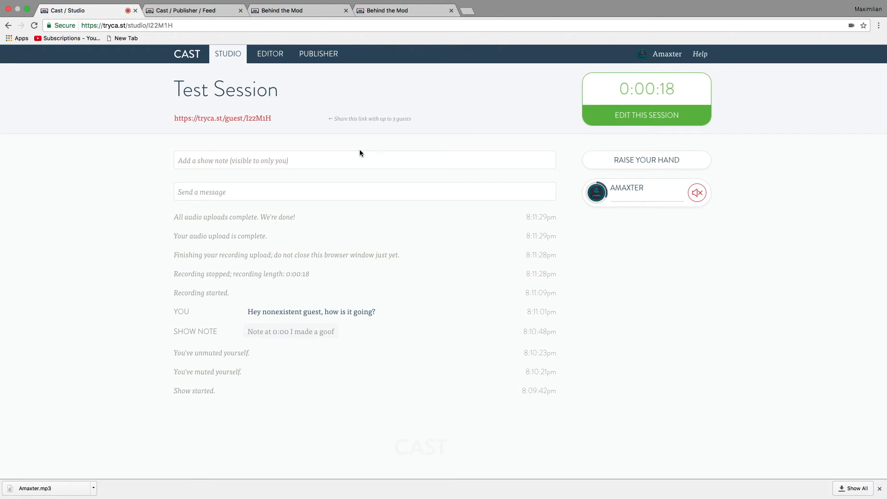
{"action": "left_click", "coordinate": [193, 10]}
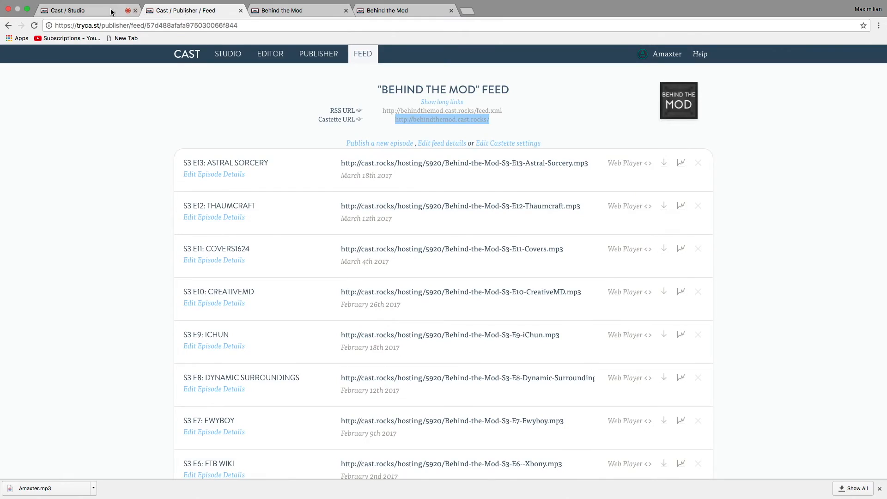
Show the Behind the Mod podcast webpage, then return to its feed and select the RSS URL
{"action": "left_click", "coordinate": [74, 10]}
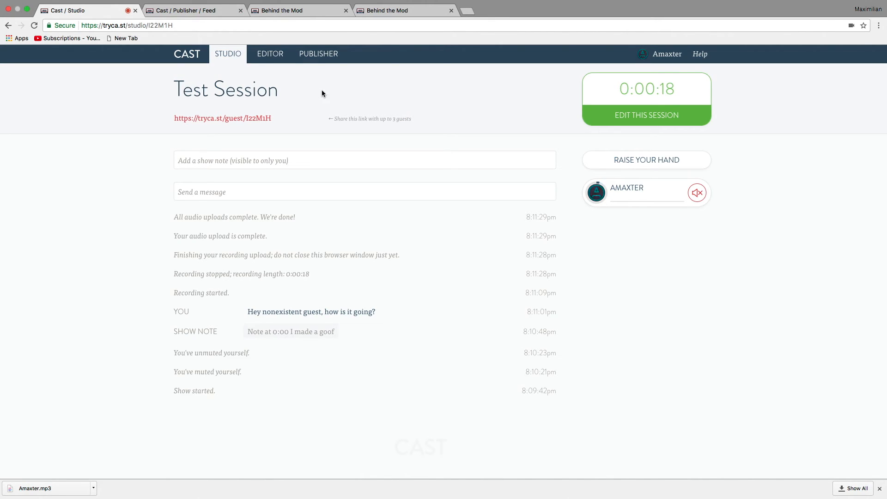
{"action": "left_click", "coordinate": [391, 10]}
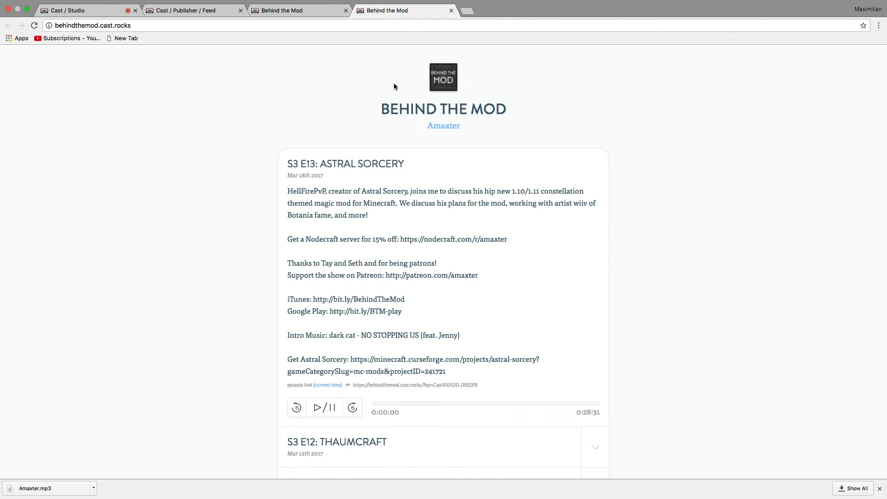
{"action": "left_click", "coordinate": [187, 10]}
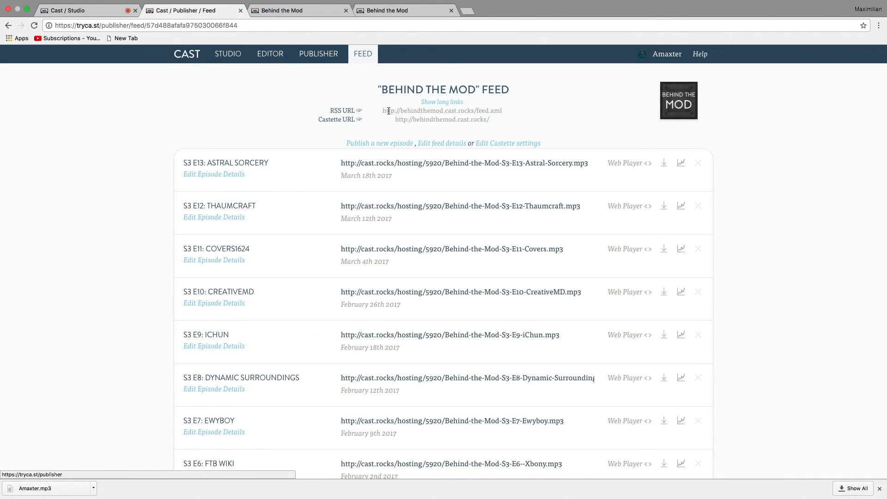
{"action": "double_click", "coordinate": [442, 111]}
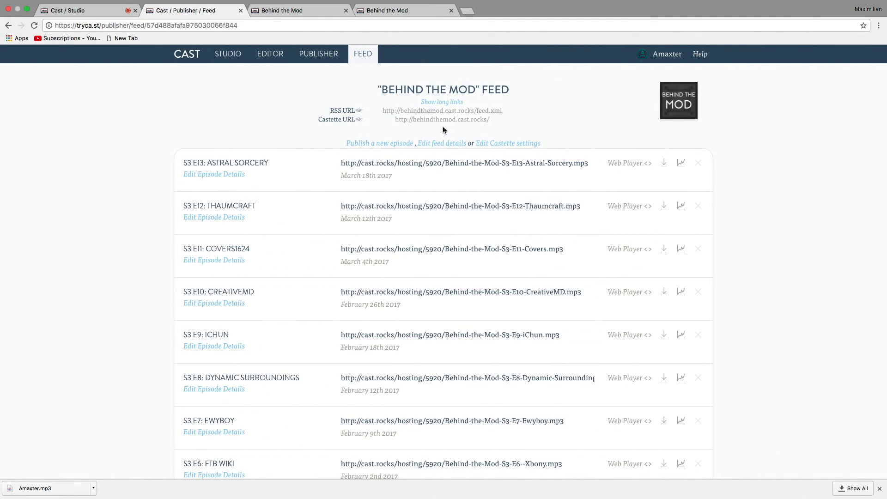
{"action": "mouse_move", "coordinate": [228, 61]}
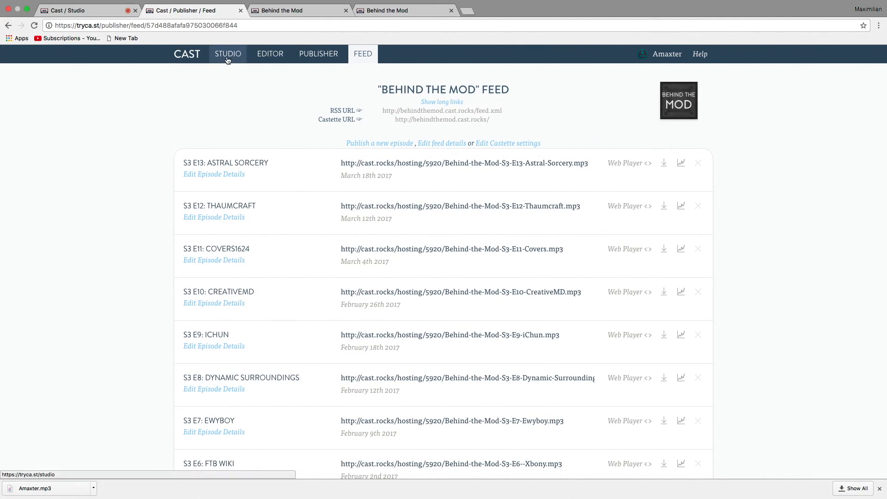
{"action": "mouse_move", "coordinate": [245, 88]}
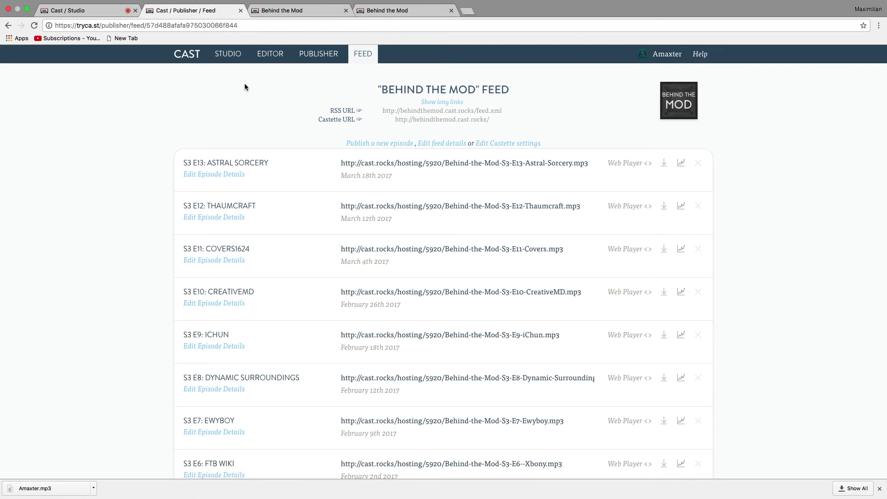
Go back to the Test Session recording studio page
{"action": "left_click", "coordinate": [228, 54]}
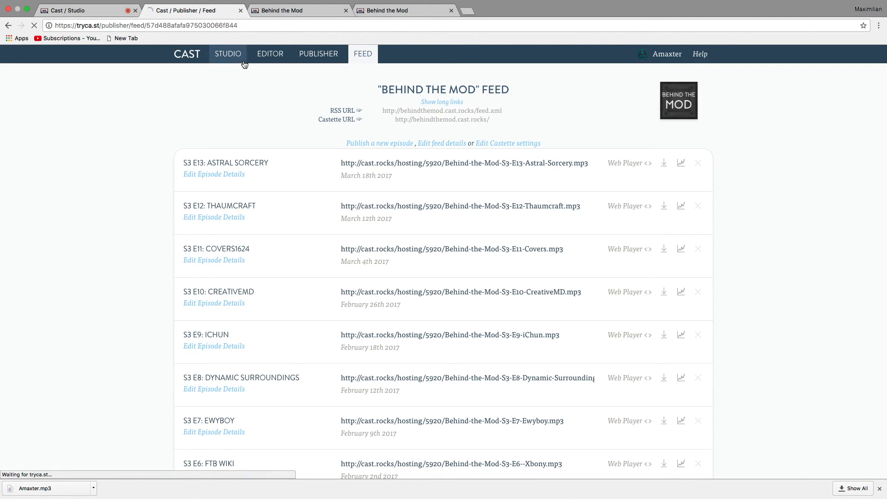
{"action": "left_click", "coordinate": [228, 54]}
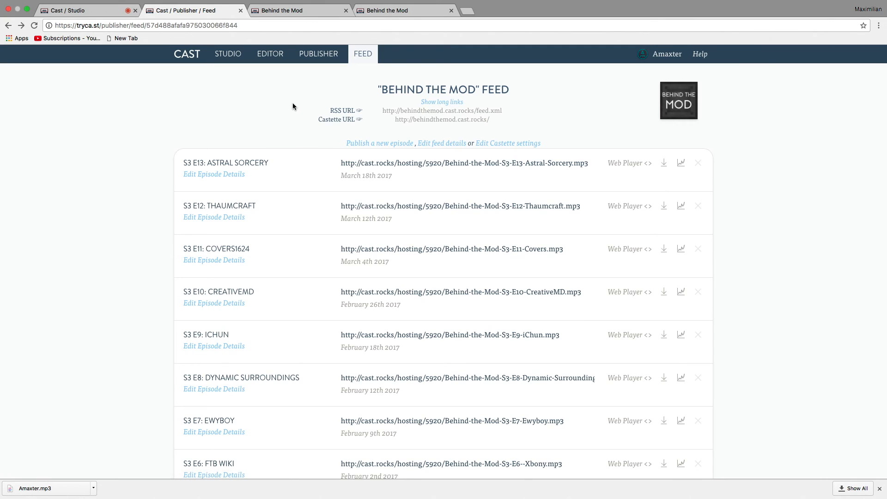
{"action": "left_click", "coordinate": [228, 54]}
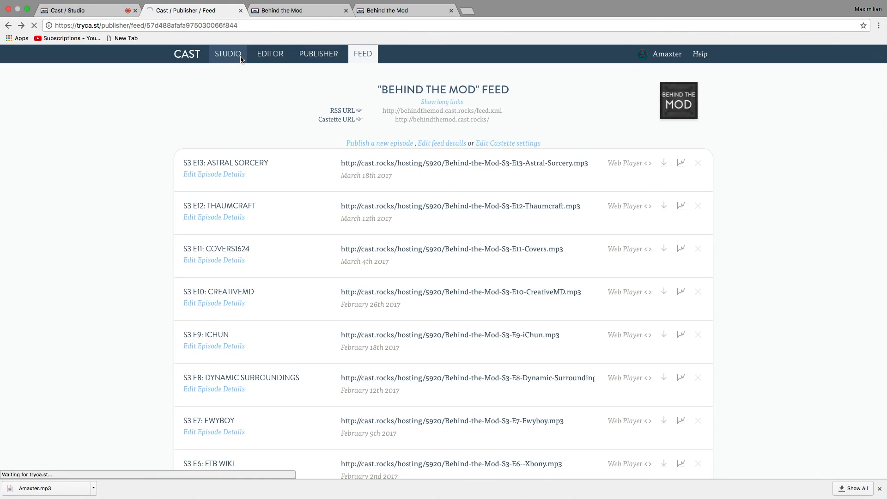
{"action": "left_click", "coordinate": [227, 53]}
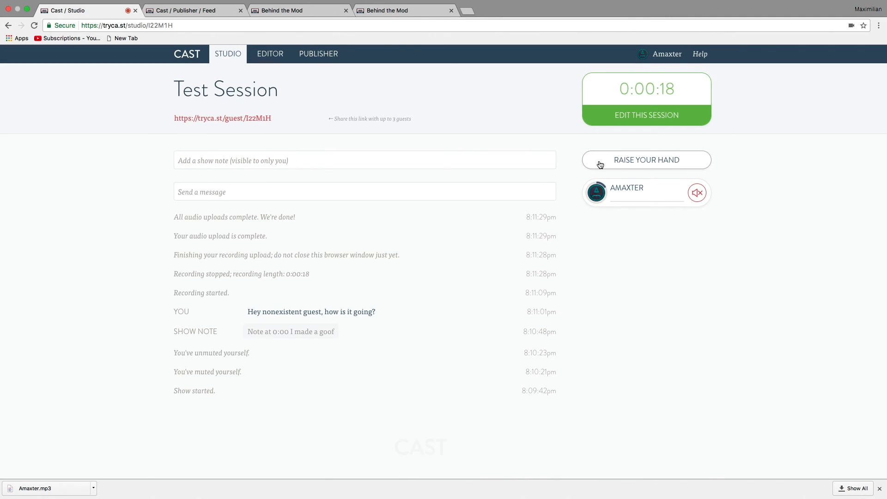
{"action": "mouse_move", "coordinate": [608, 201]}
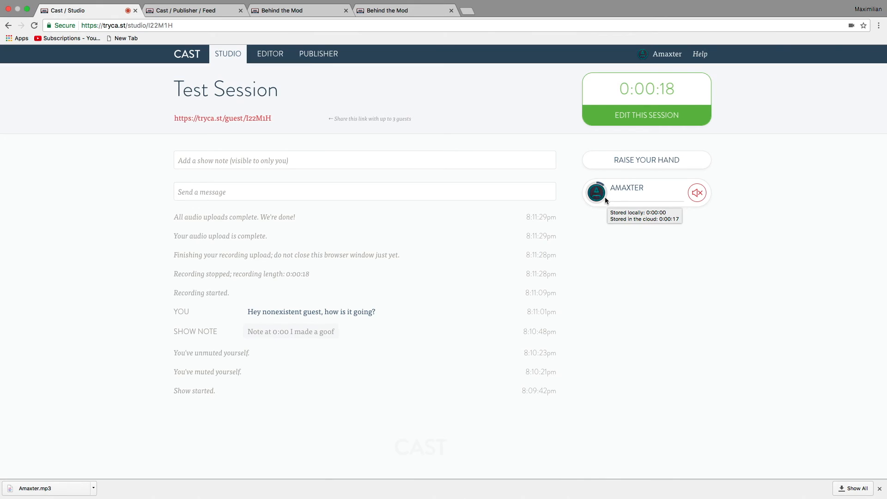
{"action": "mouse_move", "coordinate": [596, 192]}
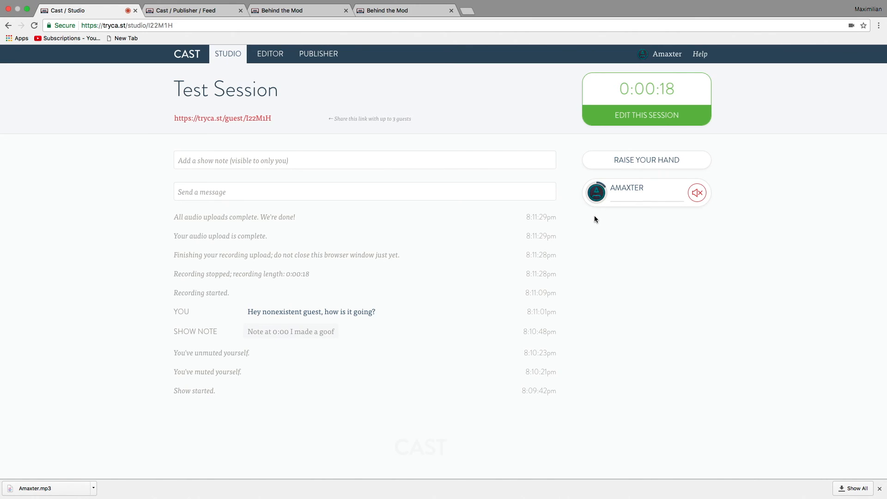
{"action": "mouse_move", "coordinate": [585, 203]}
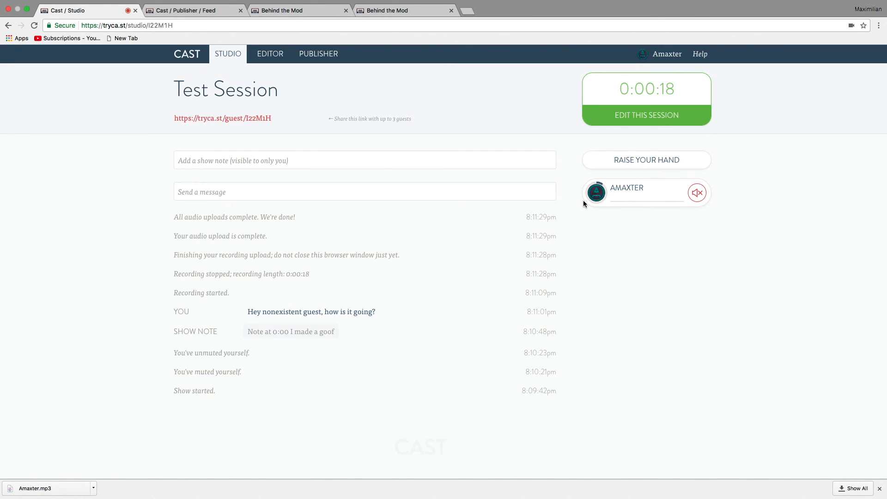
{"action": "mouse_move", "coordinate": [535, 104]}
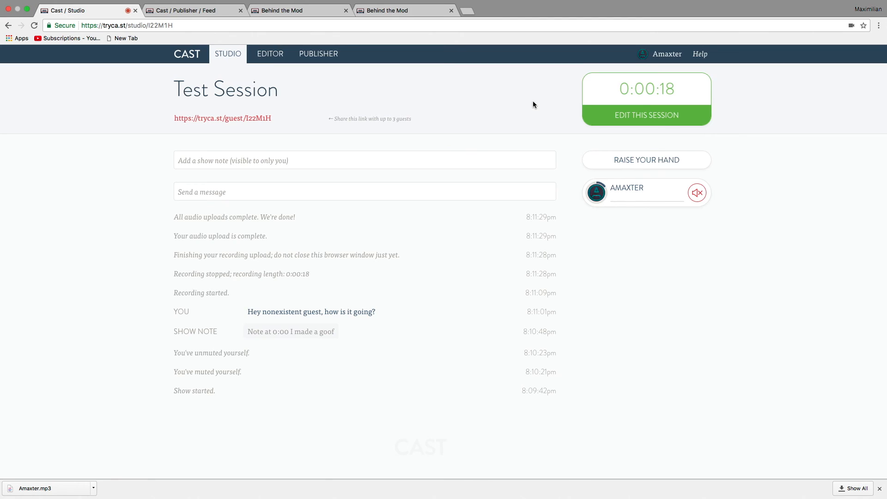
{"action": "mouse_move", "coordinate": [520, 92]}
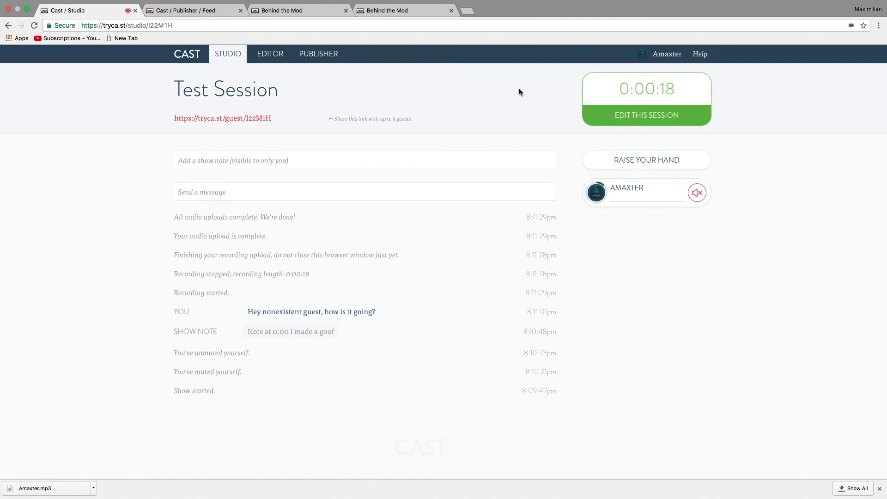
{"action": "mouse_move", "coordinate": [501, 94]}
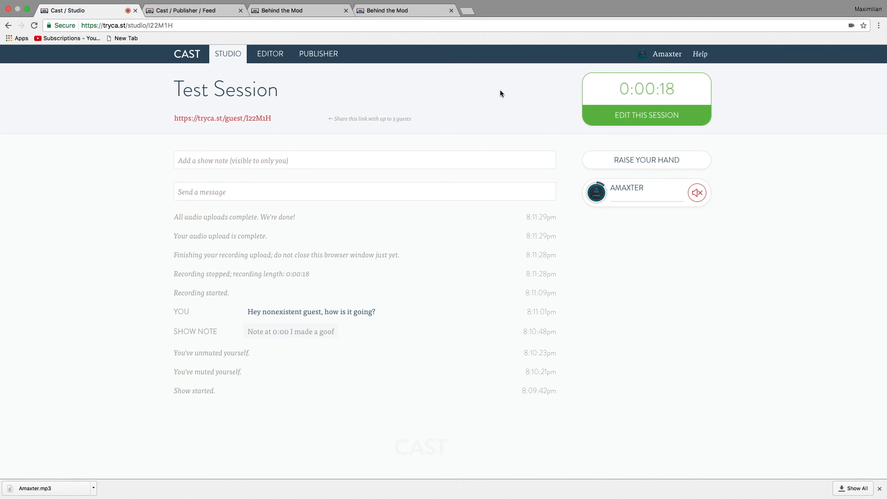
{"action": "mouse_move", "coordinate": [257, 43]}
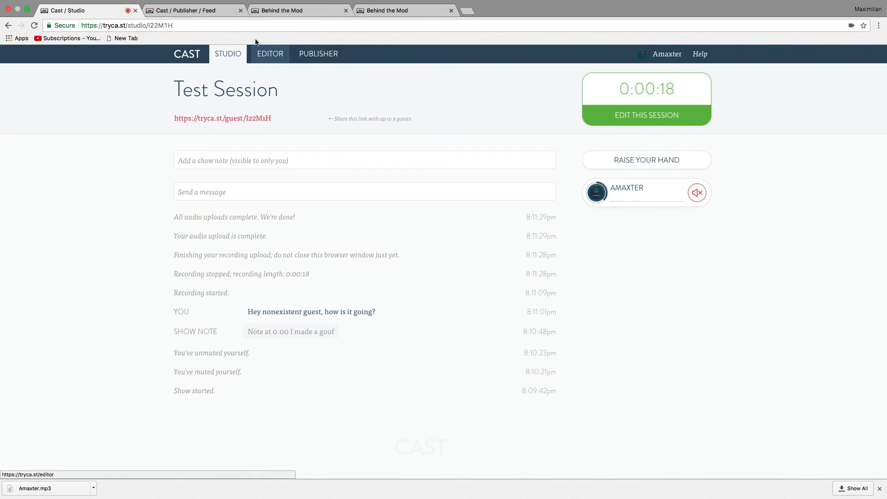
Move from the Test Session studio to Cast's Editor section
{"action": "left_click", "coordinate": [193, 21]}
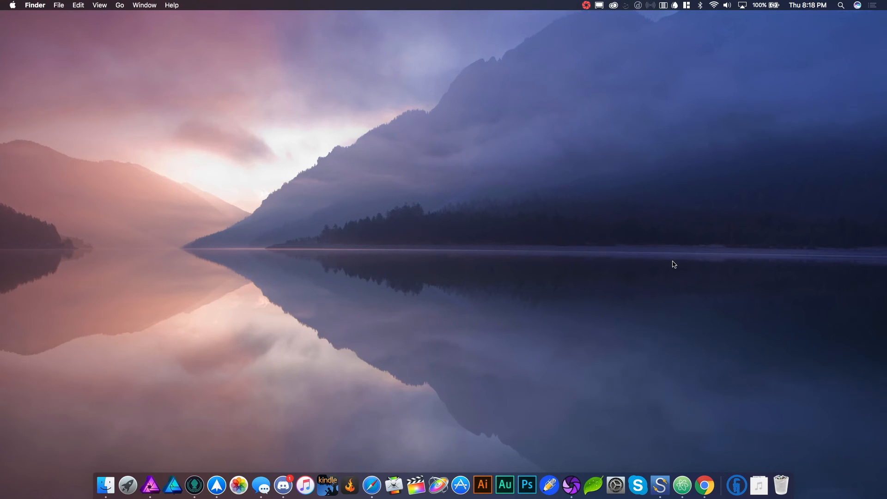
{"action": "mouse_move", "coordinate": [312, 367]}
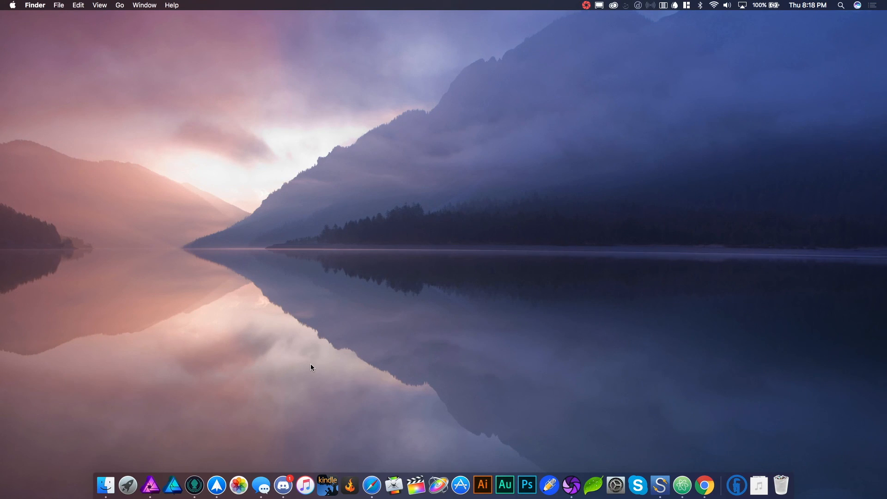
{"action": "mouse_move", "coordinate": [375, 239]}
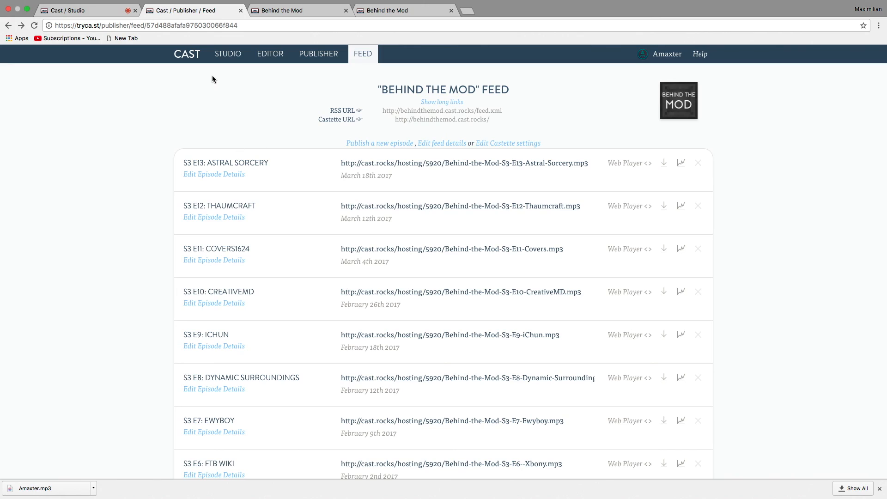
{"action": "mouse_move", "coordinate": [262, 144]}
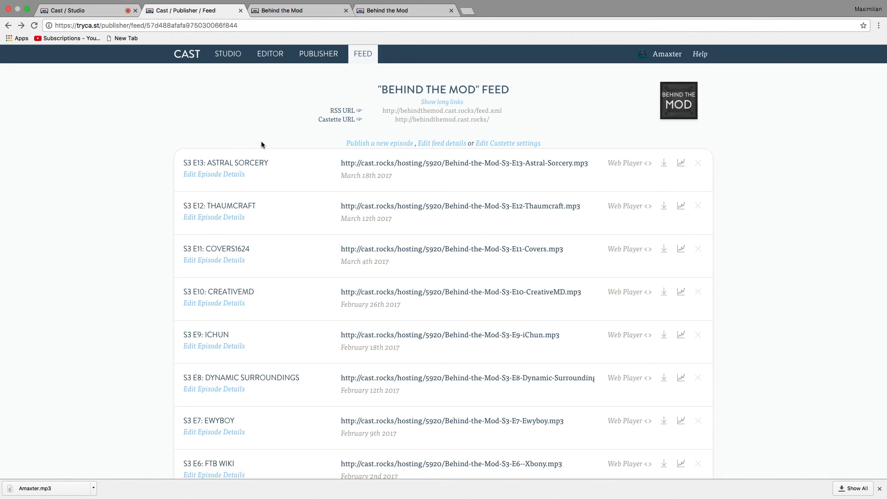
{"action": "mouse_move", "coordinate": [258, 133]}
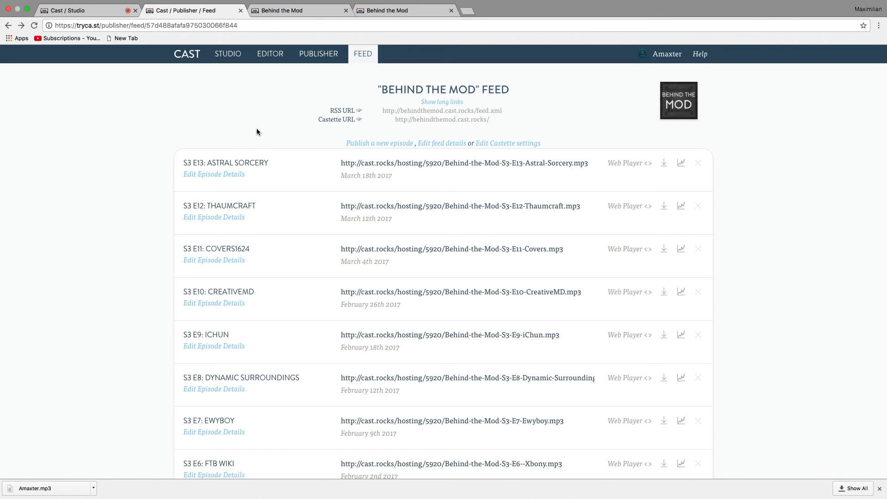
{"action": "mouse_move", "coordinate": [193, 62]}
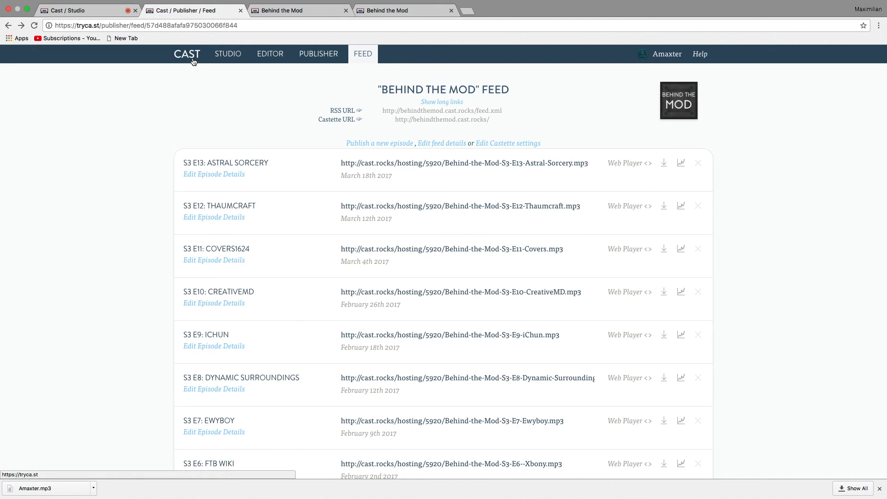
{"action": "mouse_move", "coordinate": [271, 107]}
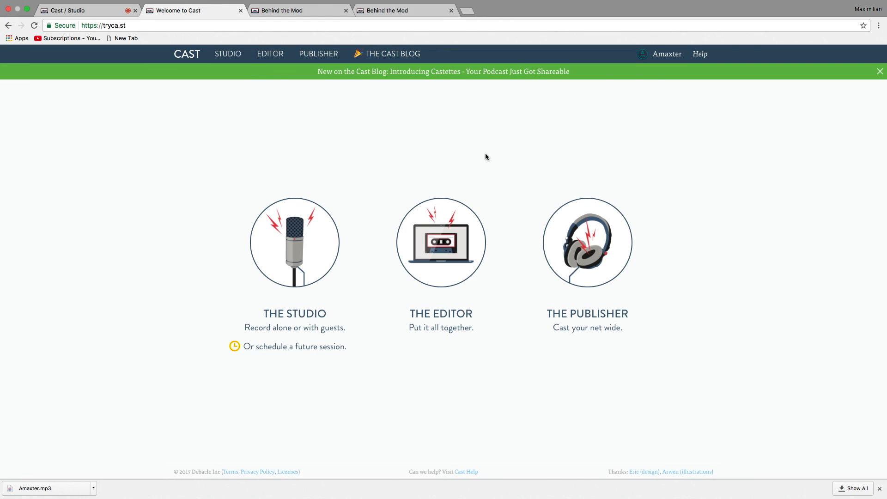
{"action": "mouse_move", "coordinate": [461, 112]}
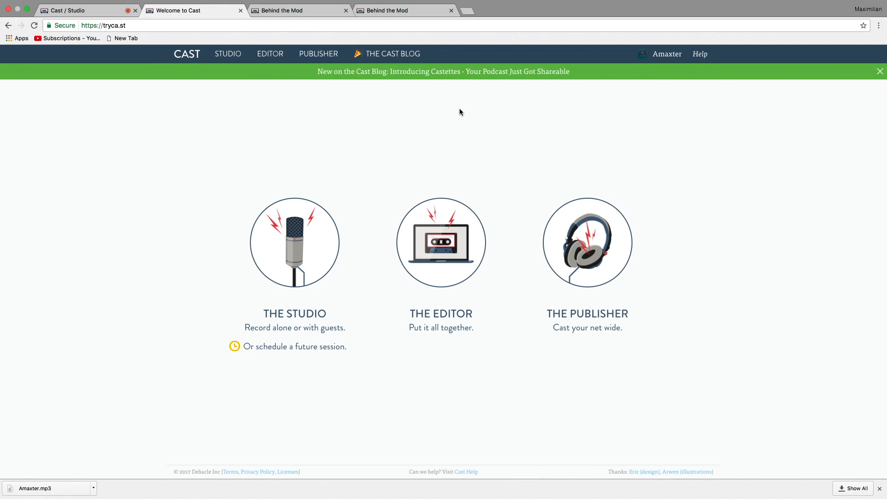